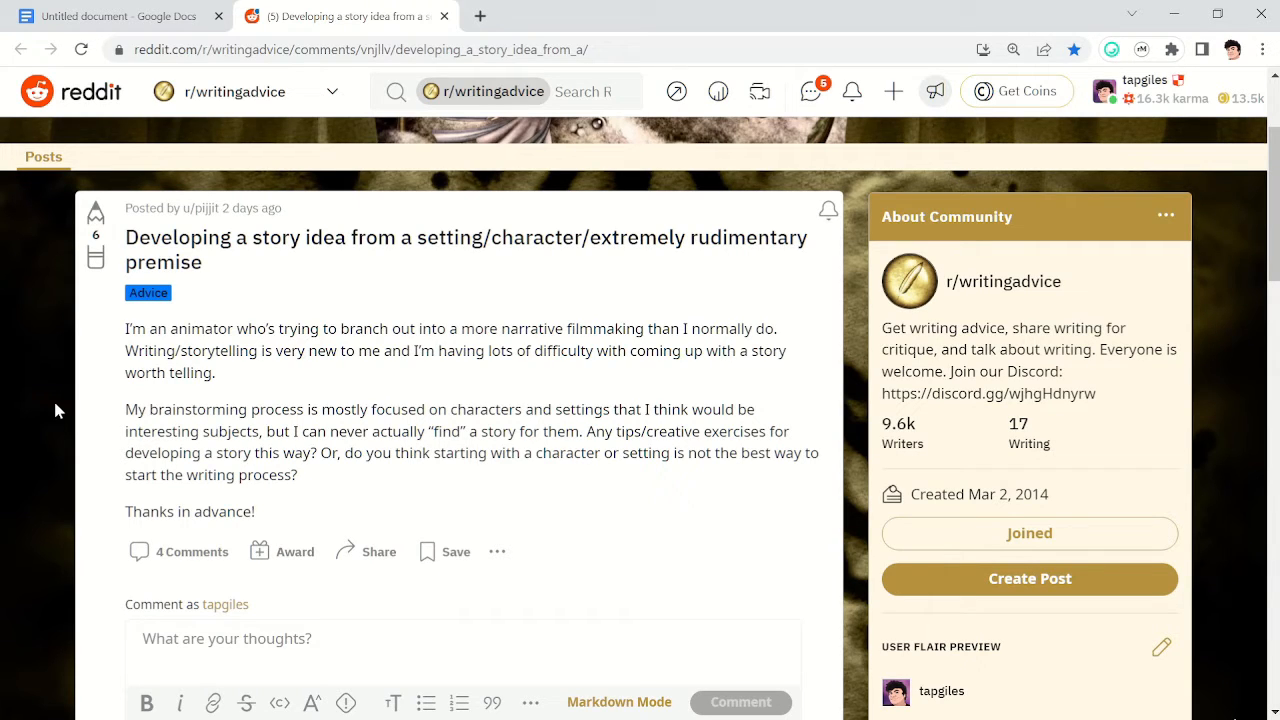
mouse_move(272, 396)
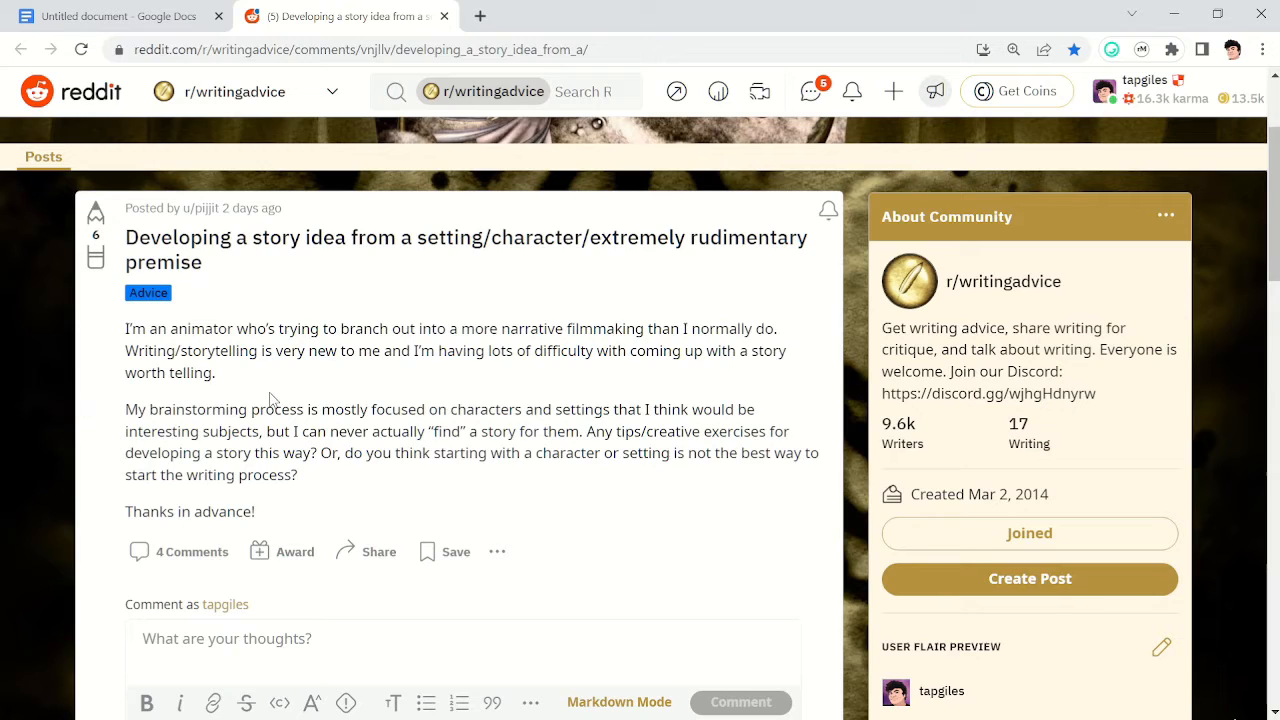
mouse_move(574, 432)
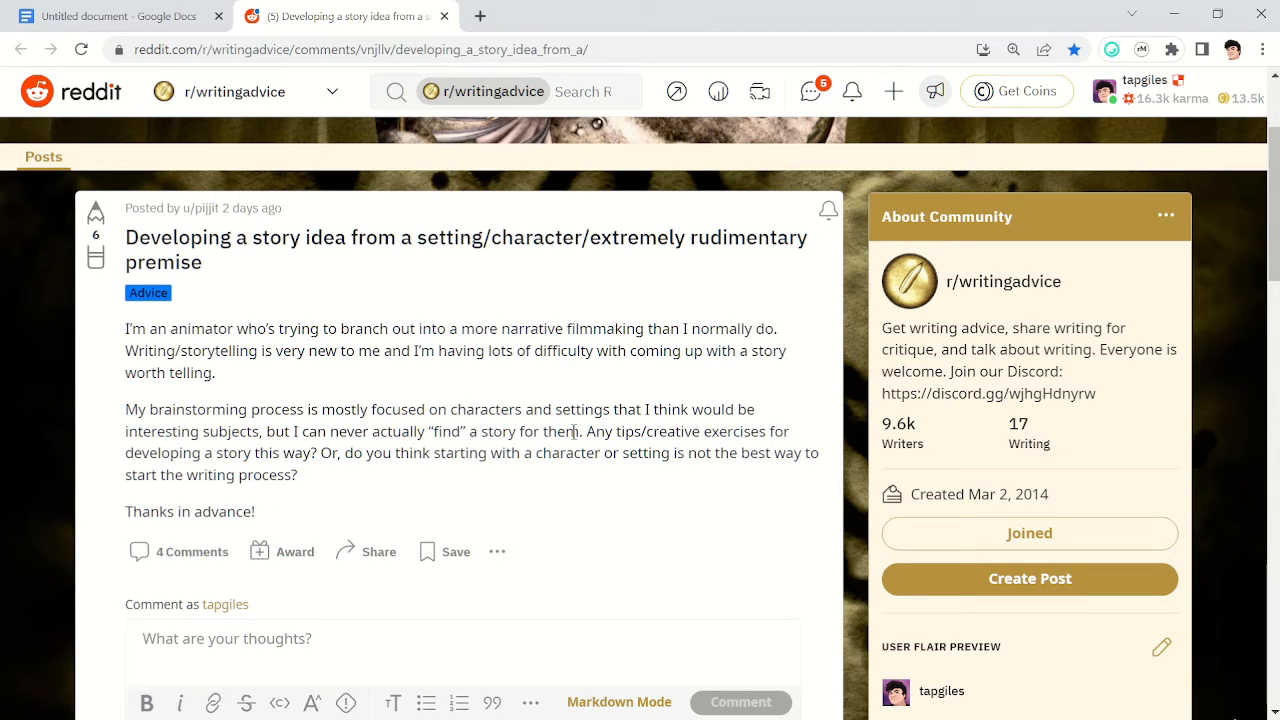
- Select the post's sentence about brainstorming characters and settings without finding a story
left_click_drag(124, 409, 573, 431)
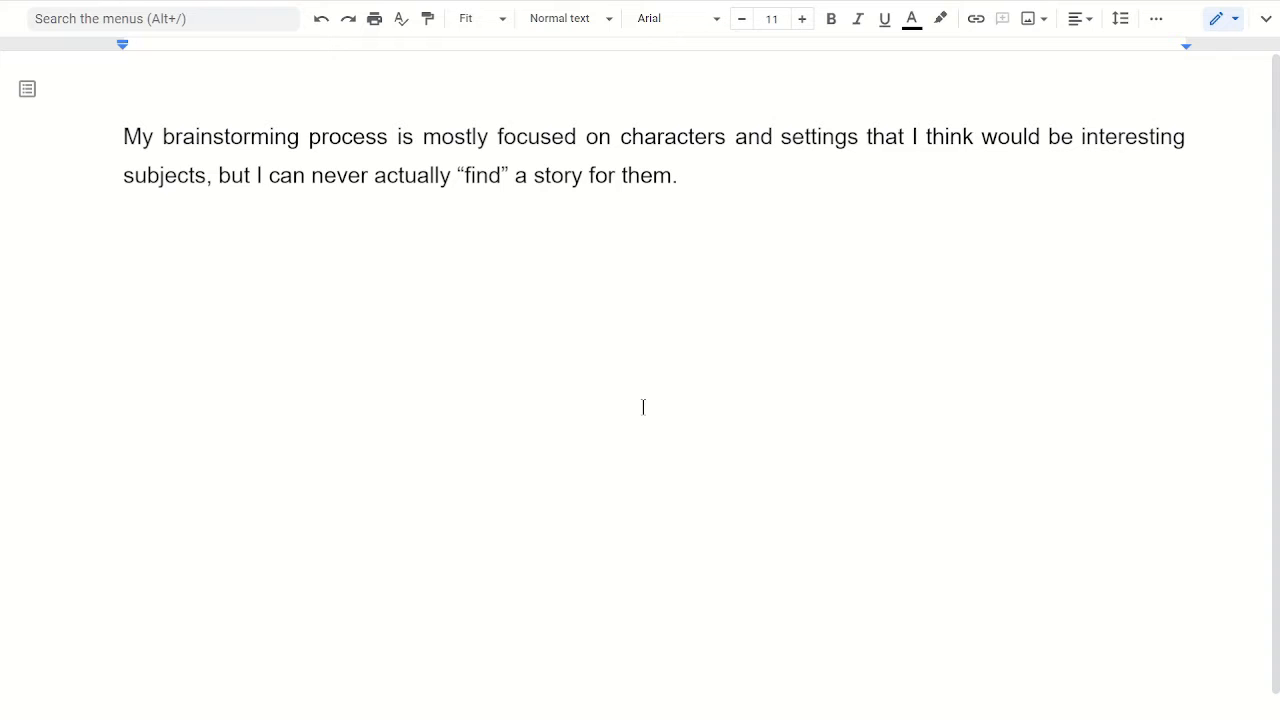
mouse_move(699, 446)
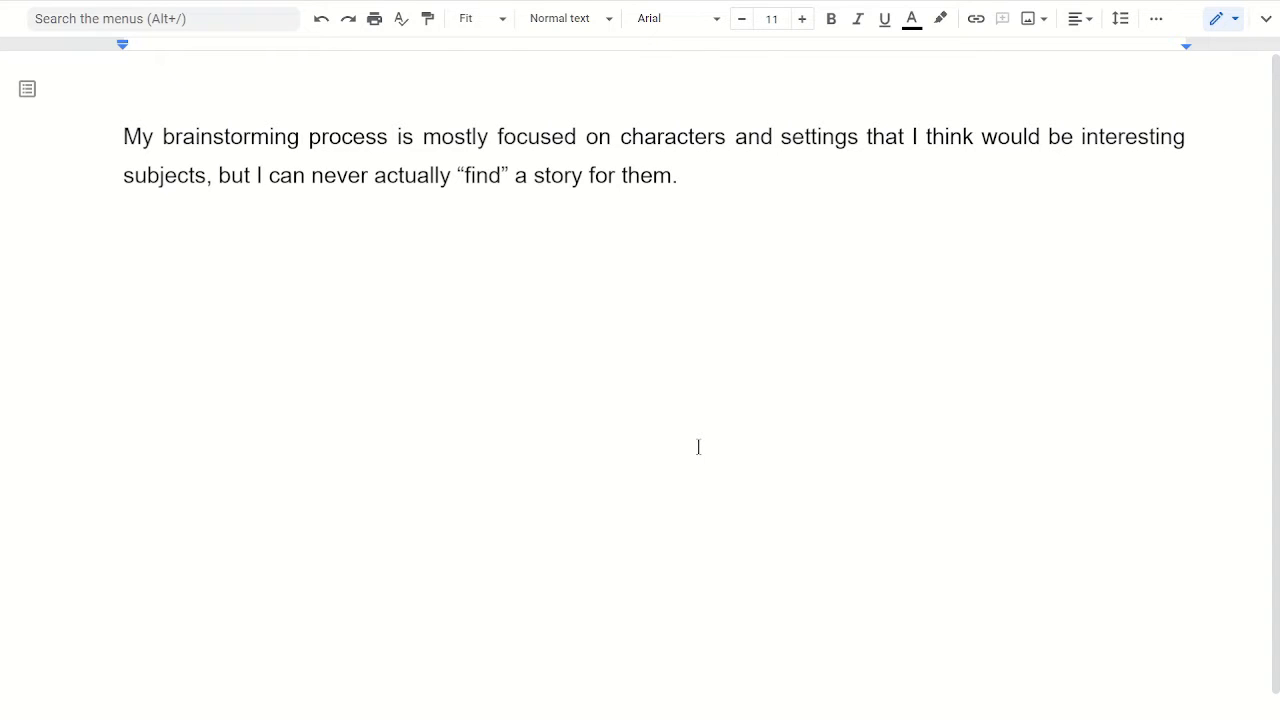
- Type the premises 'Guy that's tall' and 'Jason Bourne - amnesia spy'
type("Guy")
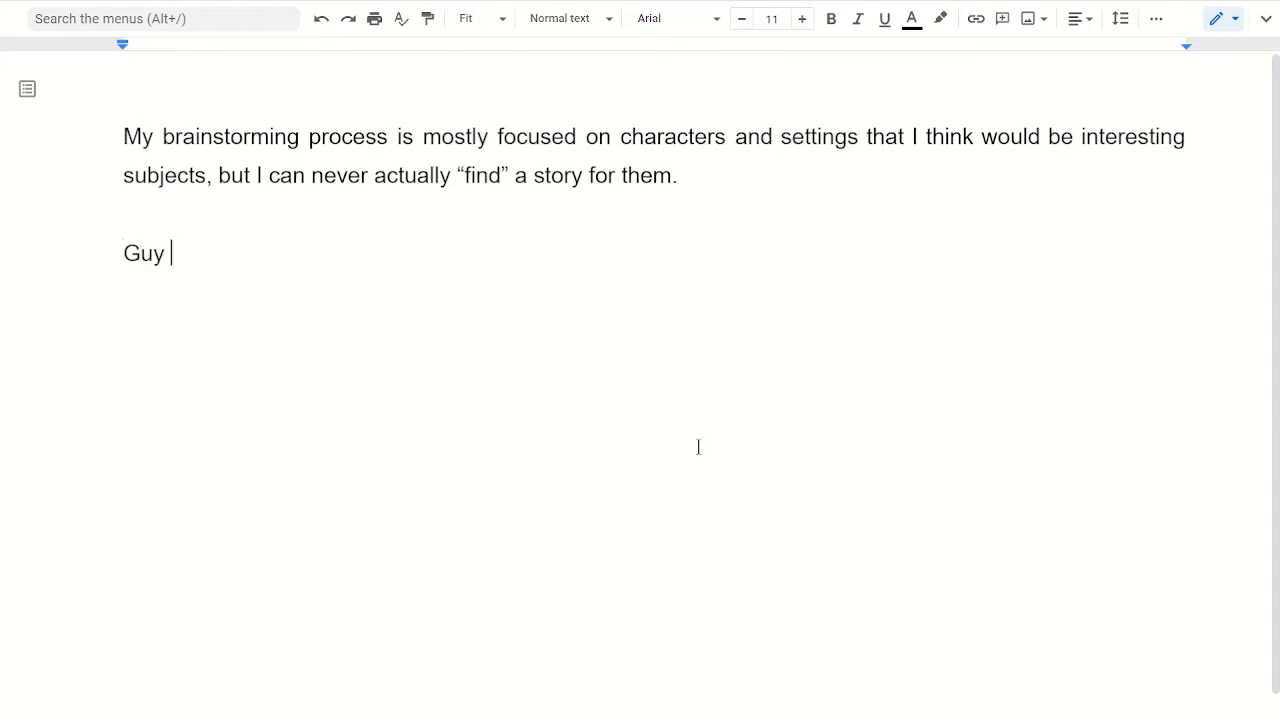
type("that’s tall")
type("Jason")
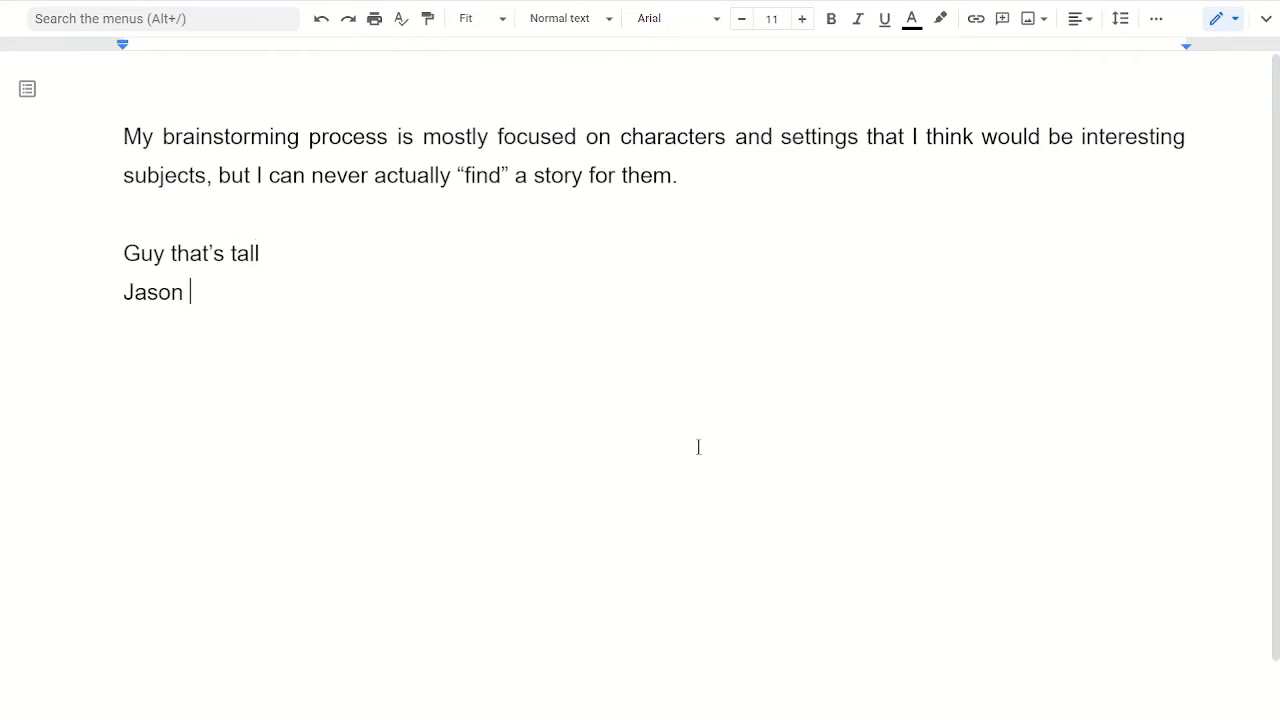
type("Bourne -")
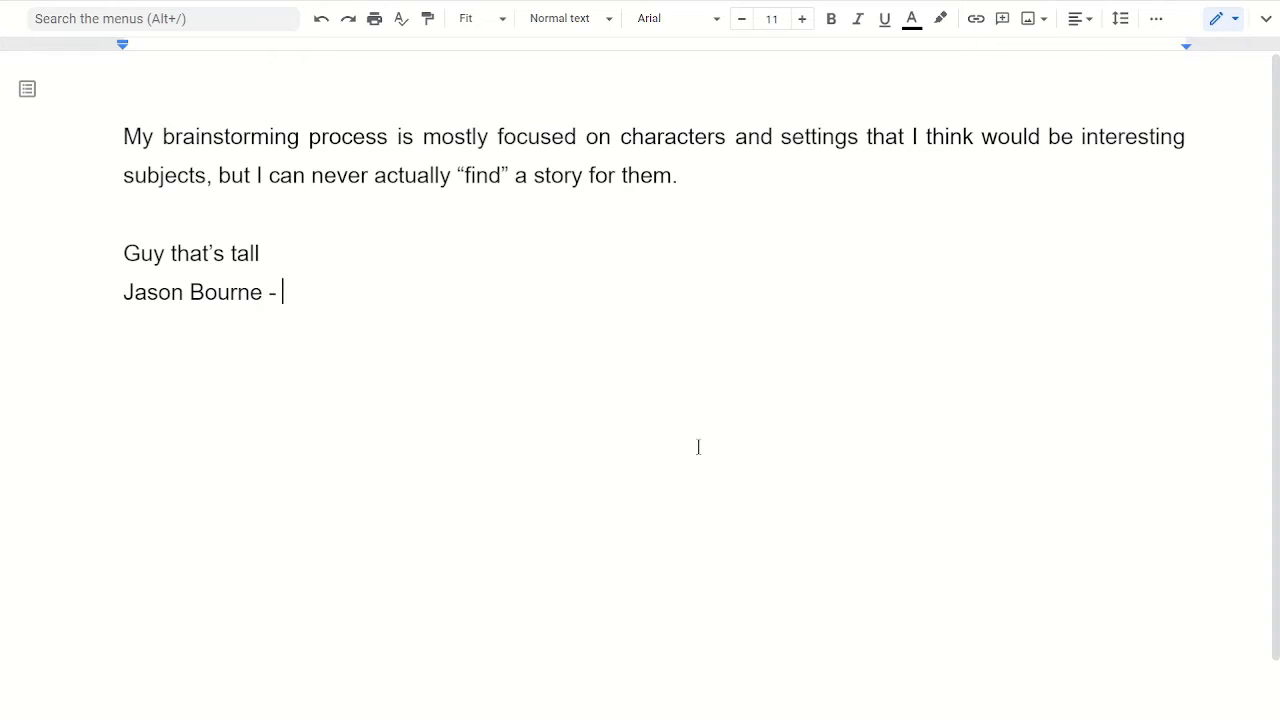
type("amnesia")
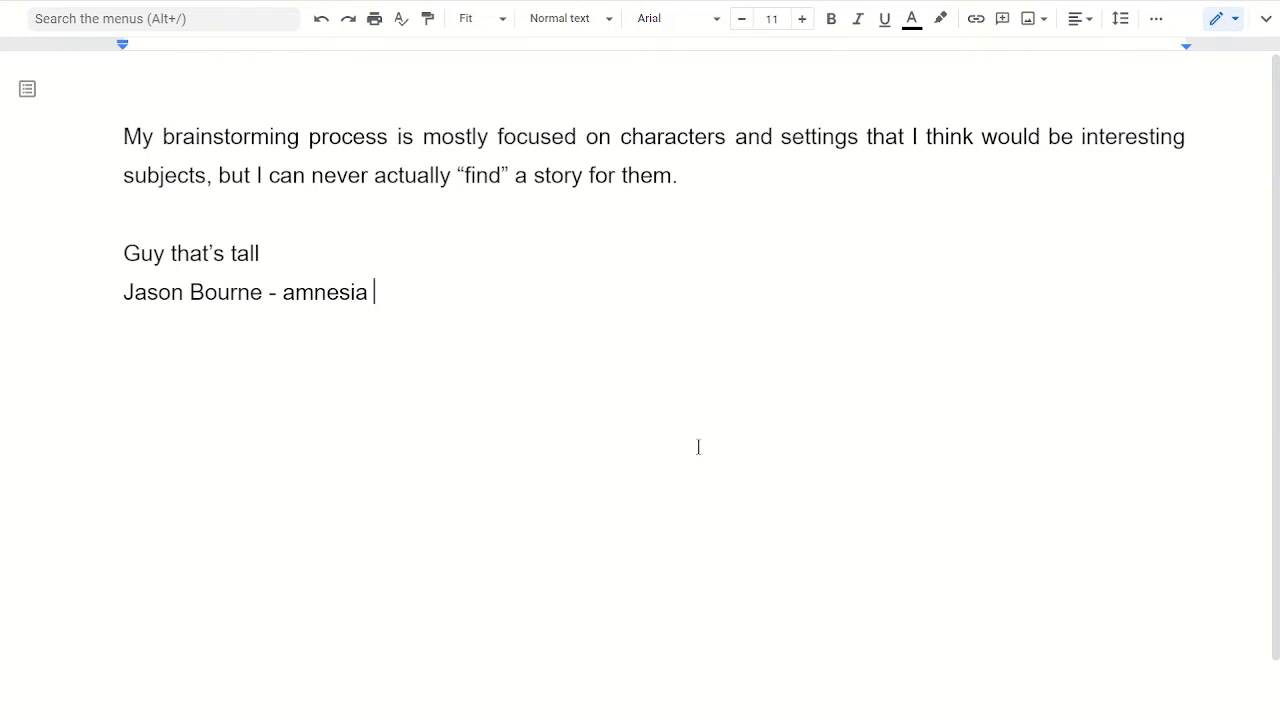
type("spy")
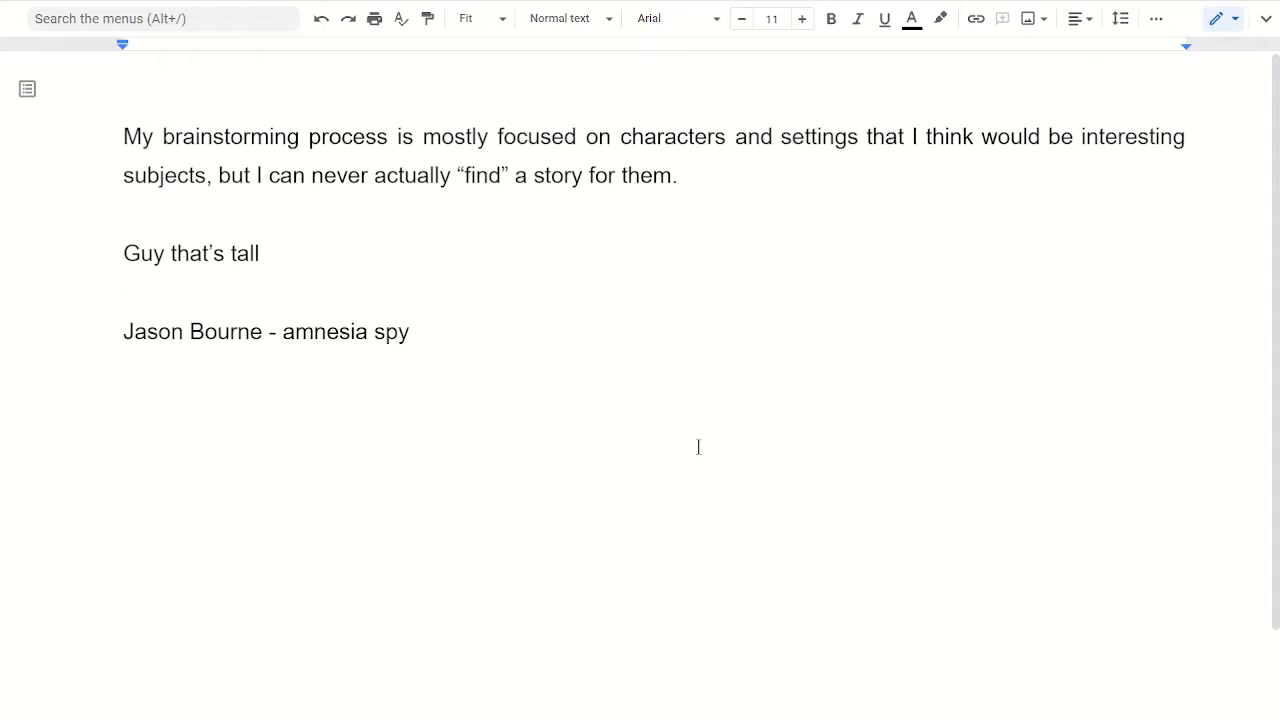
- Add the premise about a woman whose kids have left and who doesn't know her life
type("Woman in")
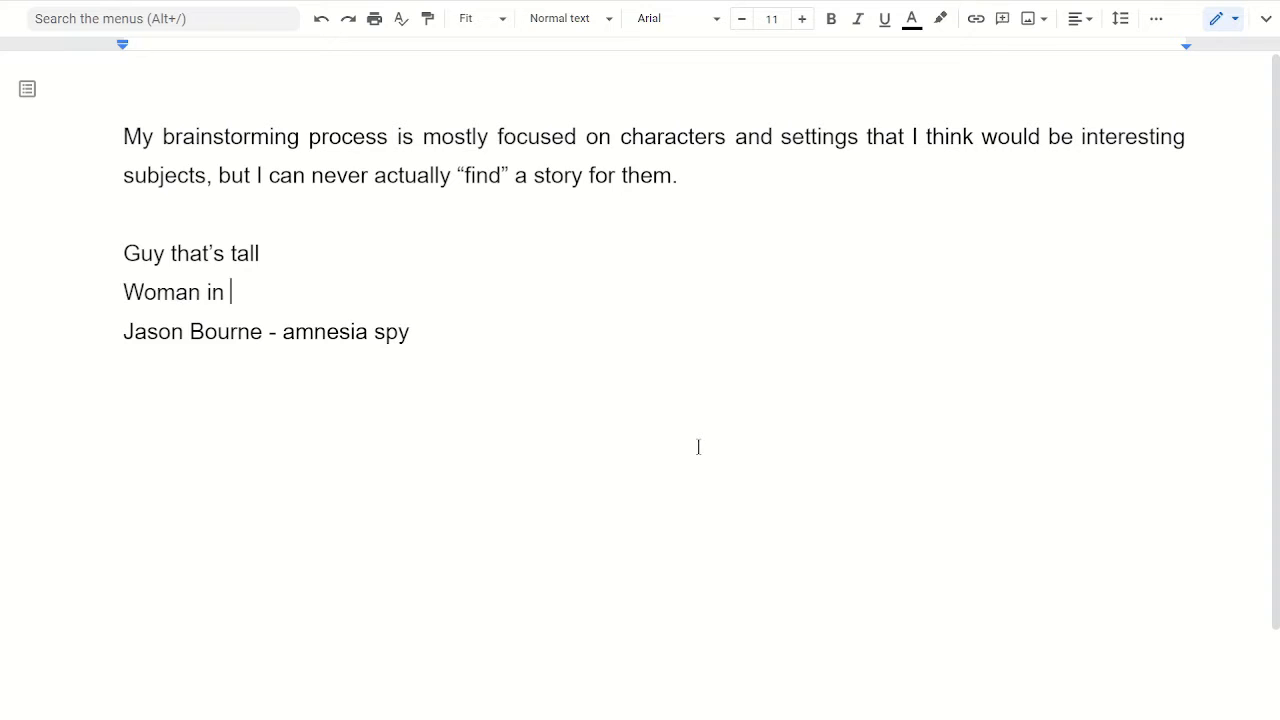
type("whose kids")
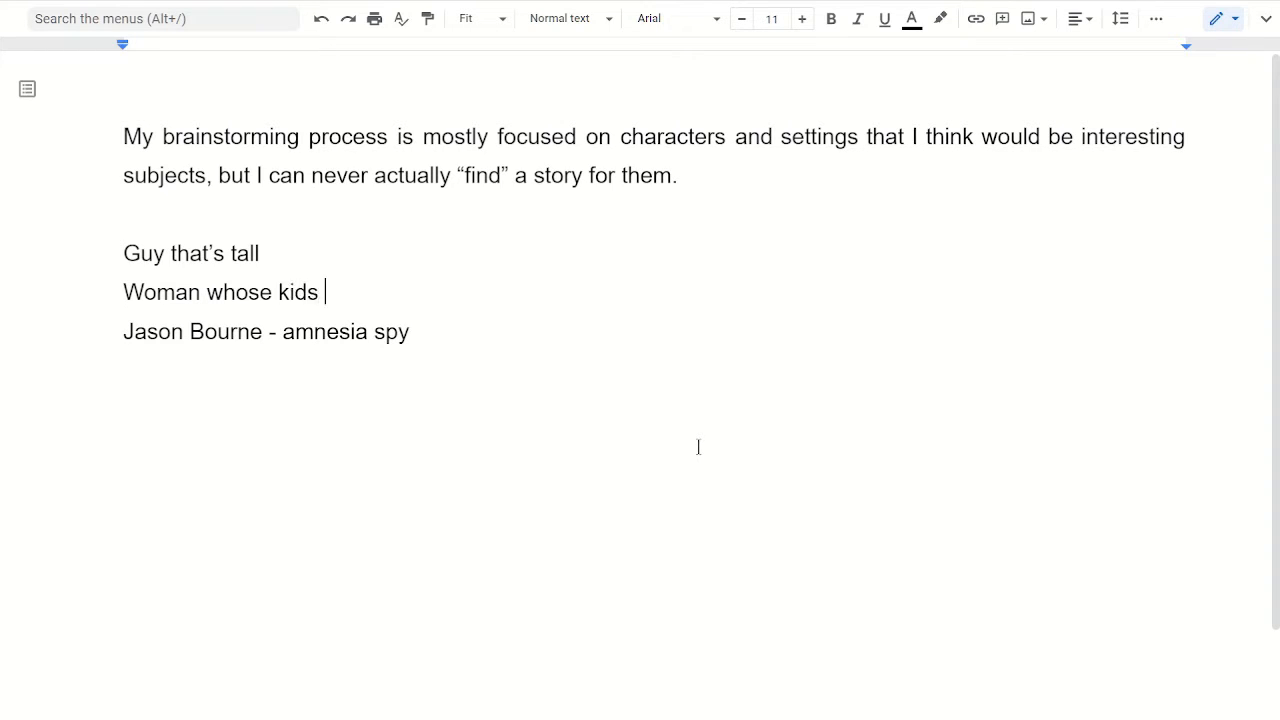
type("have left,")
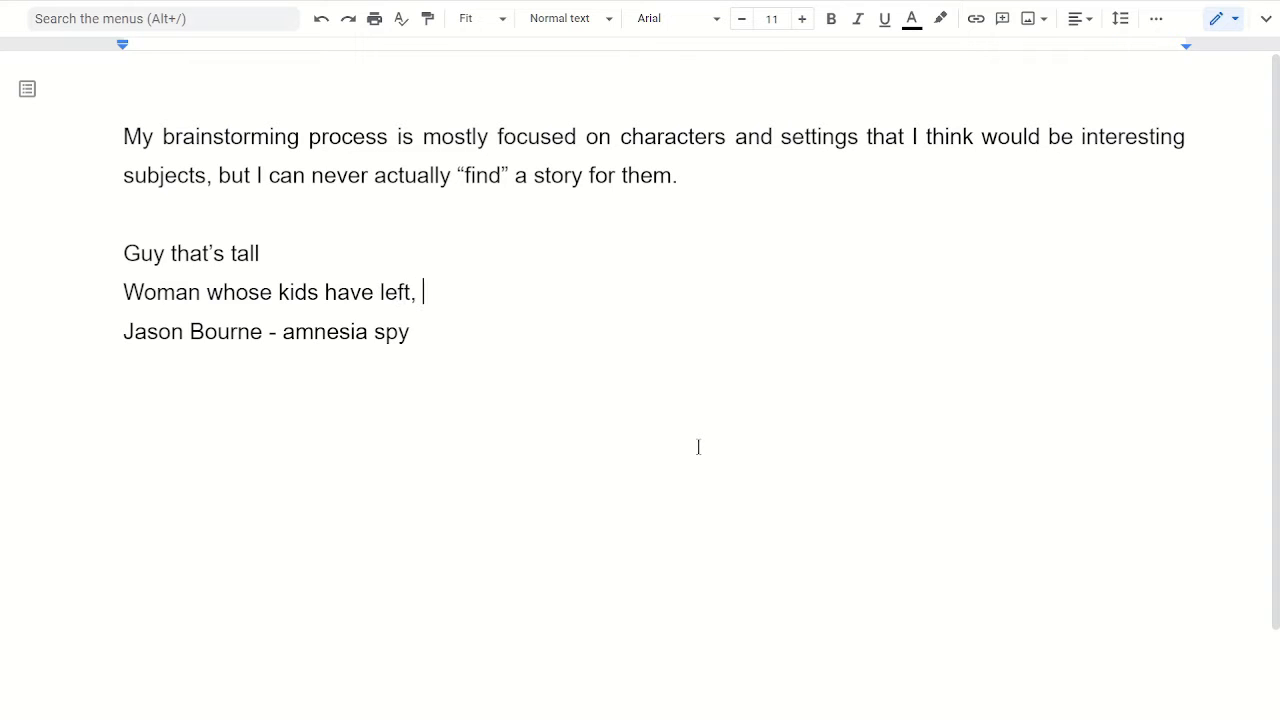
type("and sh")
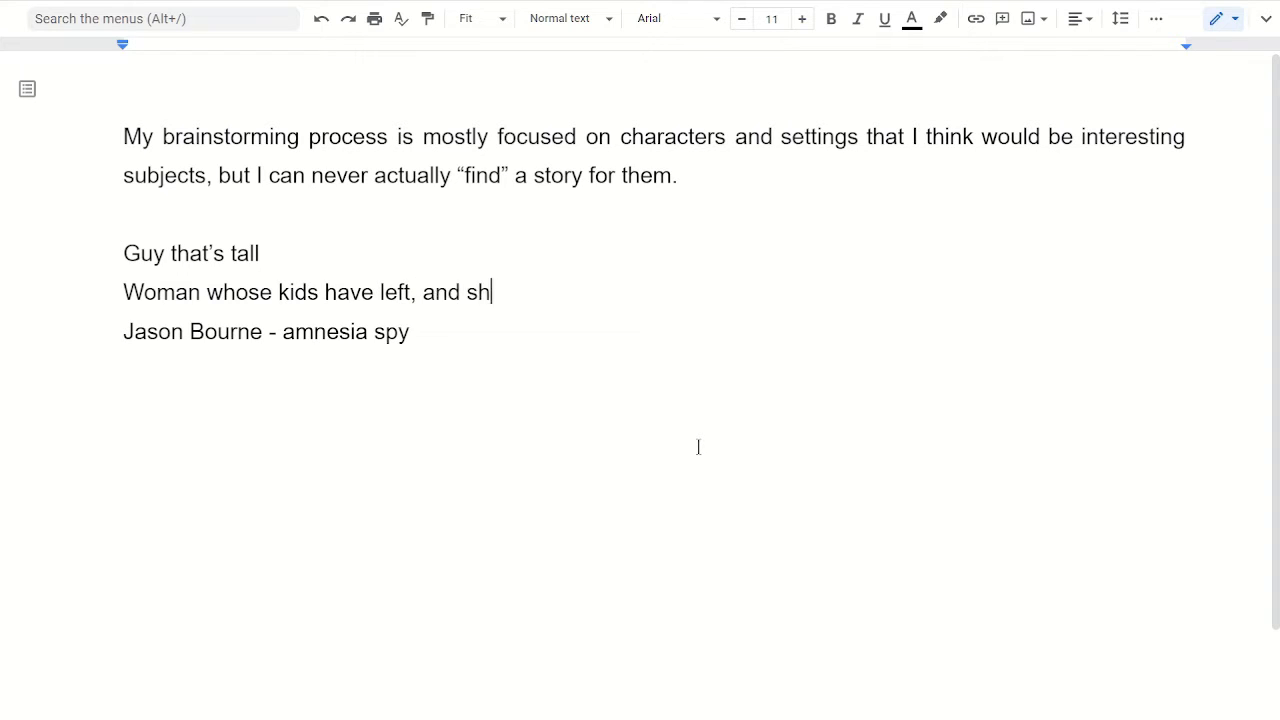
type("e doesn't know what to do with h")
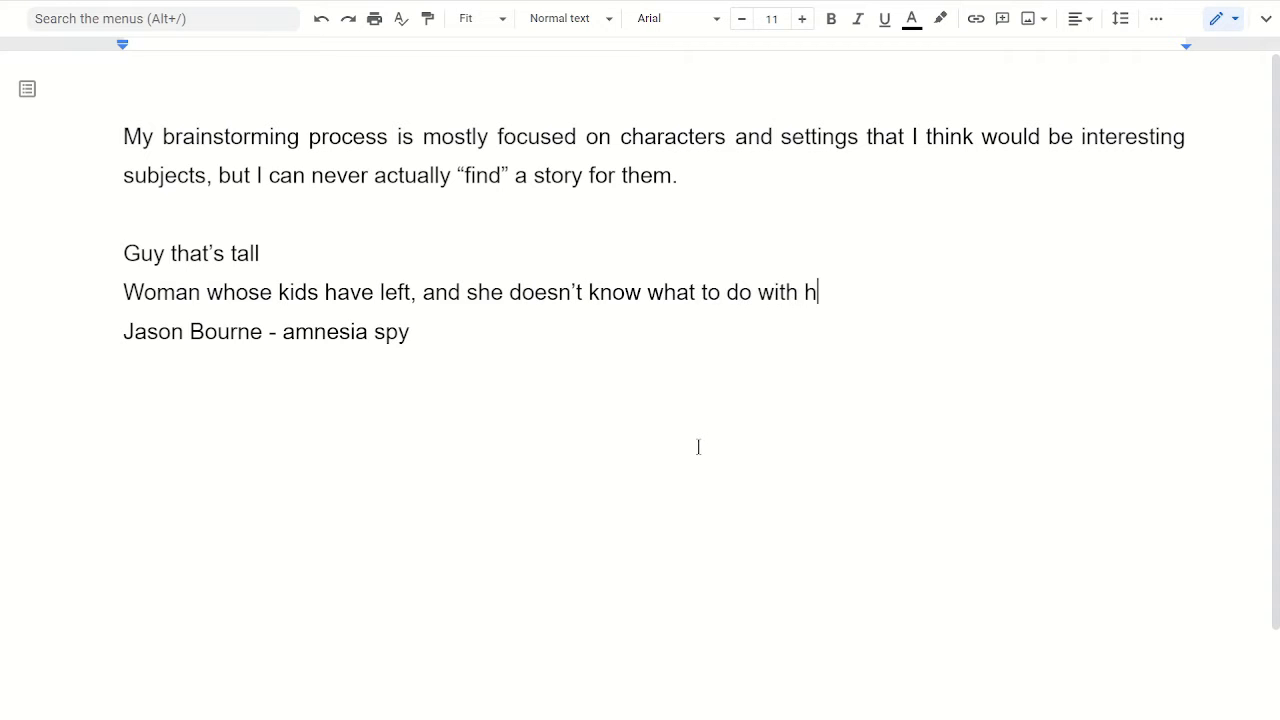
type("er life")
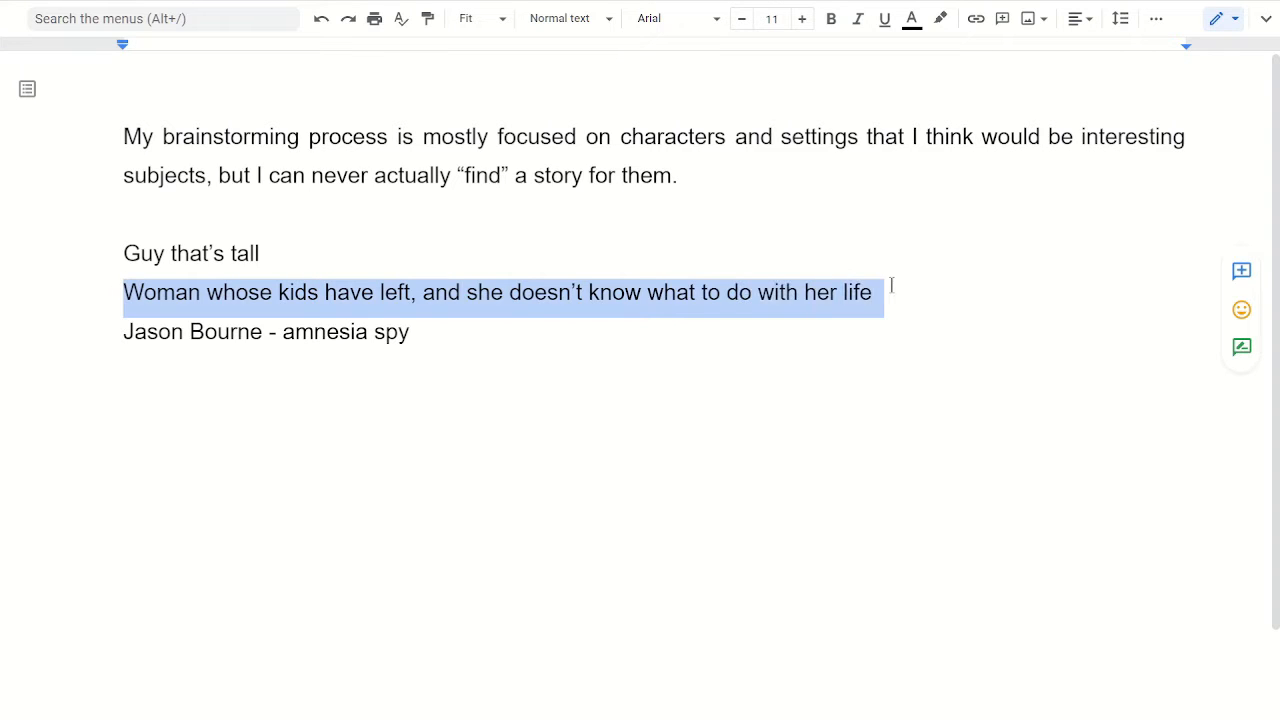
left_click(963, 301)
type("- What does she do to try")
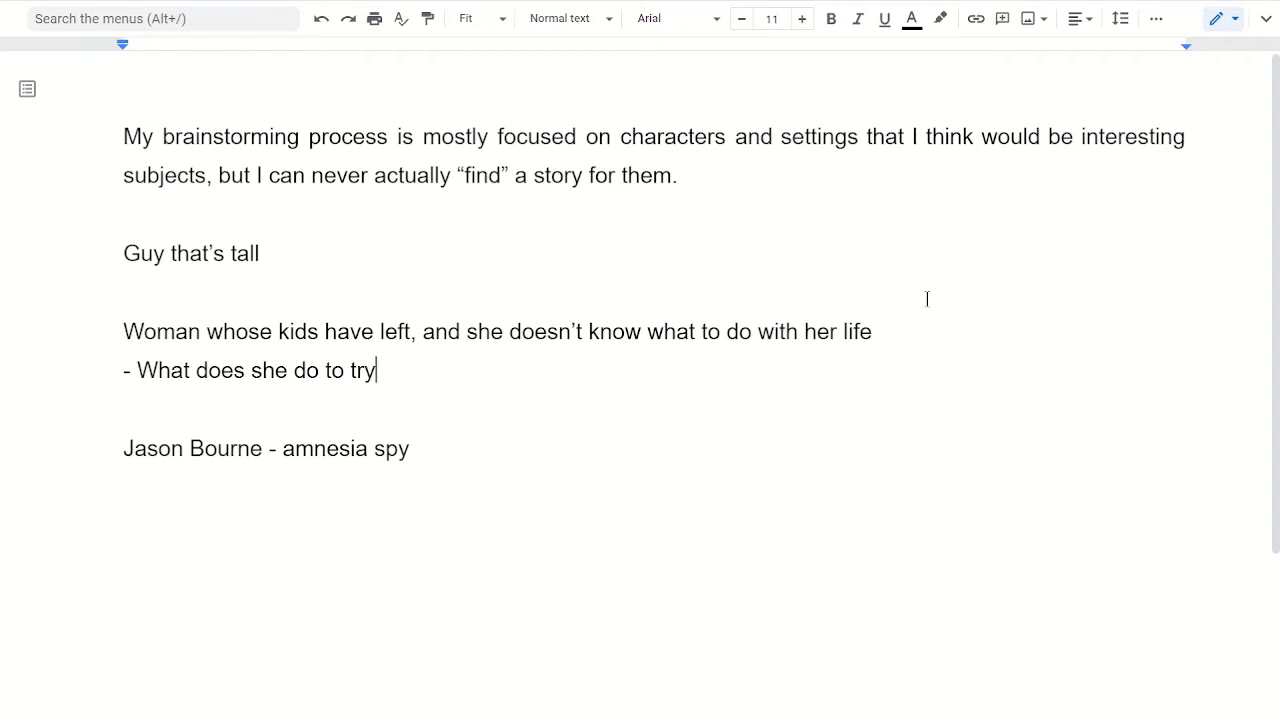
- Finish the woman's questions, ending '...to find out?' and '...repercussions come from those attempts?'
type("to find out? Wha")
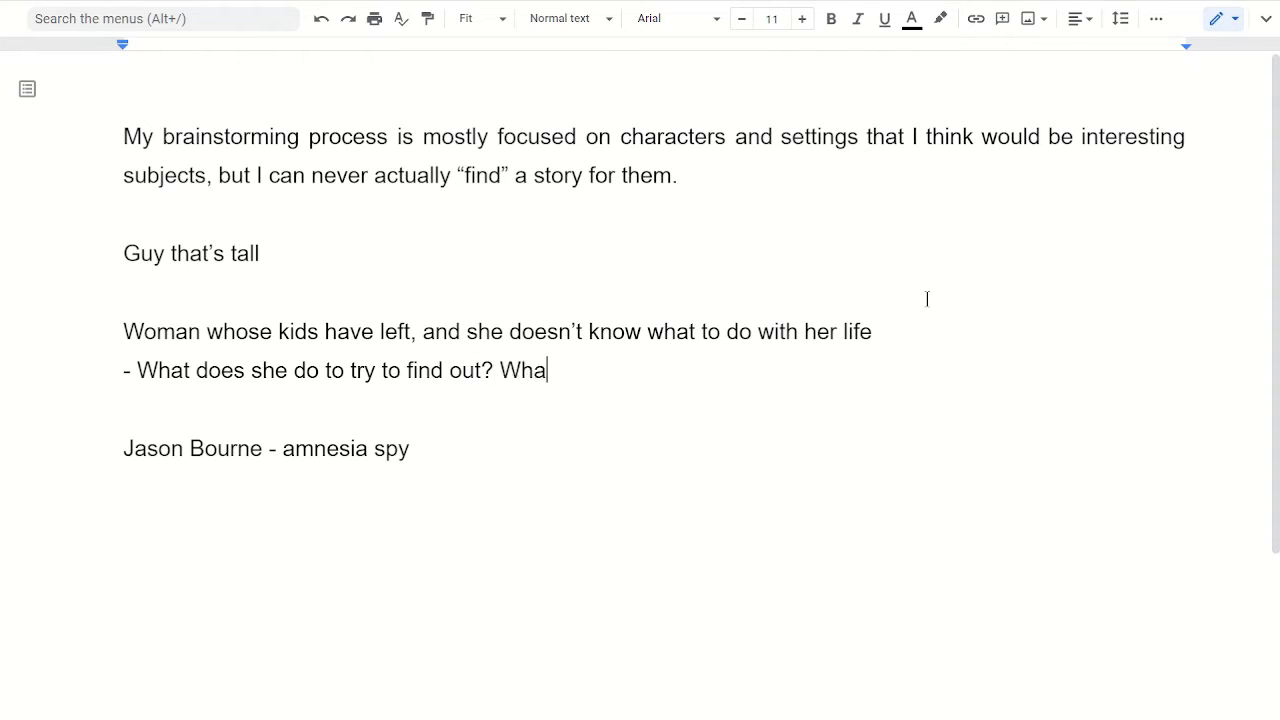
type("t repercus")
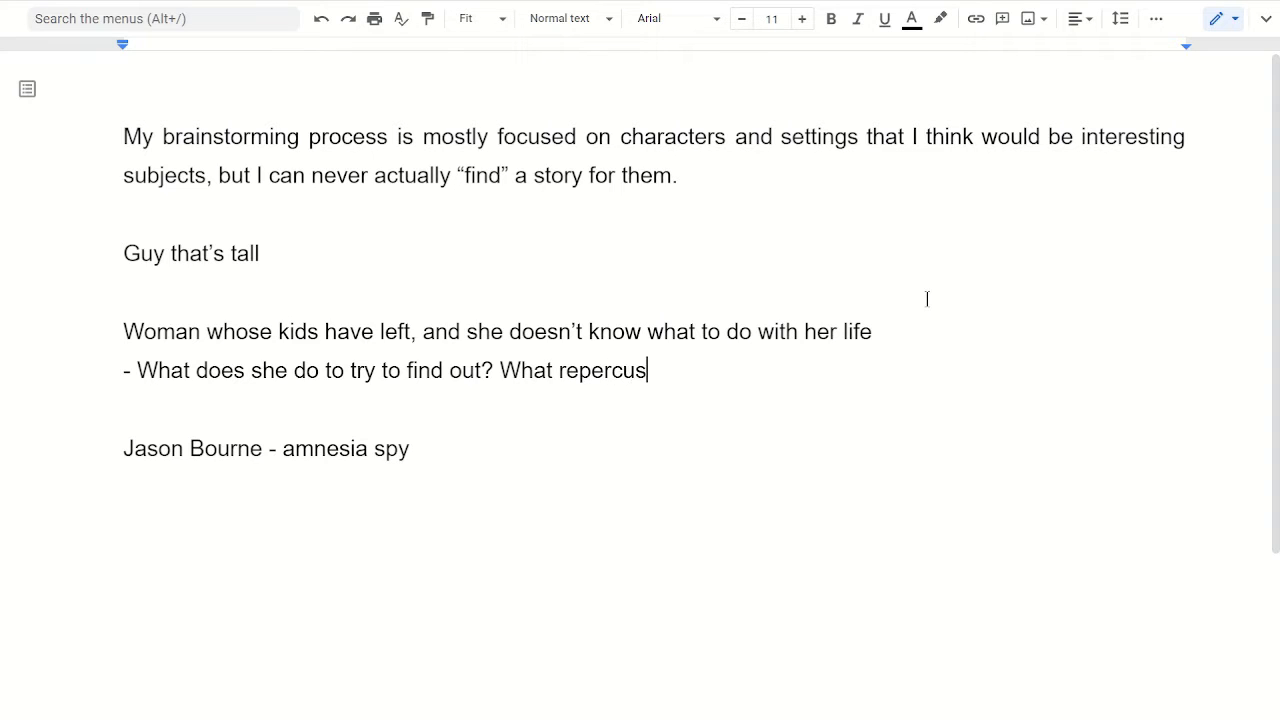
type("sions come fr")
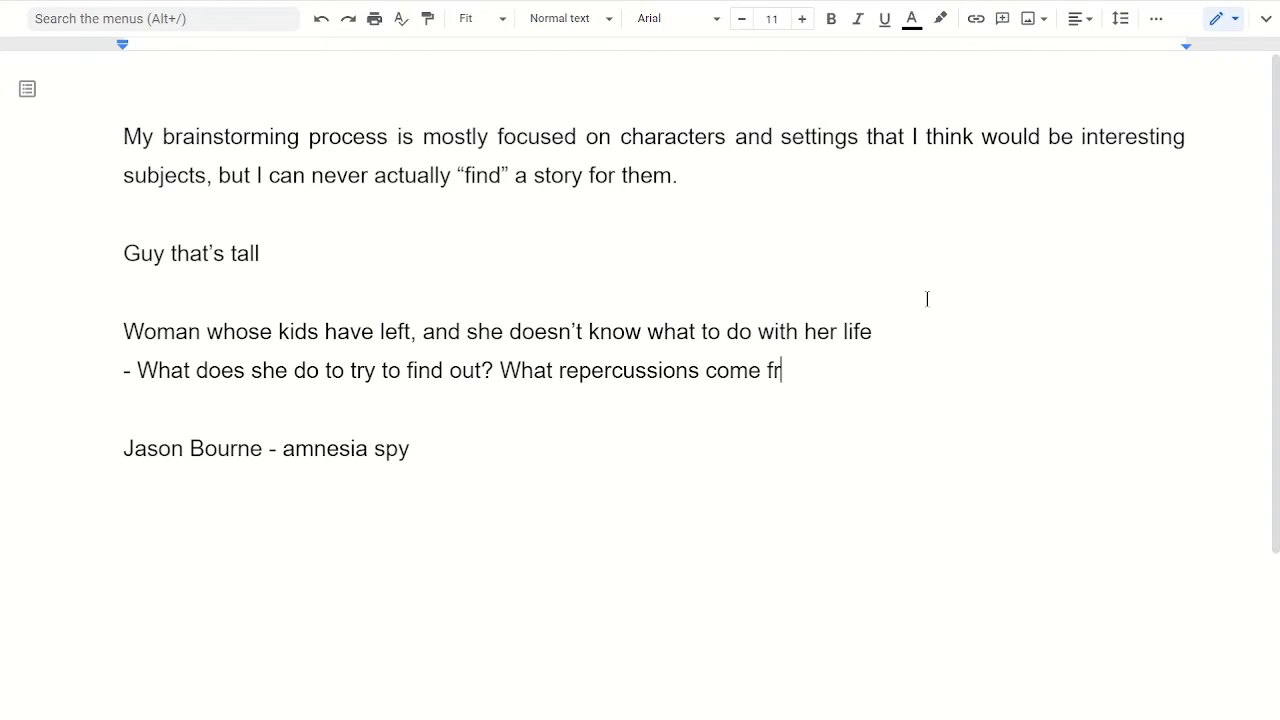
type("om those")
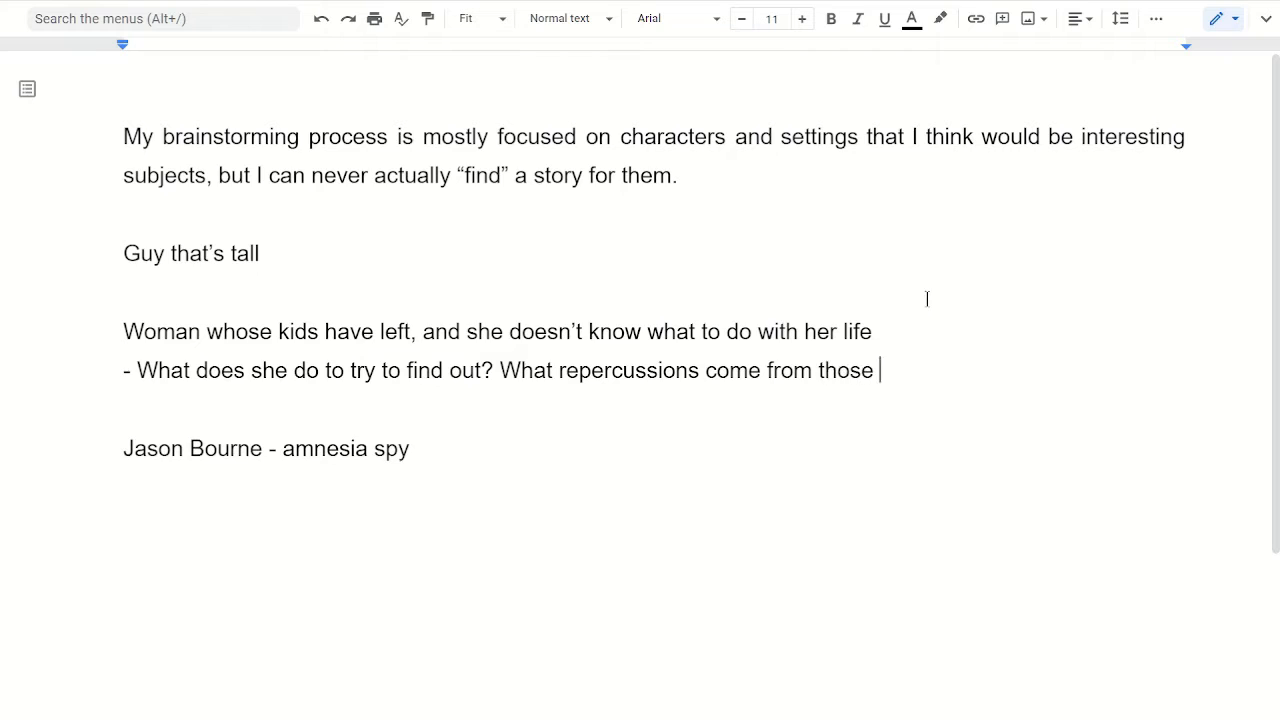
type("attempts?")
type("-")
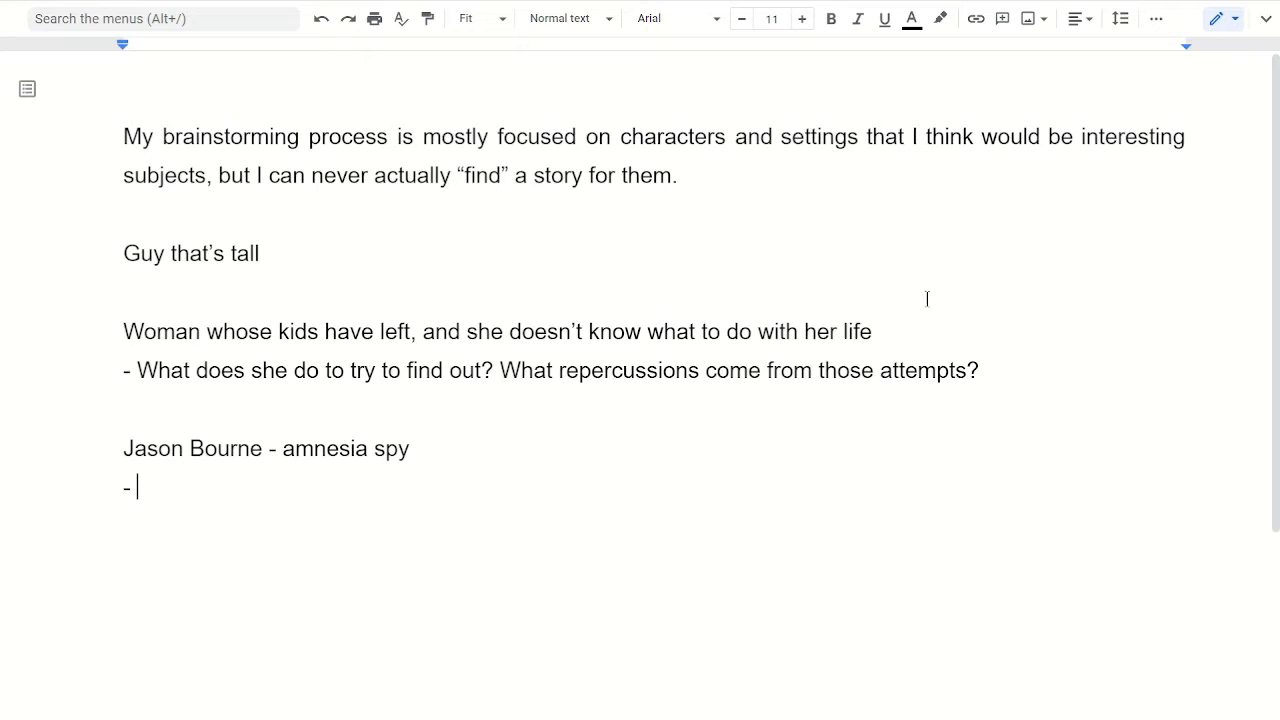
- Add Jason Bourne notes 'Doing spy stuff' and 'Things he can't remember coming back to bite him.'
type("Doing spy stuff.")
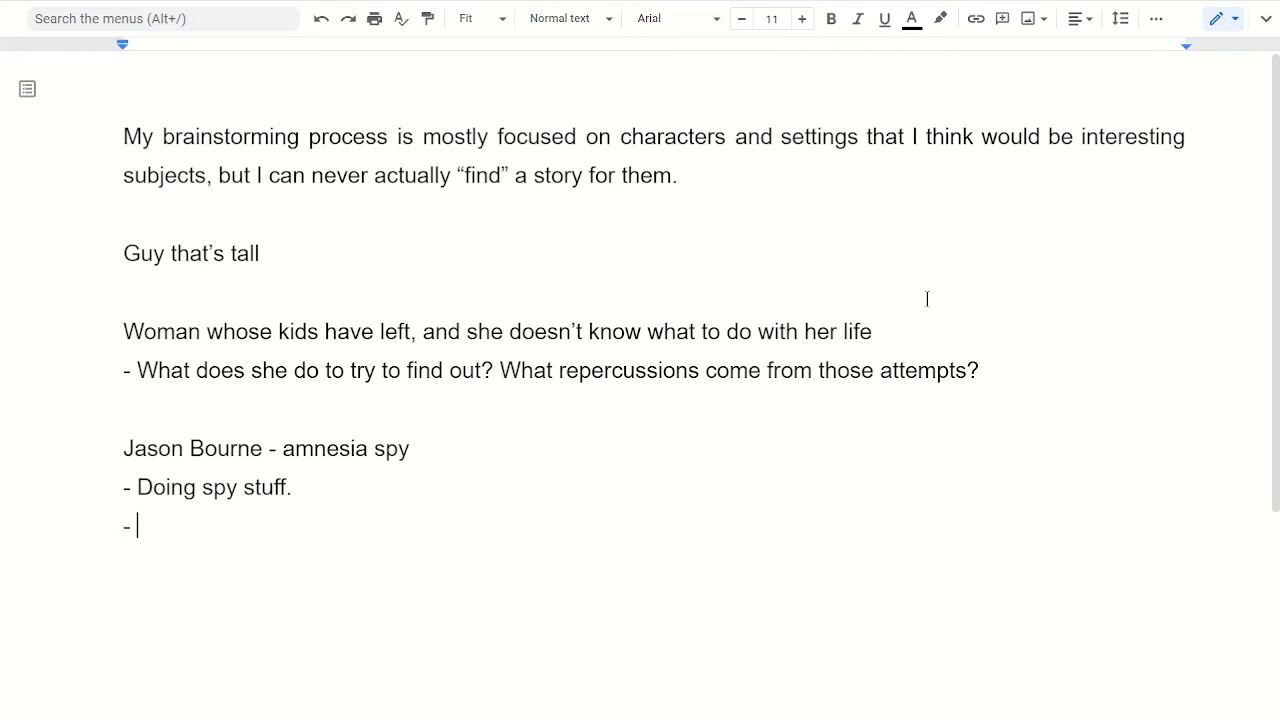
type("Things he")
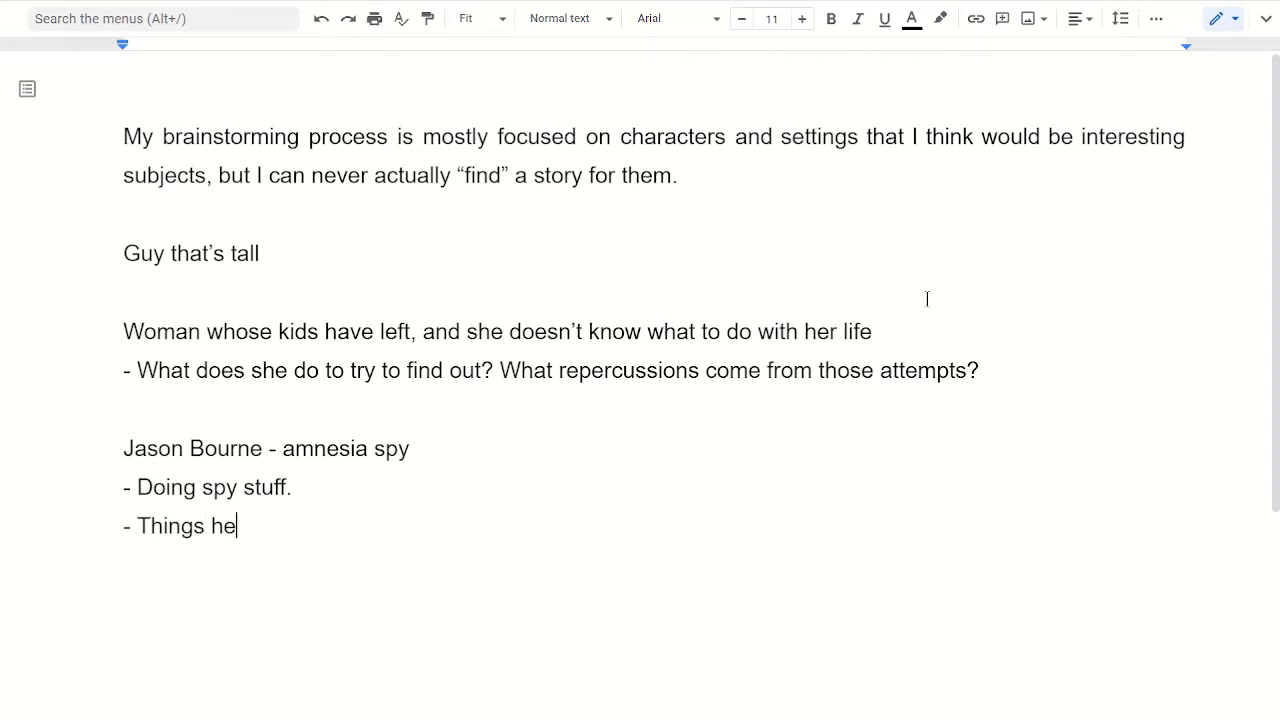
type("can't remember")
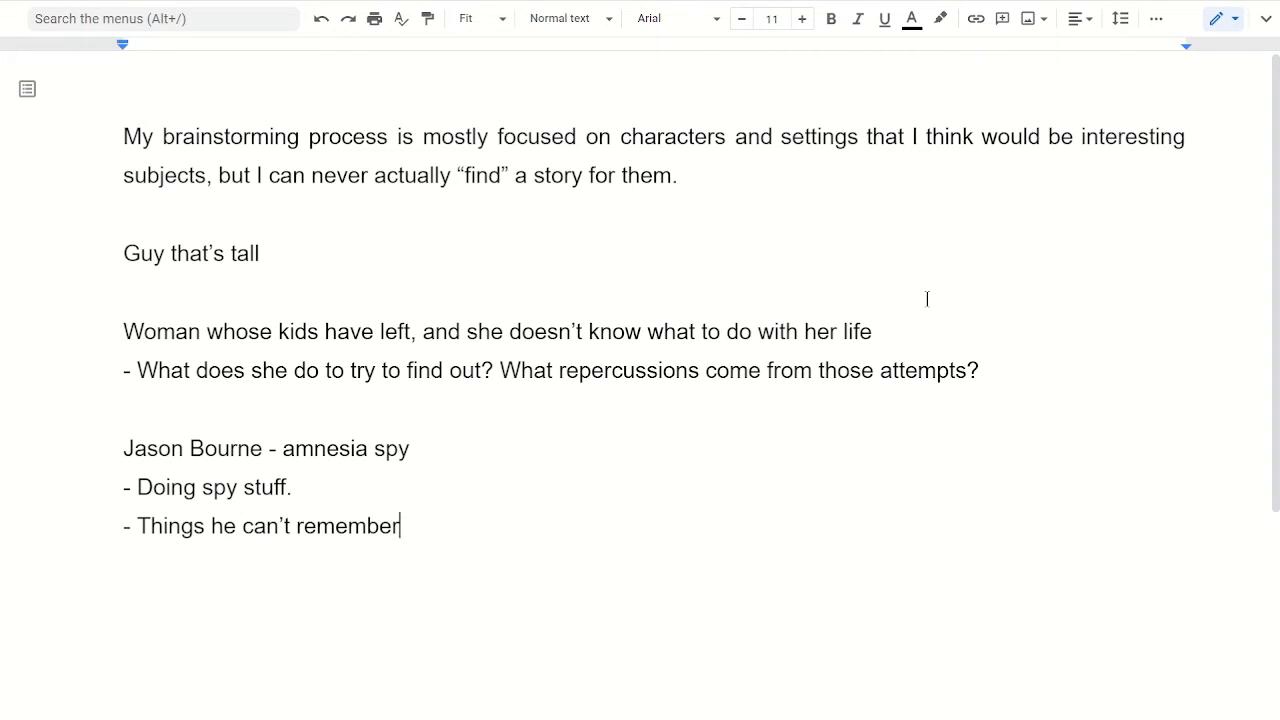
type("coming back to b")
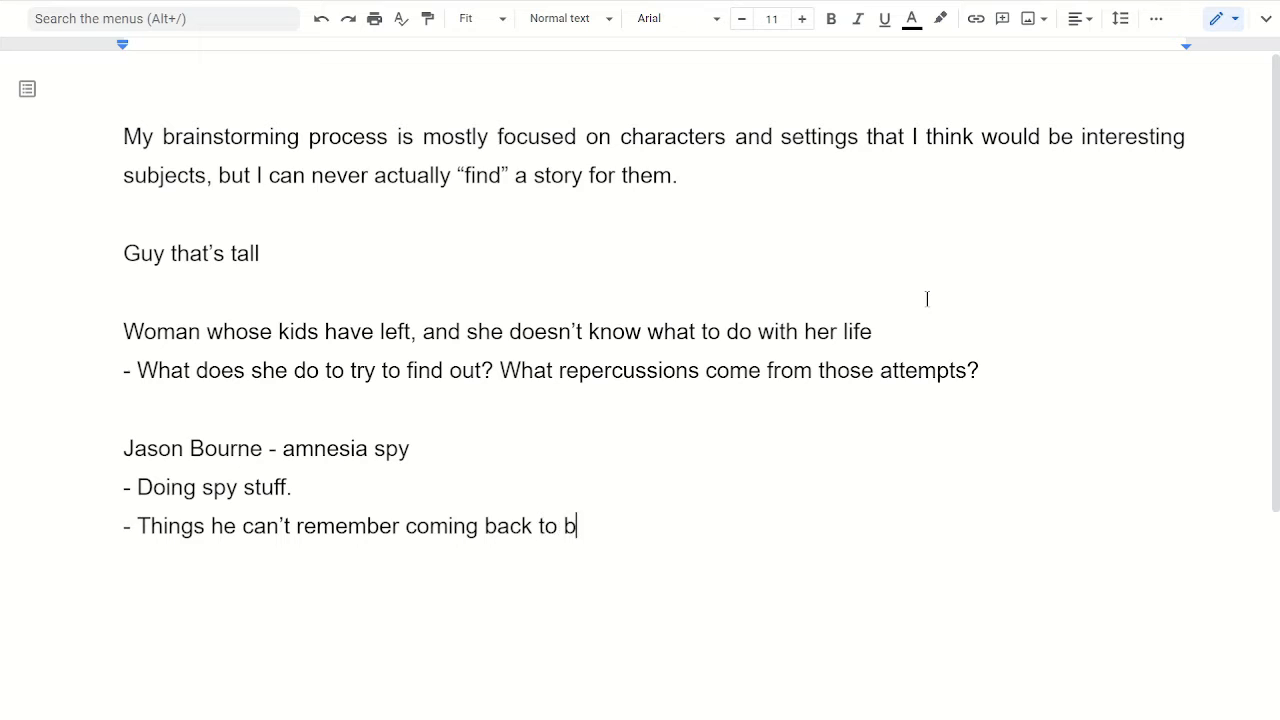
type("ite him.")
type("-")
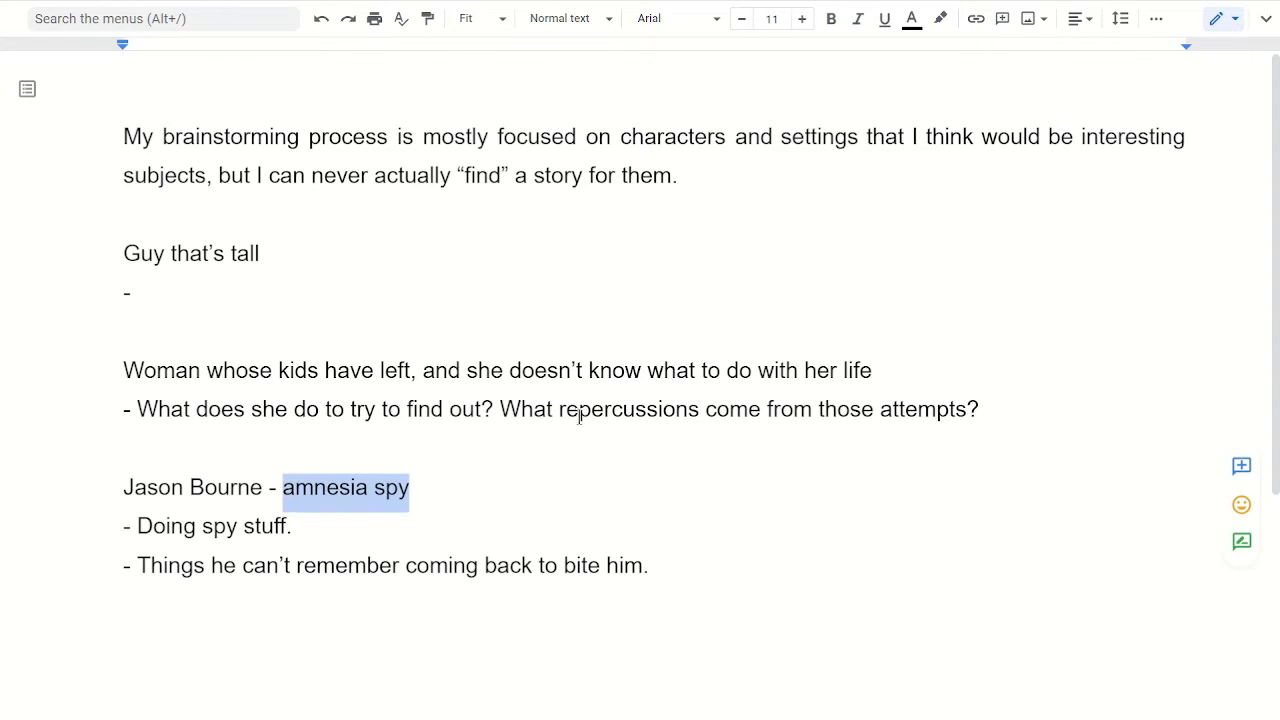
- Replace the stray dash with the premise 'Gruff Detective with a heart of gold'
left_click_drag(466, 370, 871, 370)
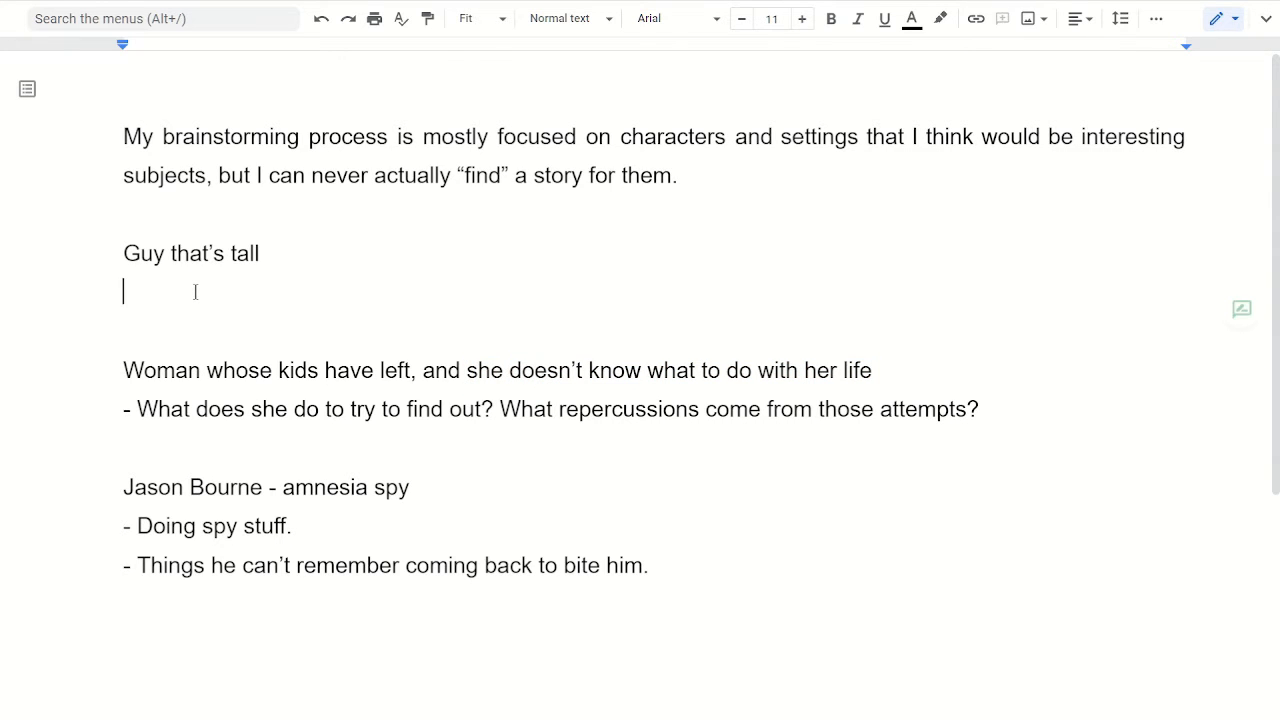
type("Detec")
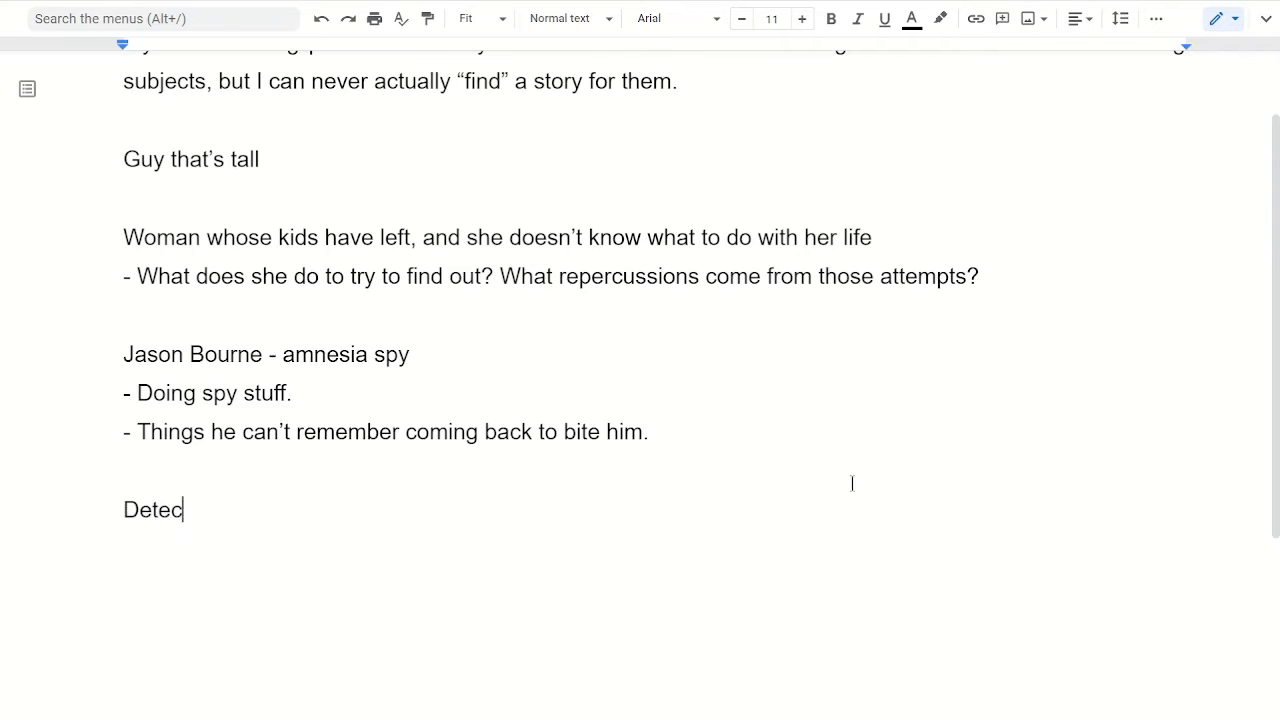
type("tive with a heart")
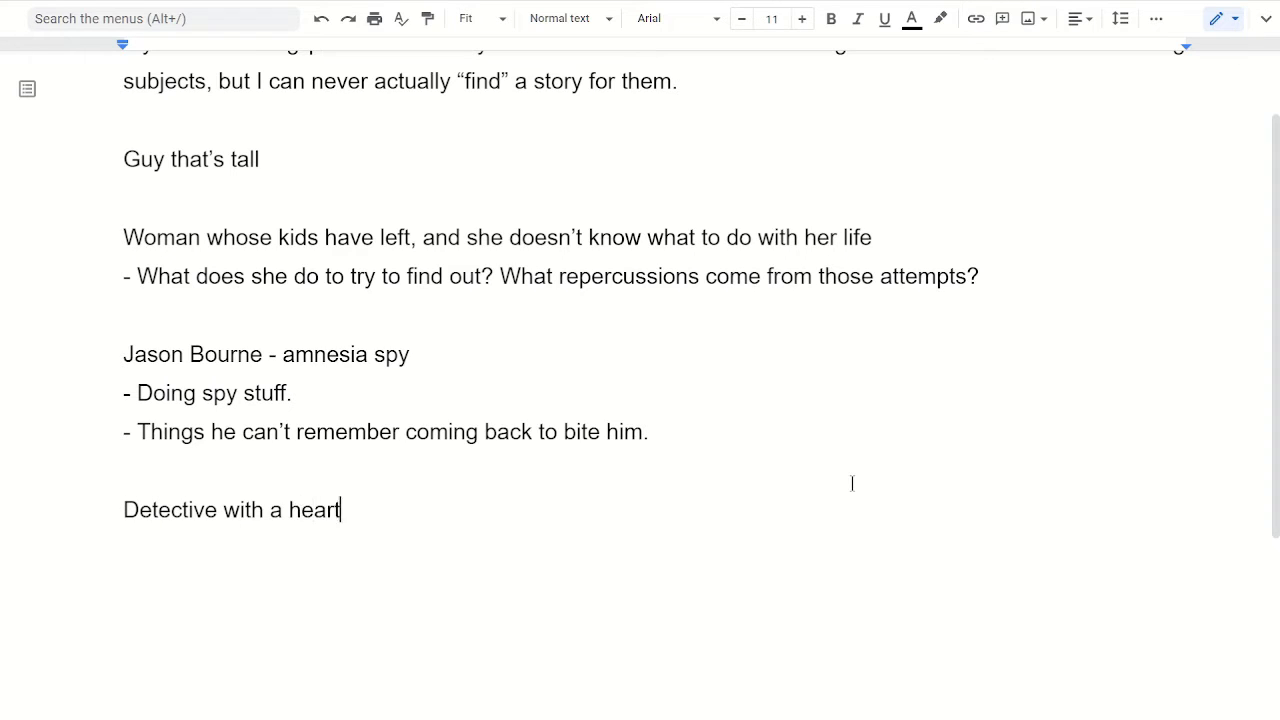
type("of gold")
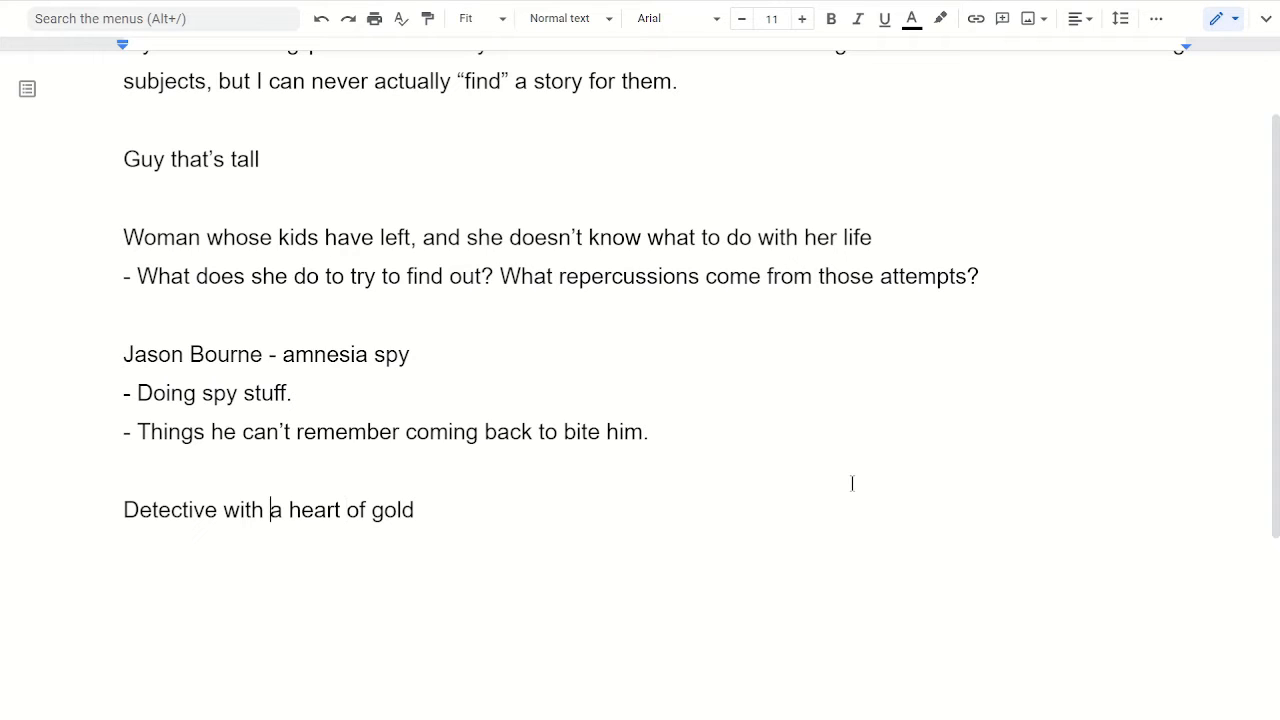
type("Gruff d")
type("-")
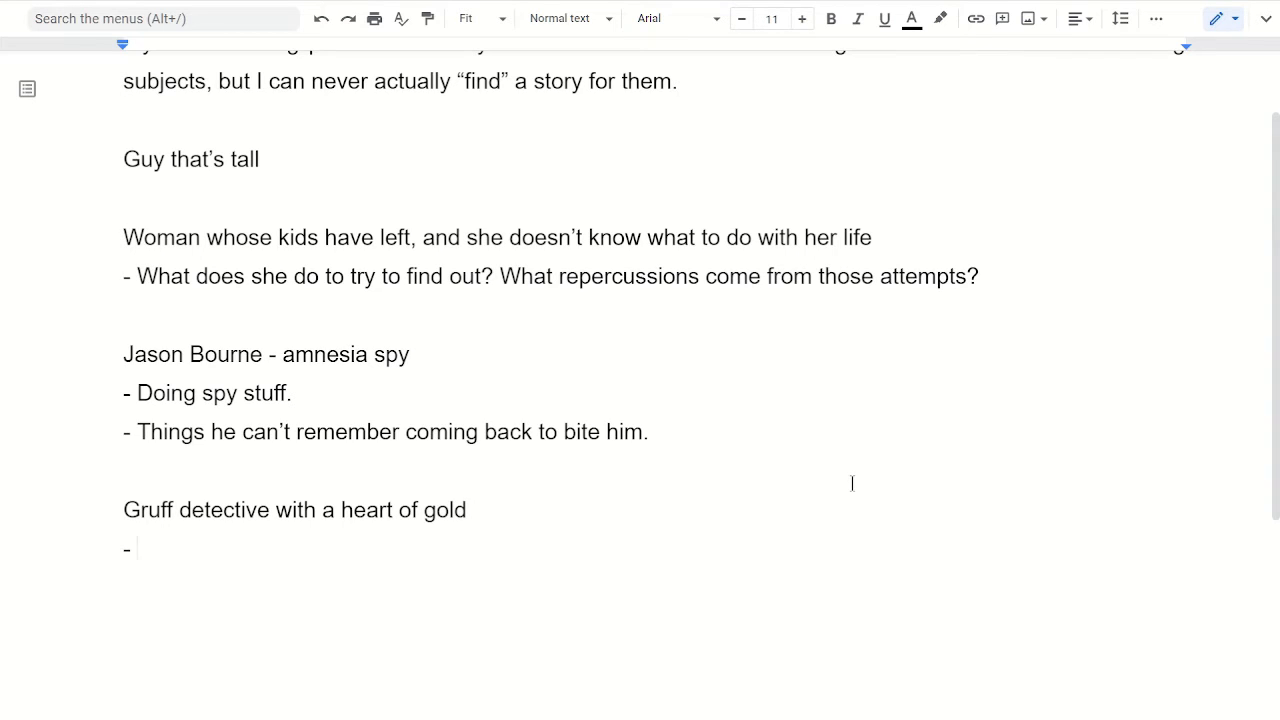
- Add the bullet 'Being gruff, show a heart of gold.'
type("Being")
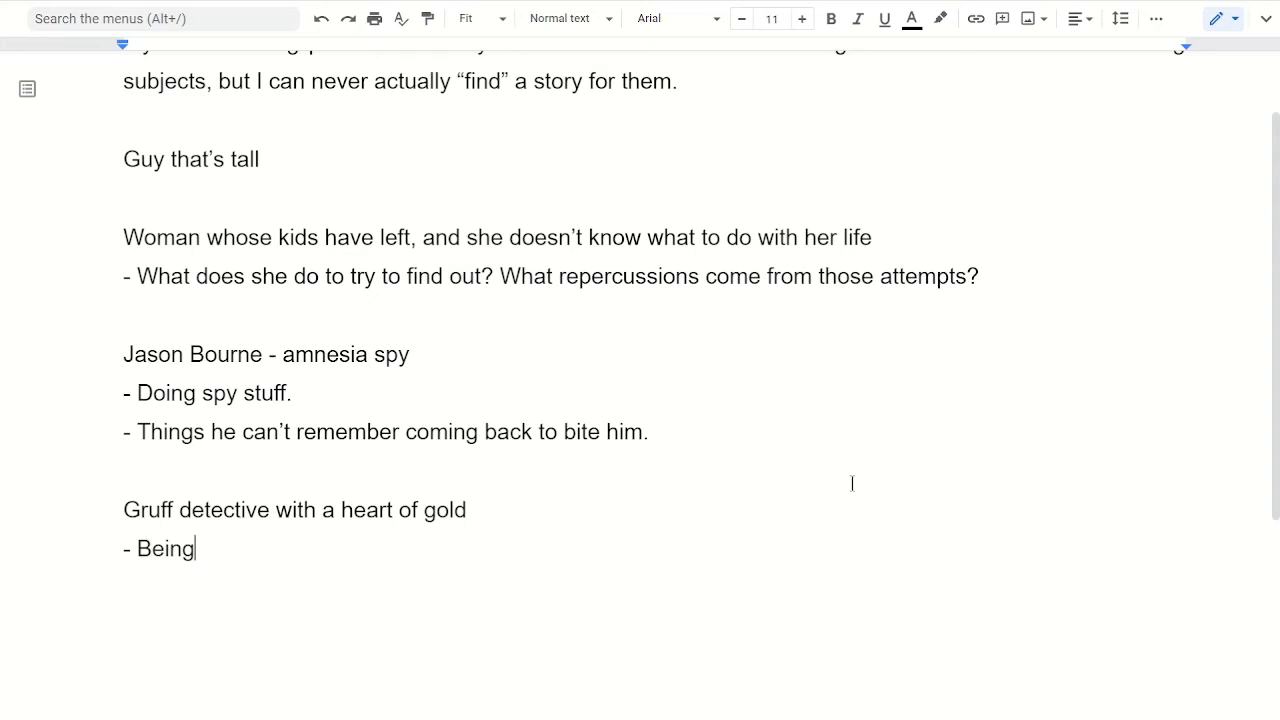
type("gruff")
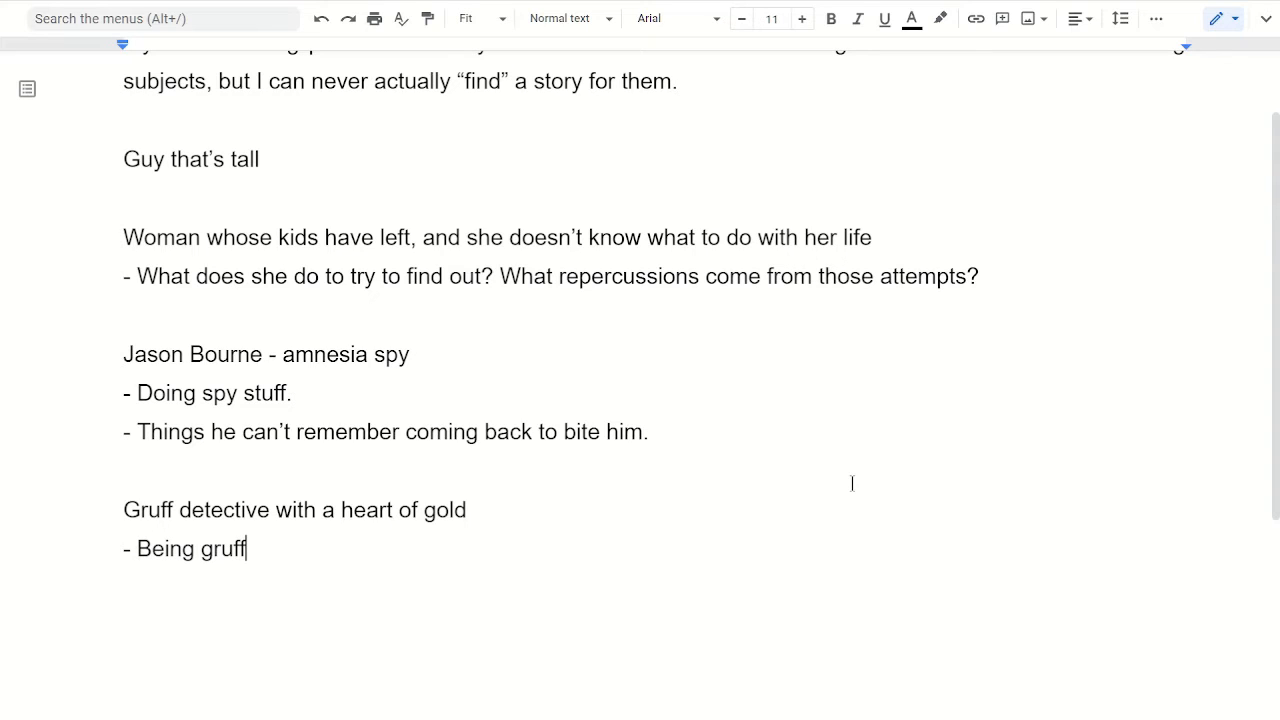
type(", show")
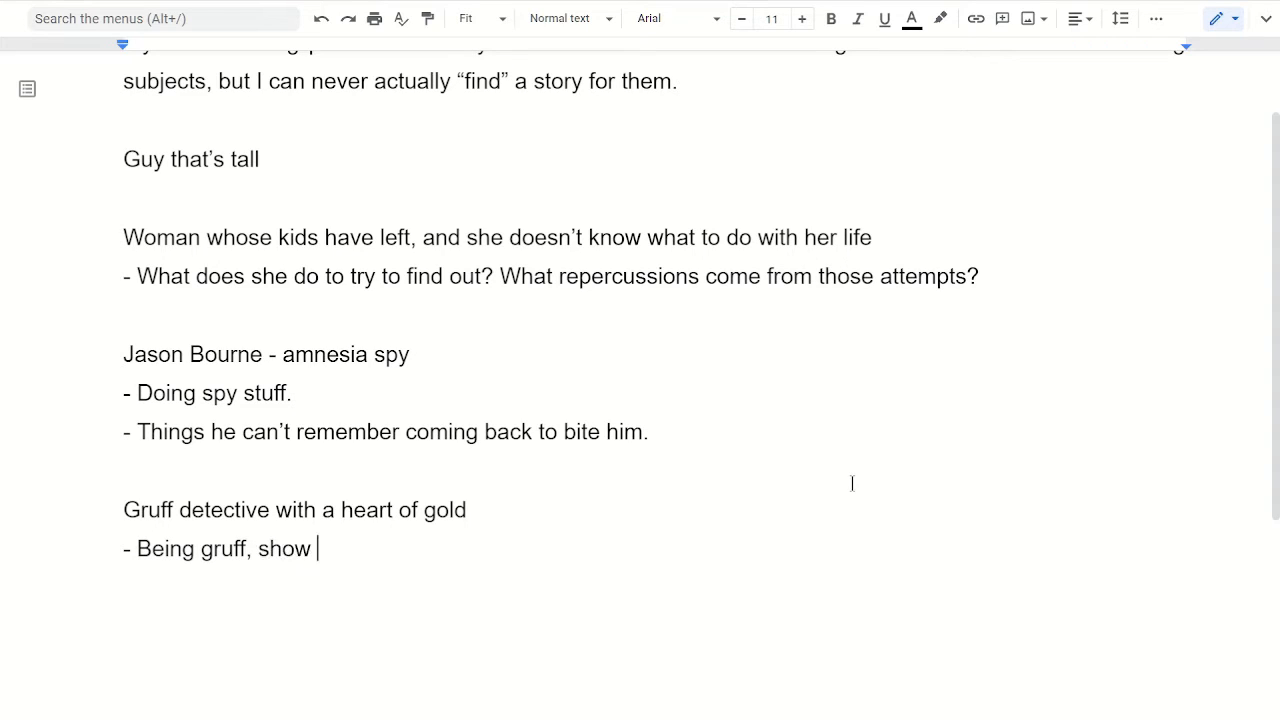
type("a heart of gol")
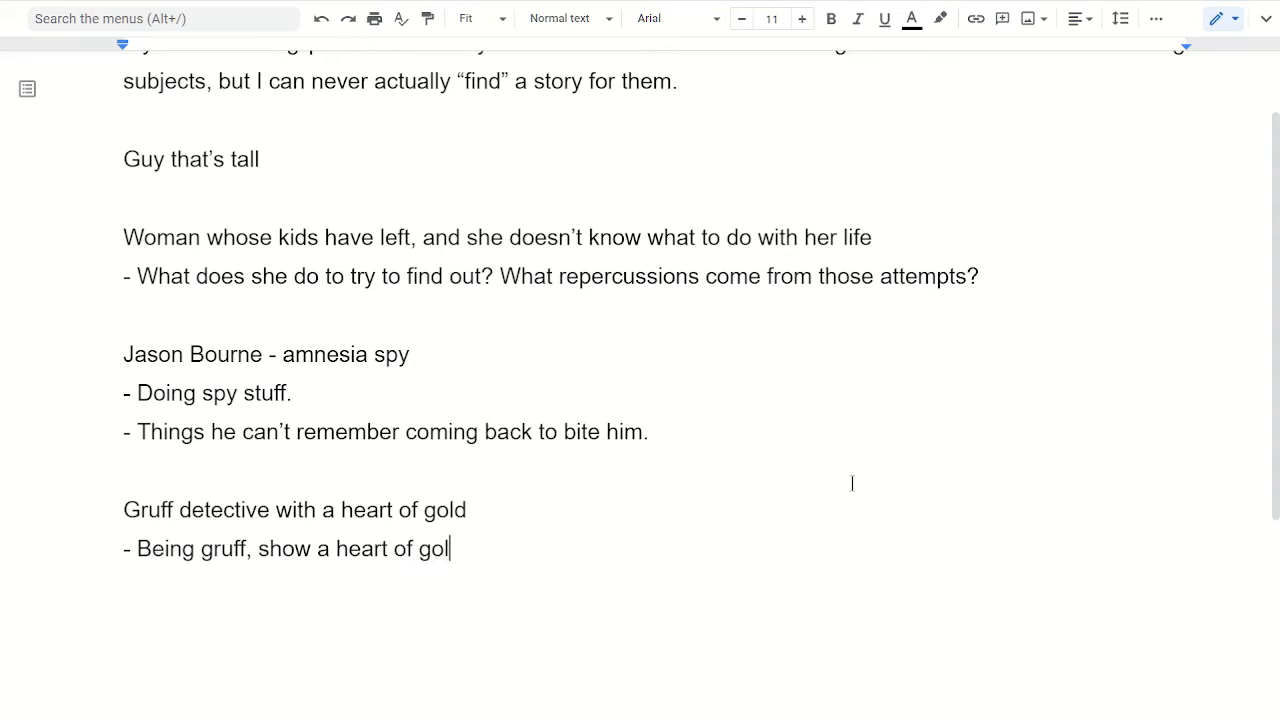
type("d")
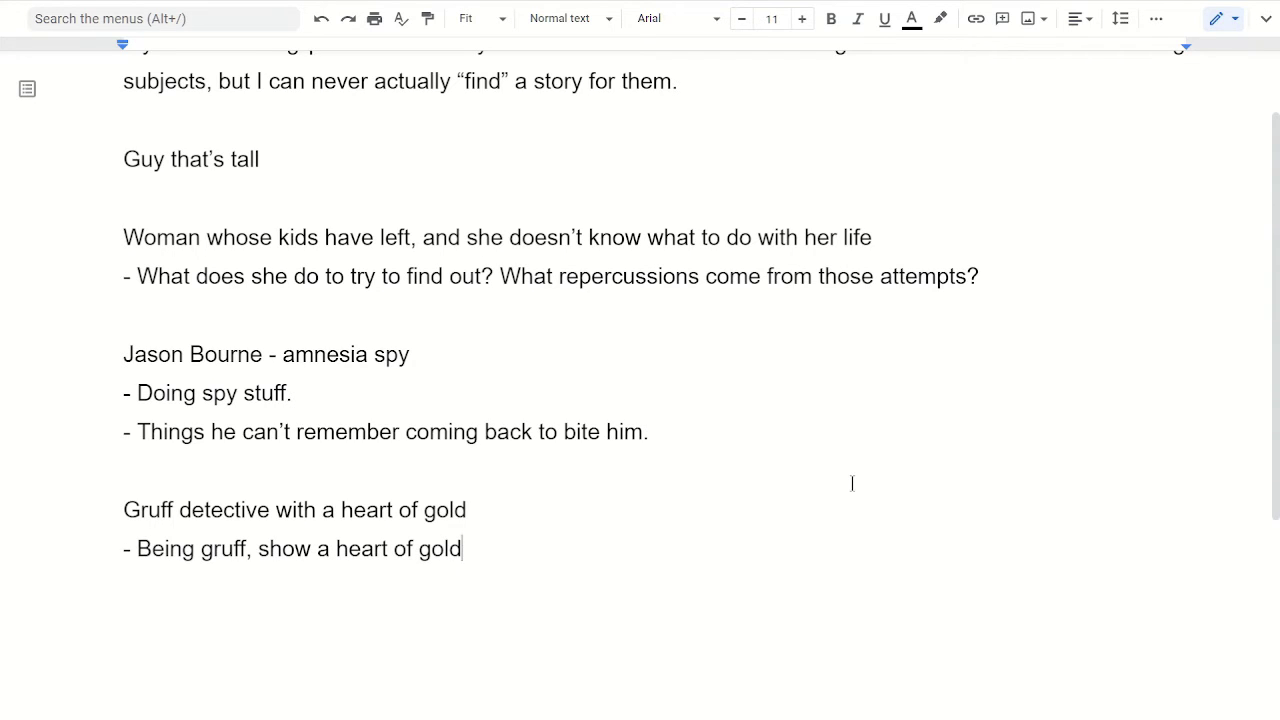
type(".")
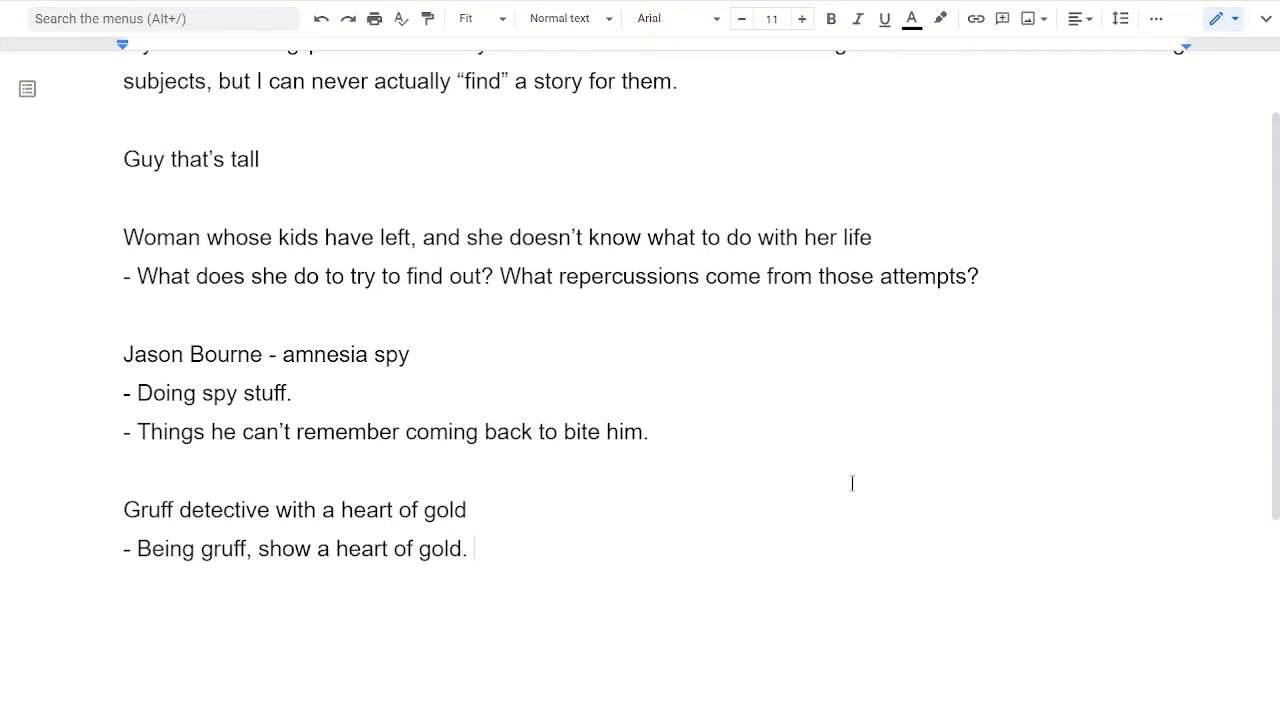
- Add a note about a situation that causes those traits to bounce off each other
type("Some")
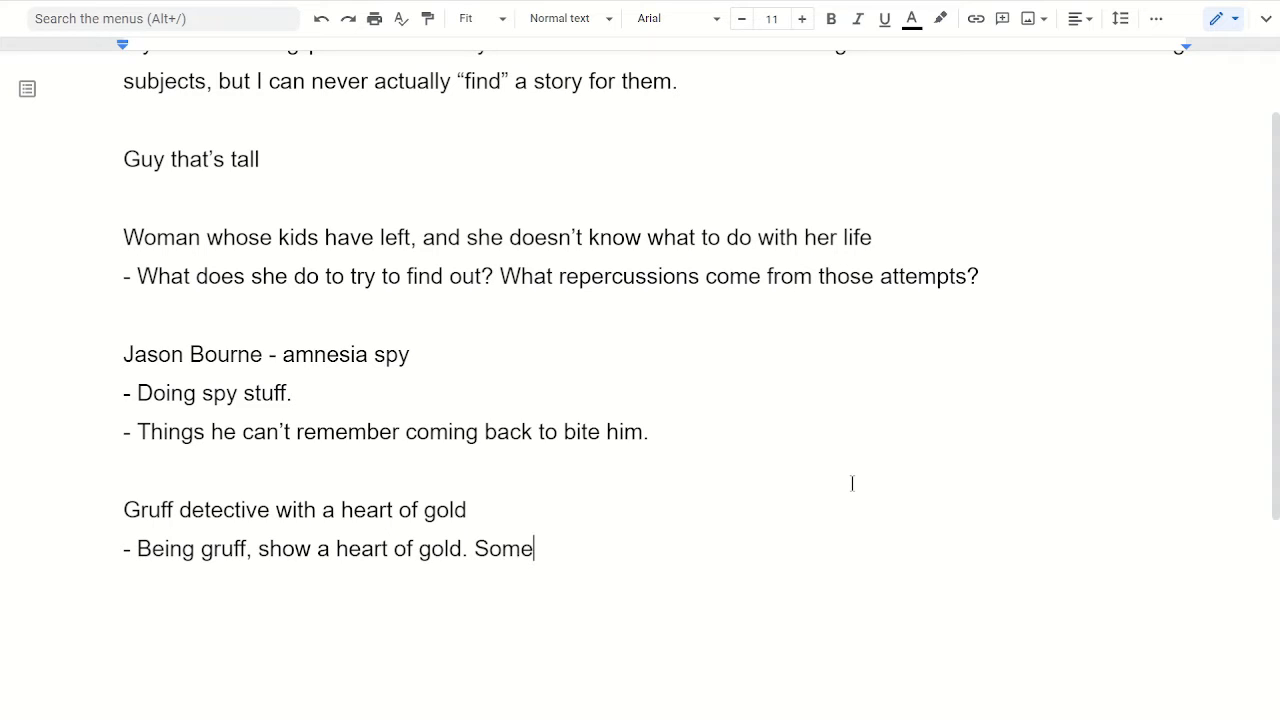
type("sort of sutait")
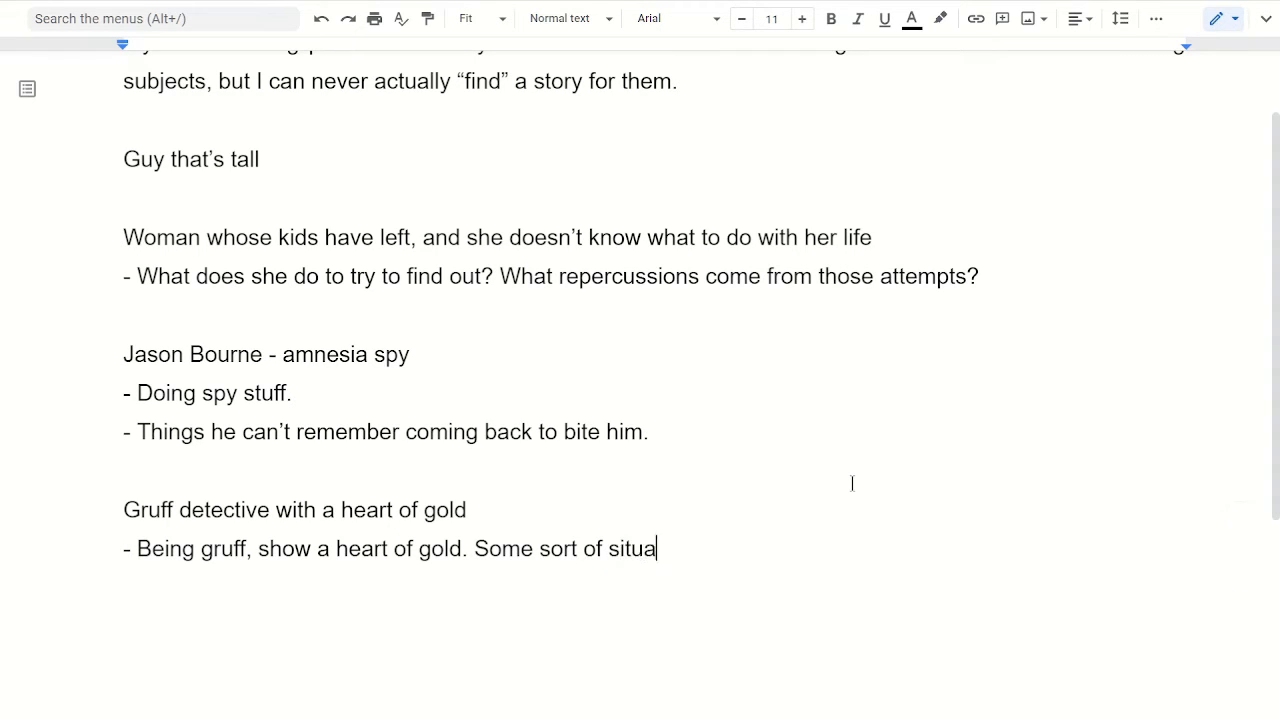
type("tion")
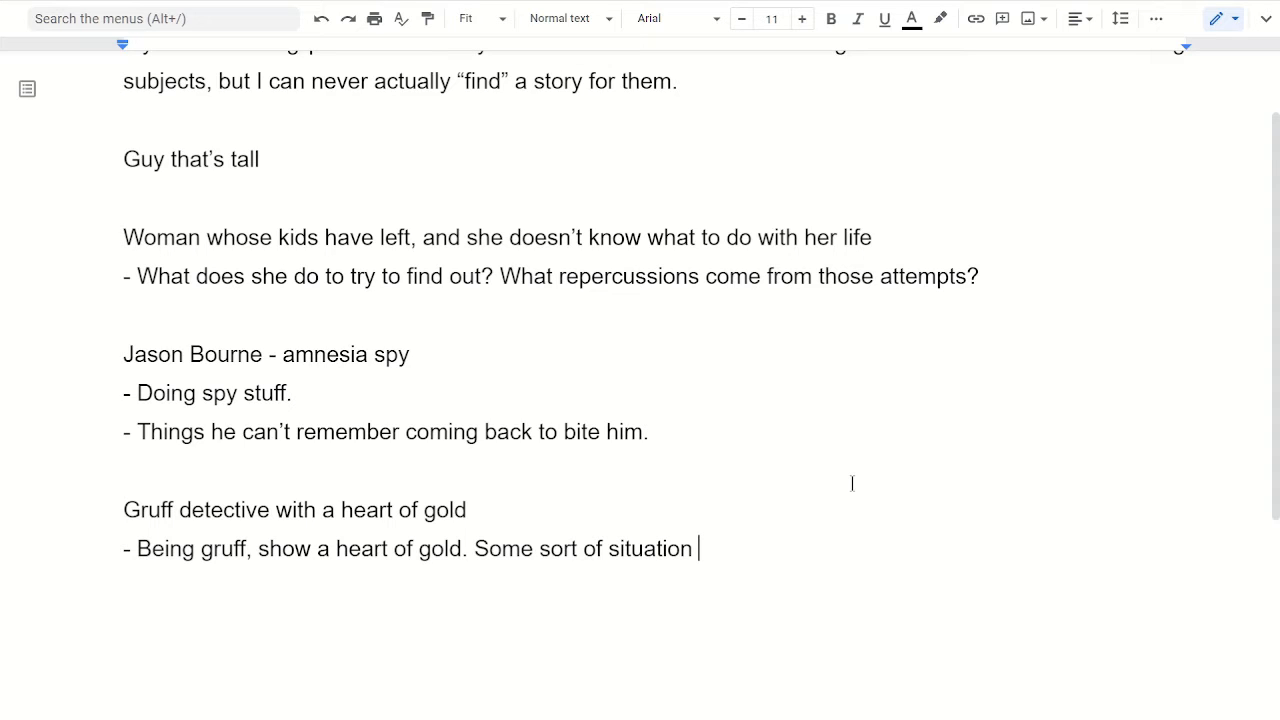
type("that c")
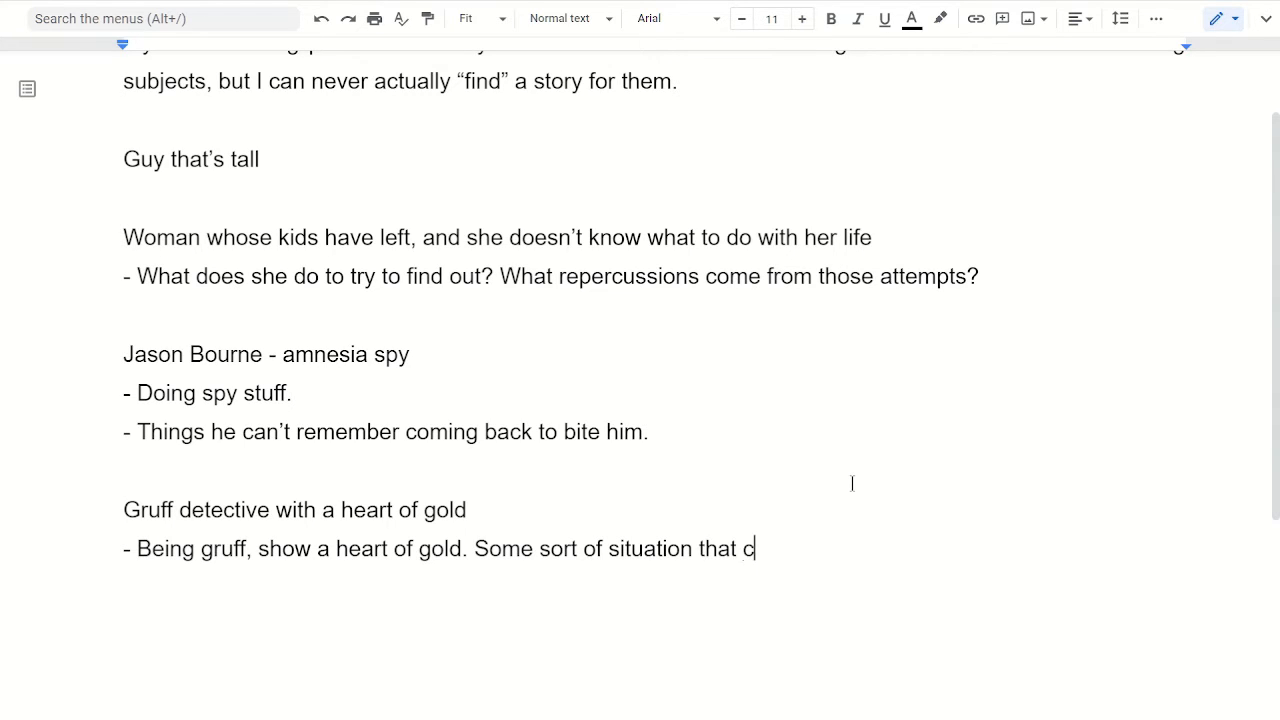
type("auses those come")
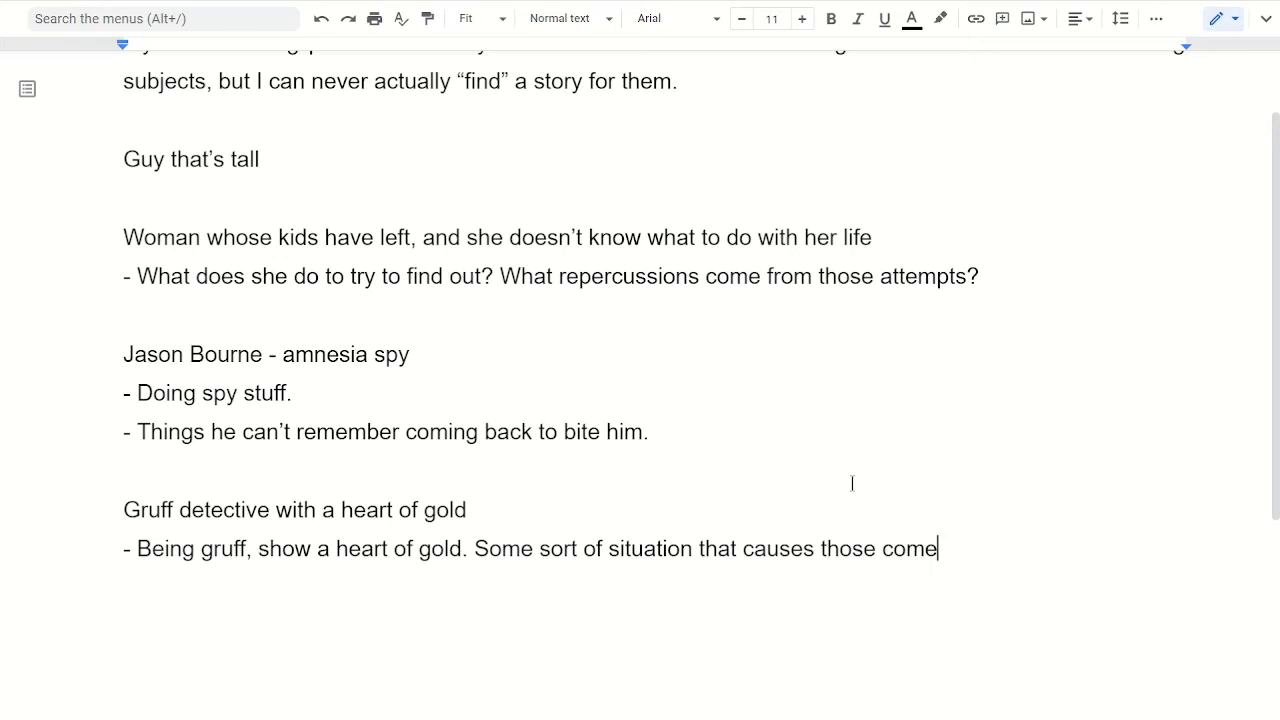
type("bounce off of each other.")
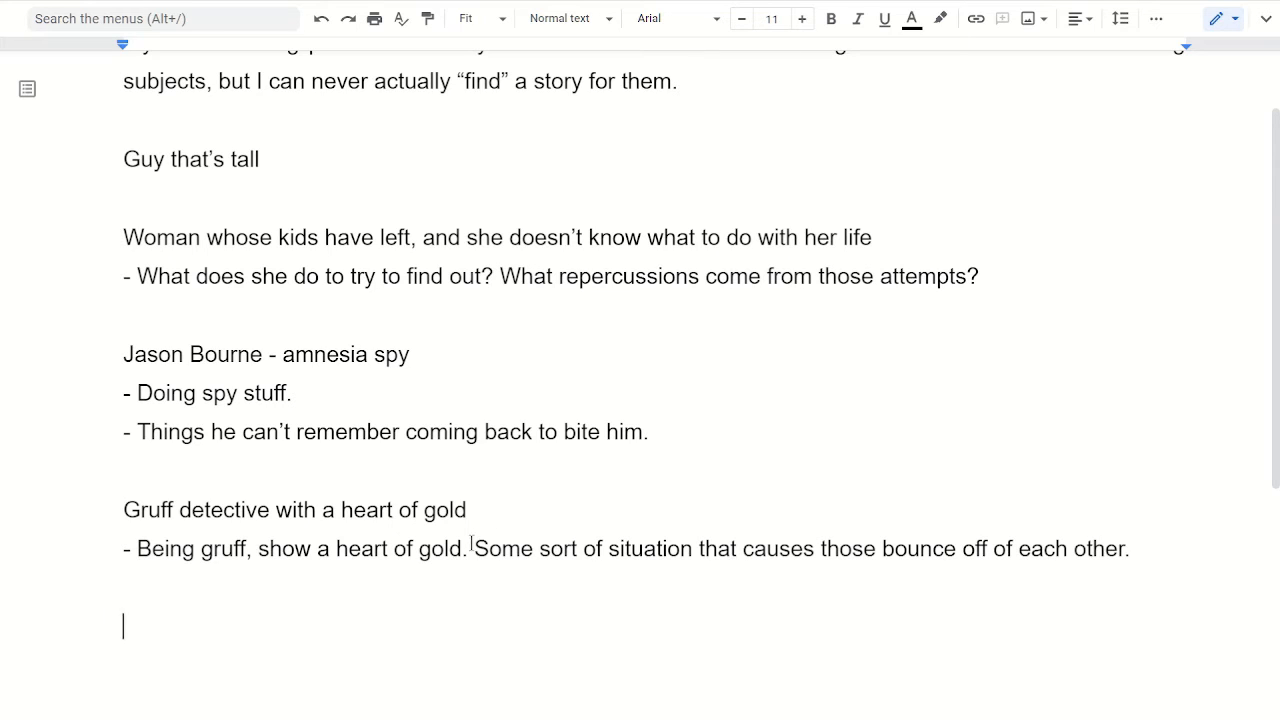
left_click_drag(475, 548, 1002, 570)
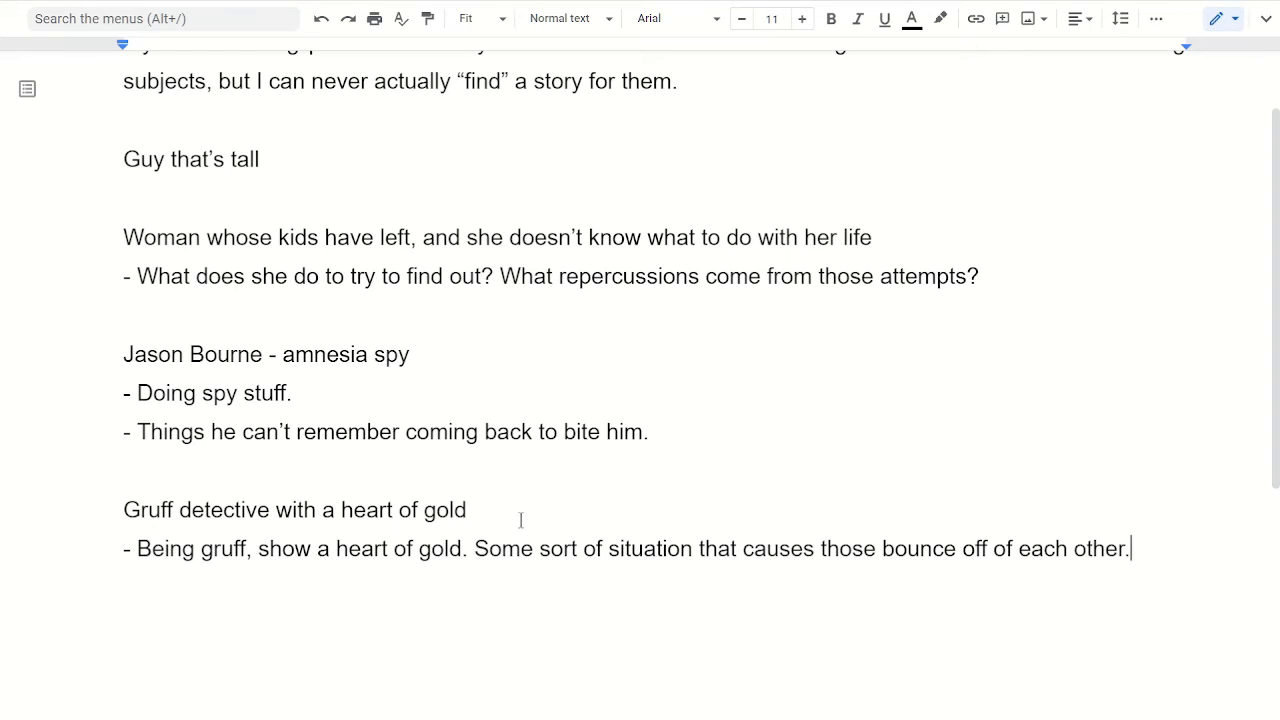
left_click(120, 510)
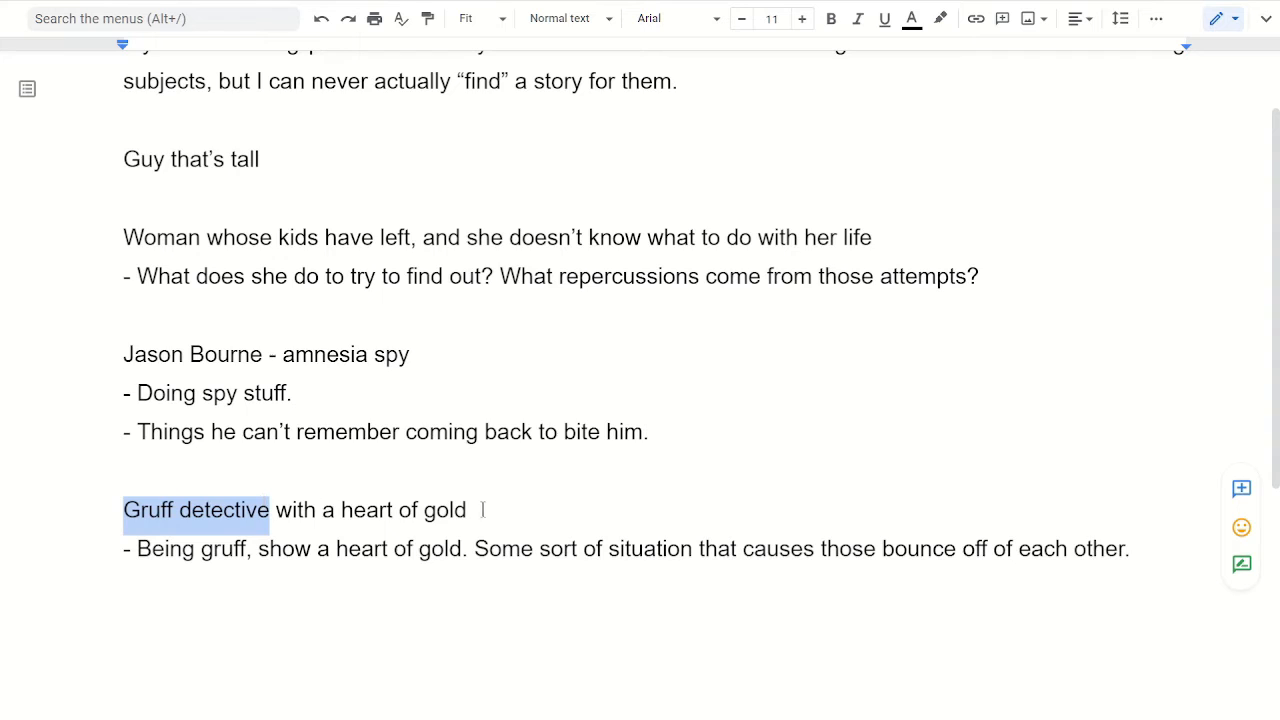
left_click_drag(348, 510, 465, 510)
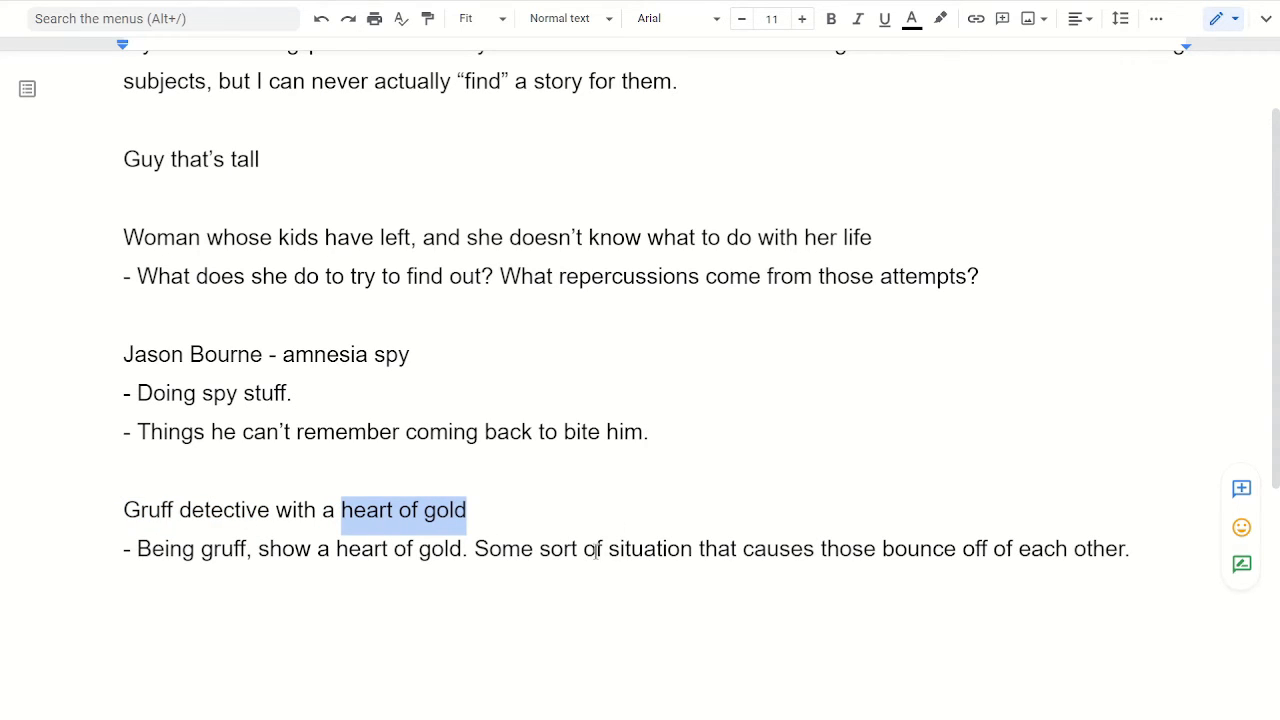
left_click(867, 548)
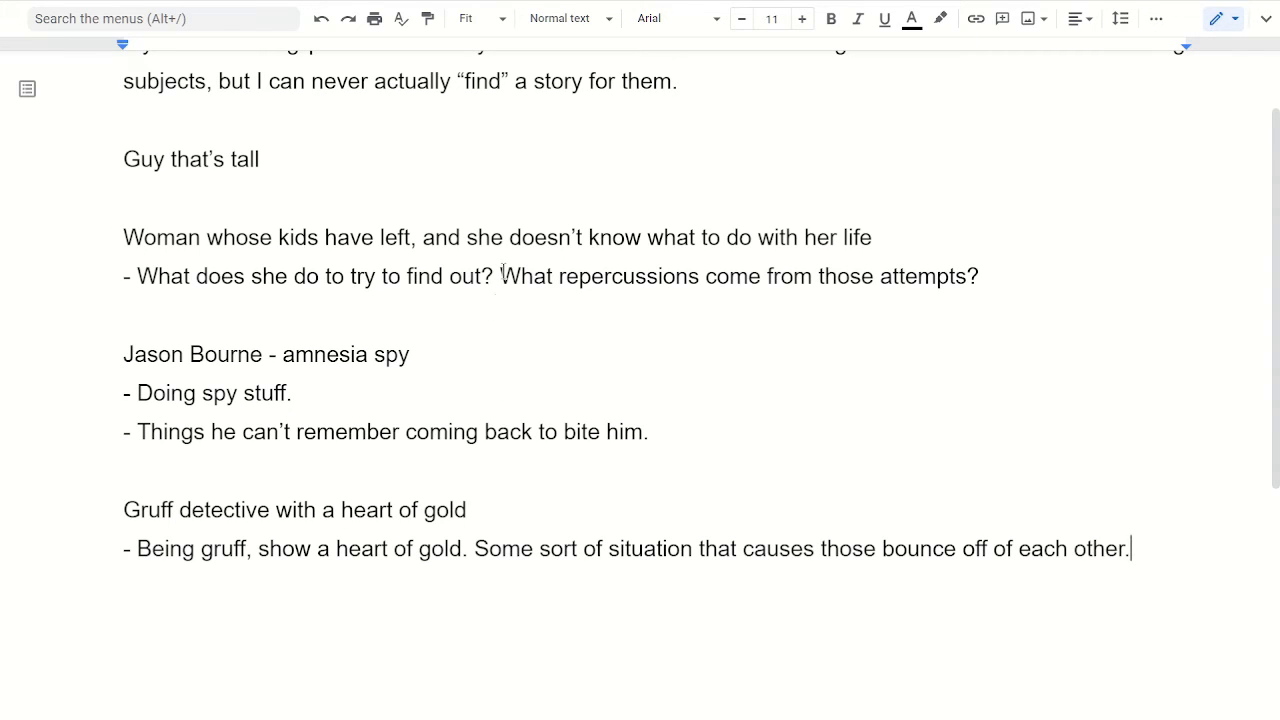
mouse_move(562, 383)
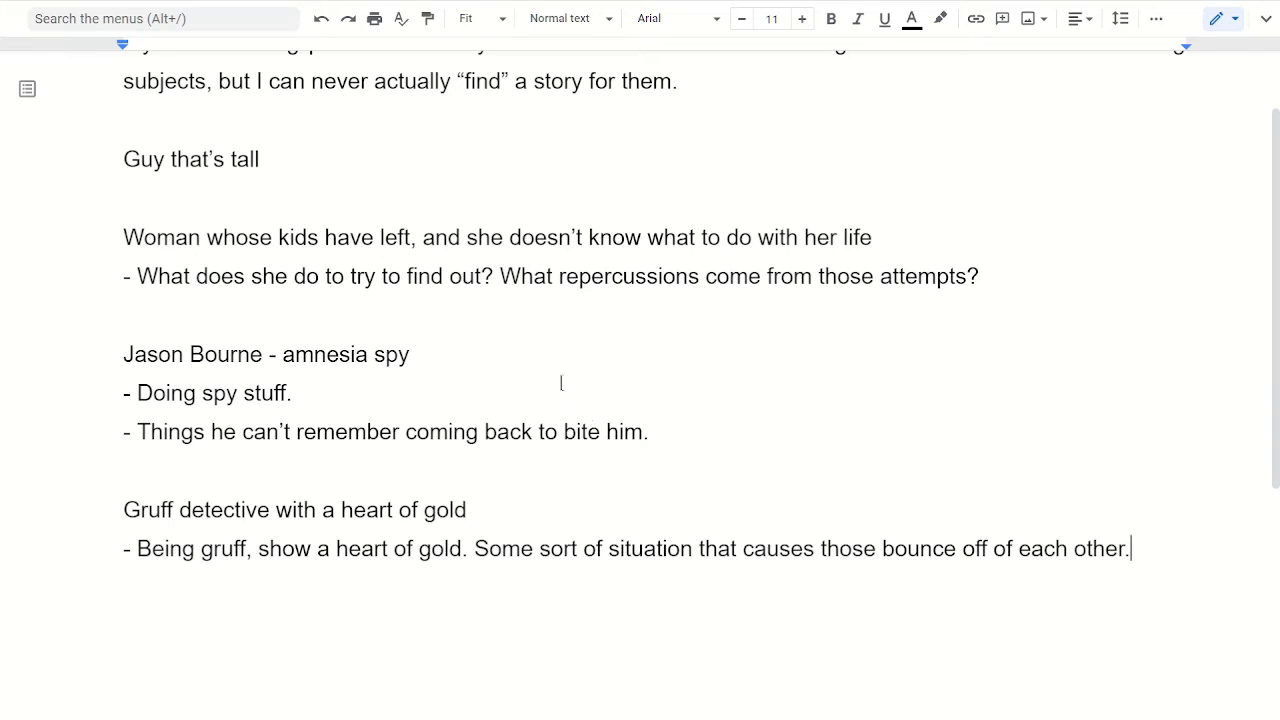
mouse_move(678, 432)
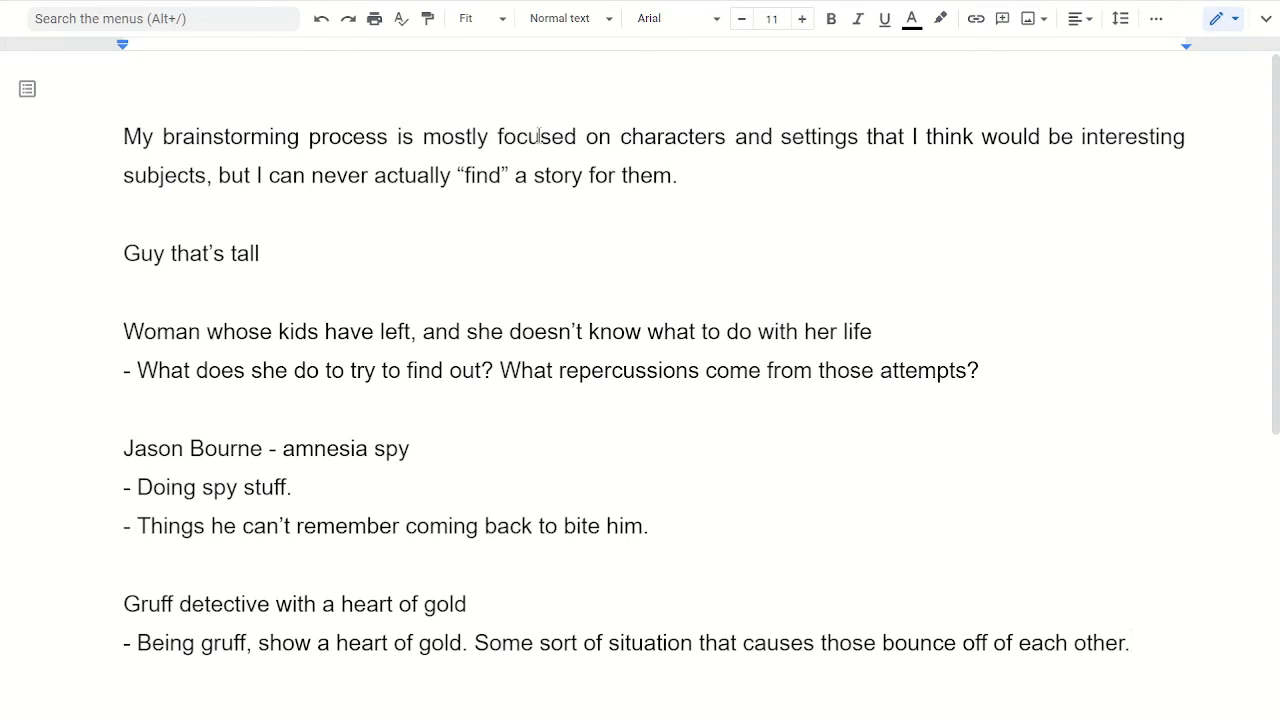
- Below the gruff detective entry, type the section heading 'Worldbuilding'
double_click(818, 136)
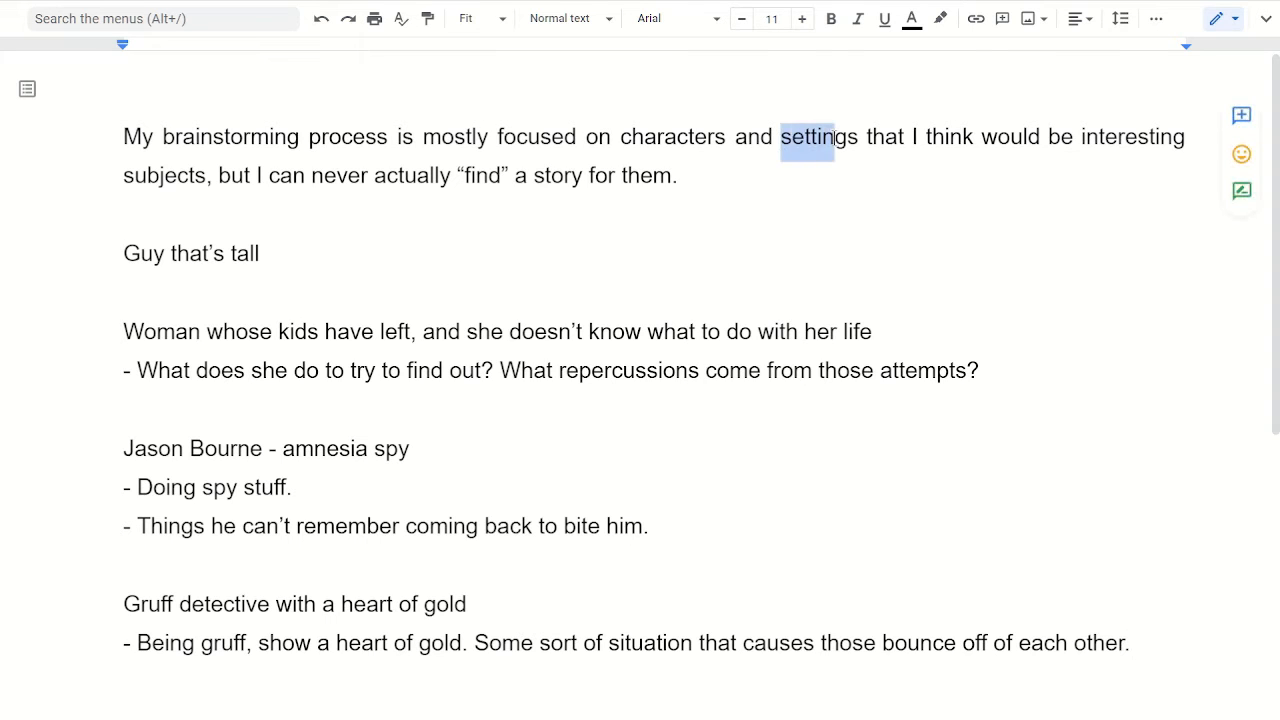
scroll("down", 3)
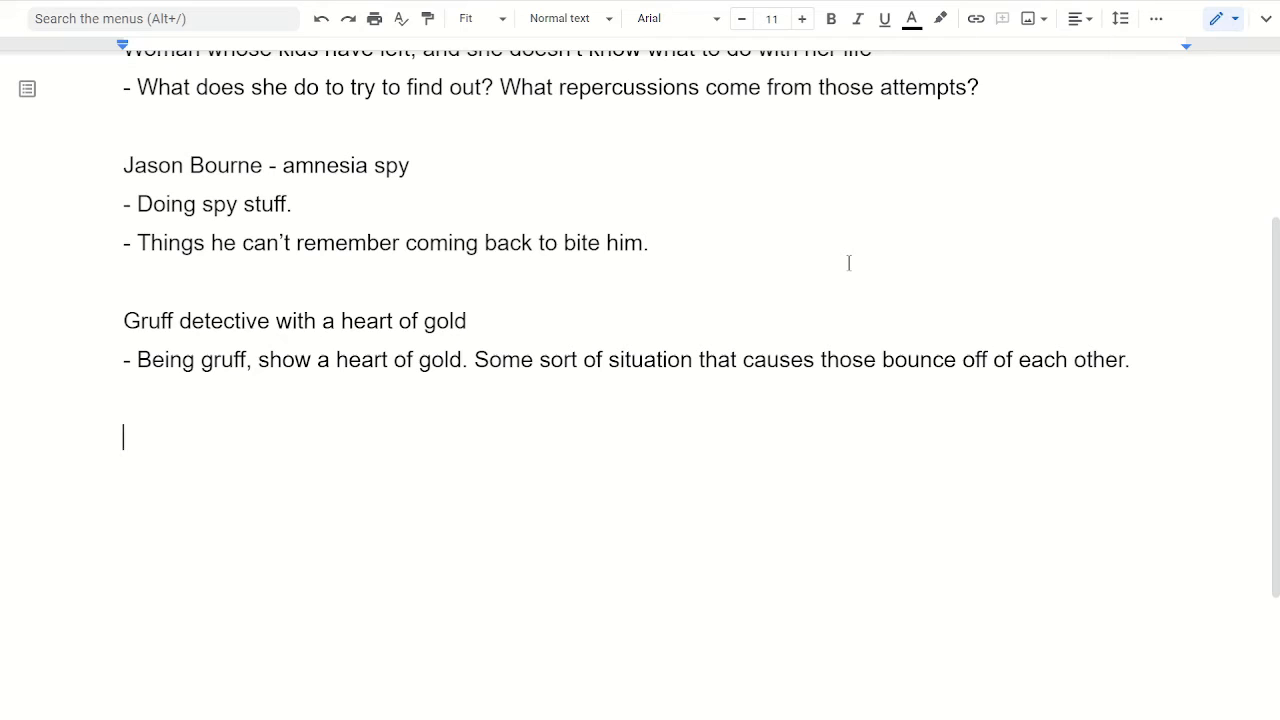
scroll("down", 3)
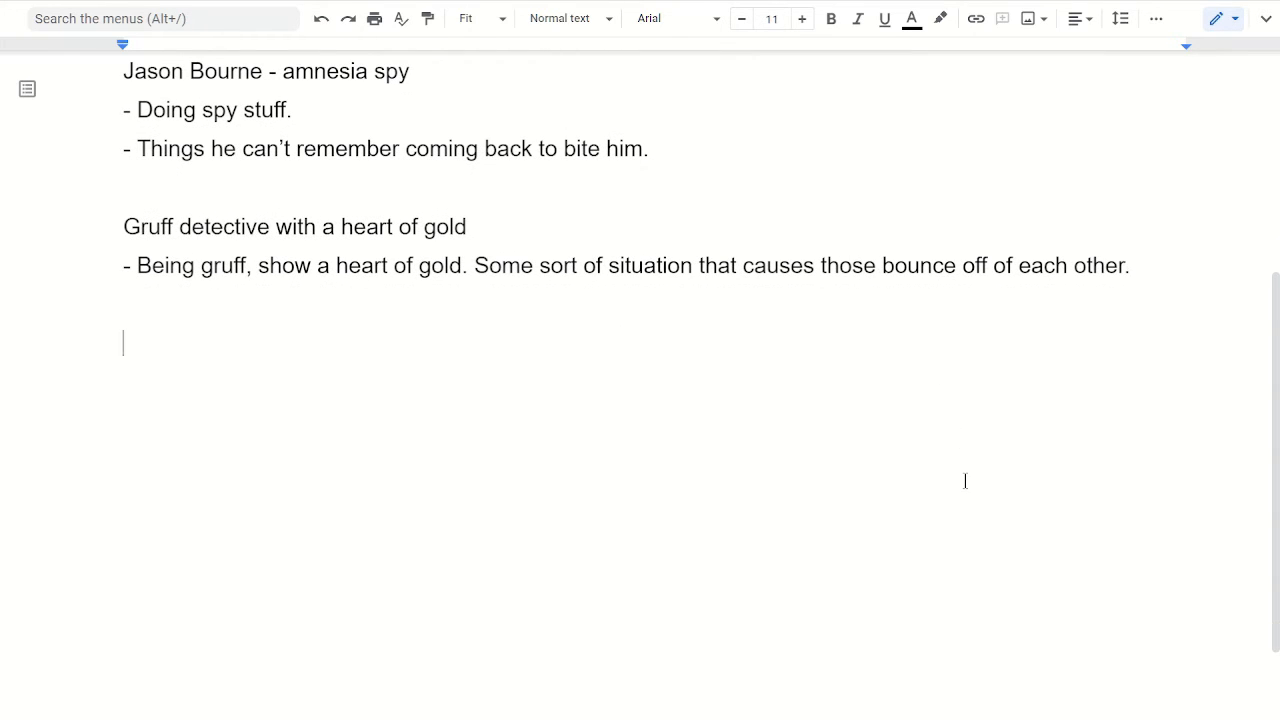
type("Worldbuilding")
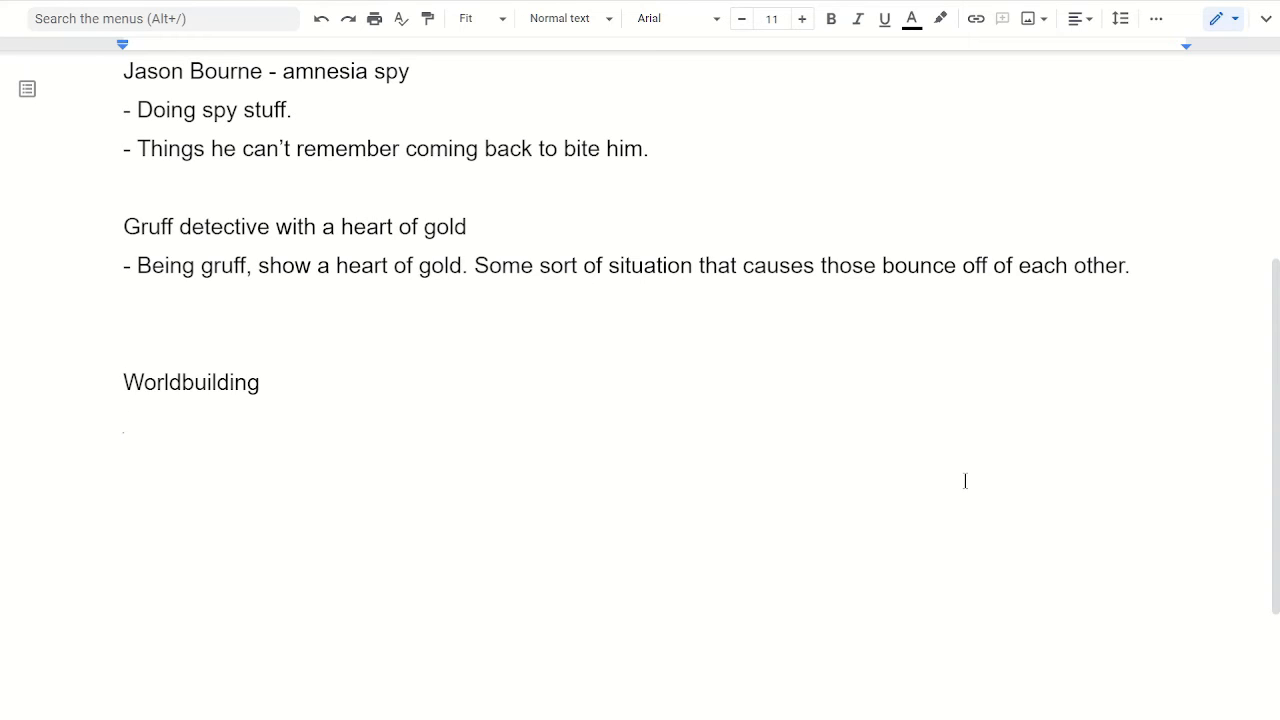
- Add the bullet '- fantasy rules. Where do those intersect?' under Worldbuilding
type("- fa")
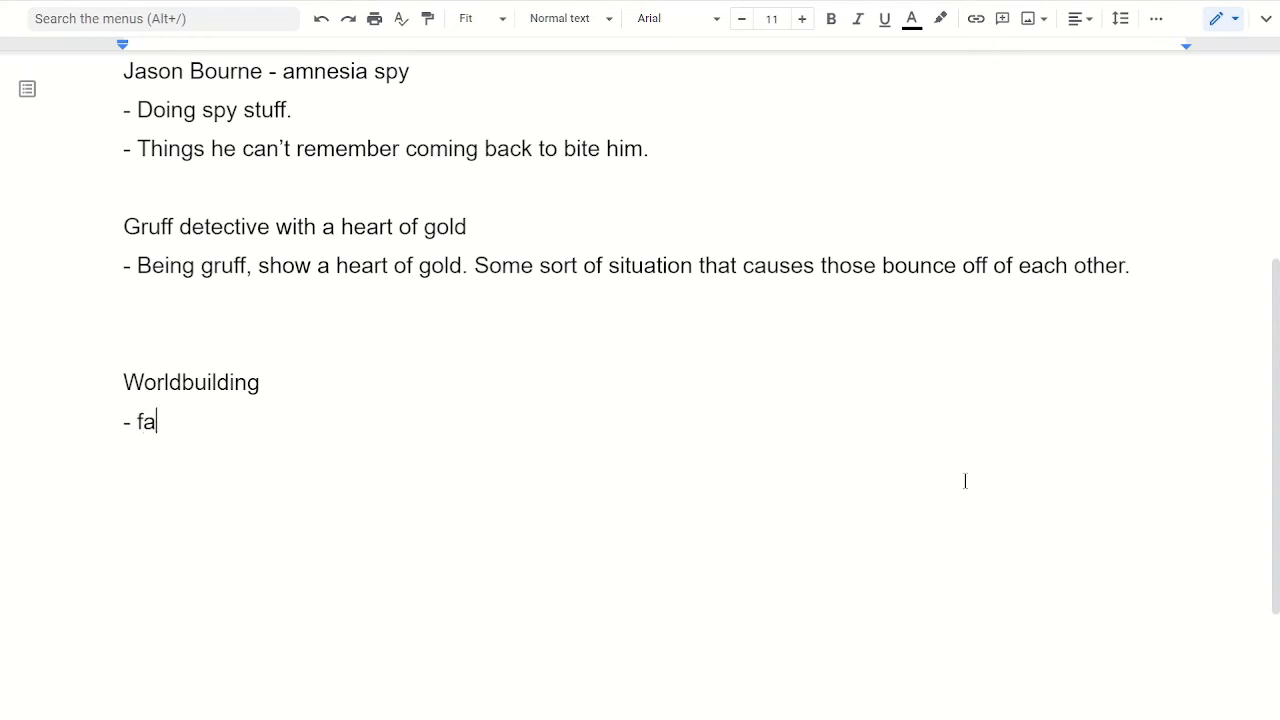
type("ntasy rule")
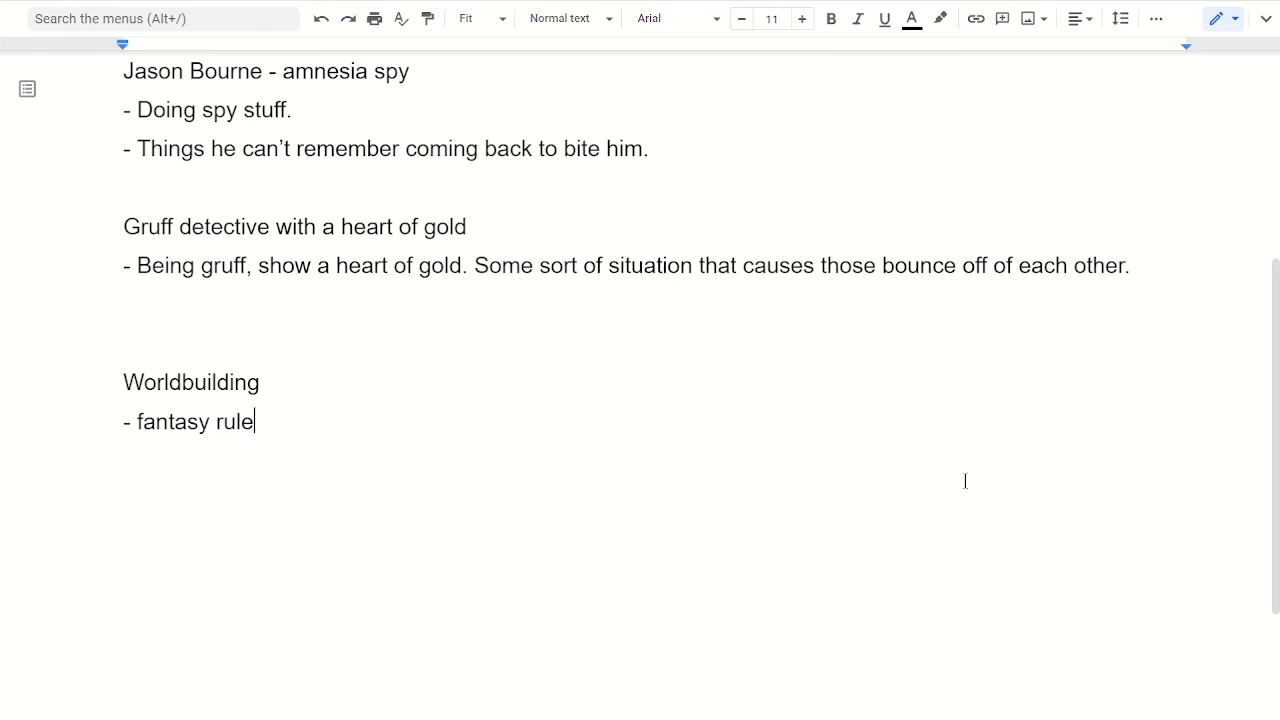
type("s")
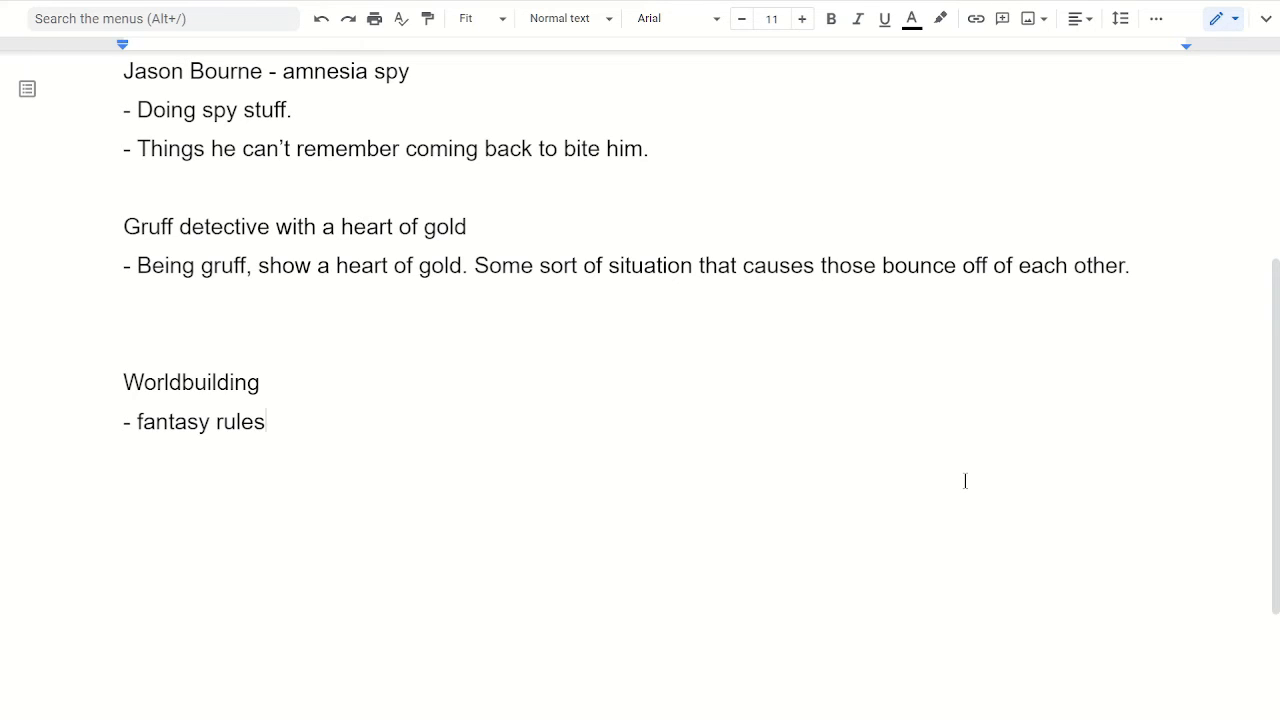
type(",")
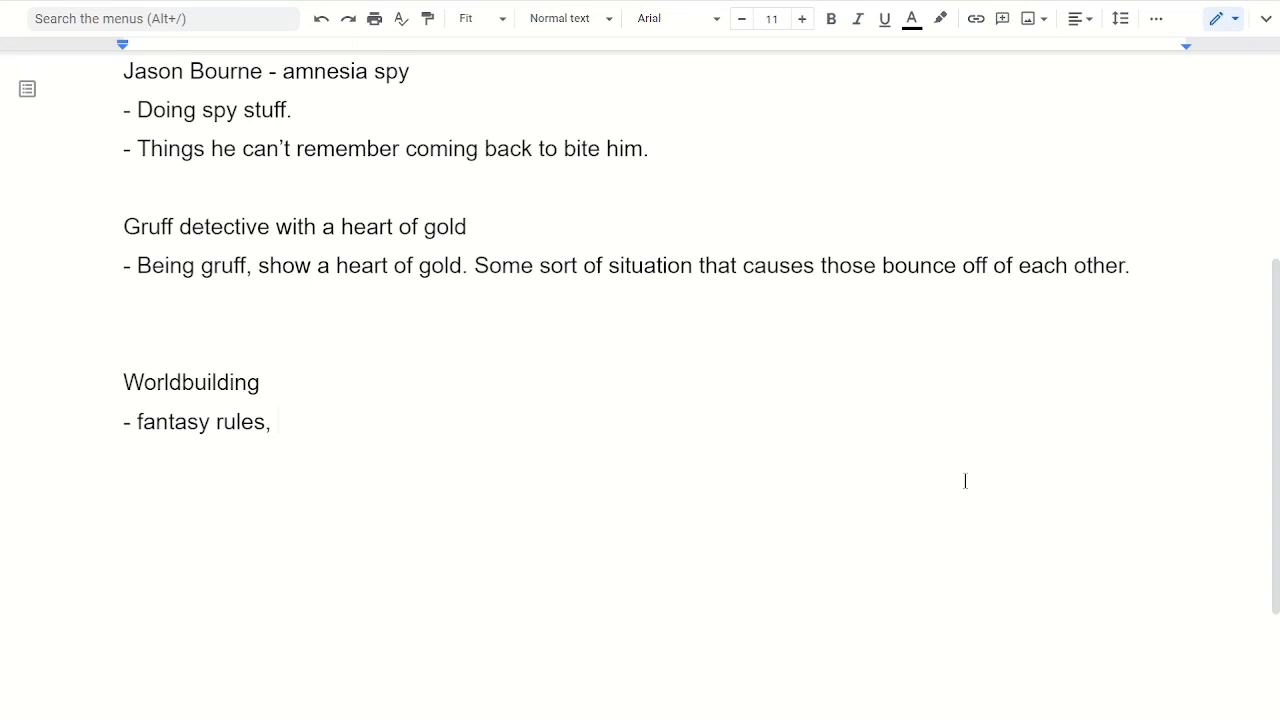
type(". Where d")
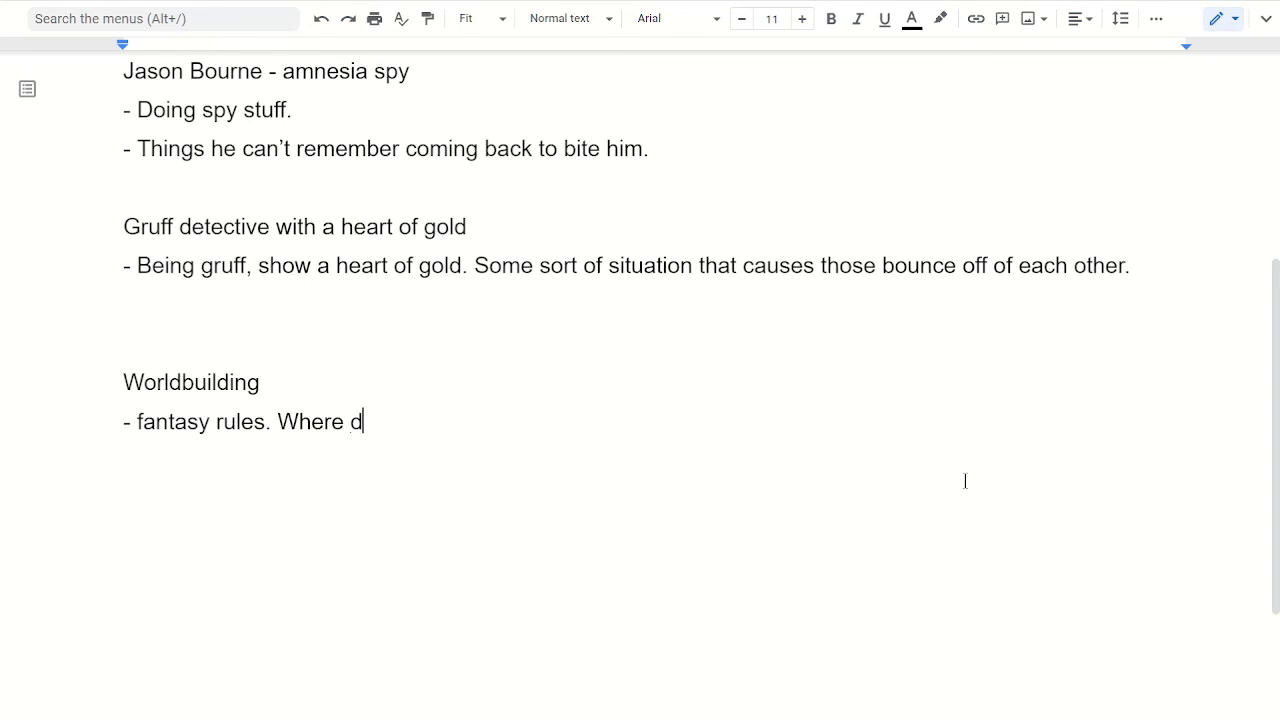
type("o those interd")
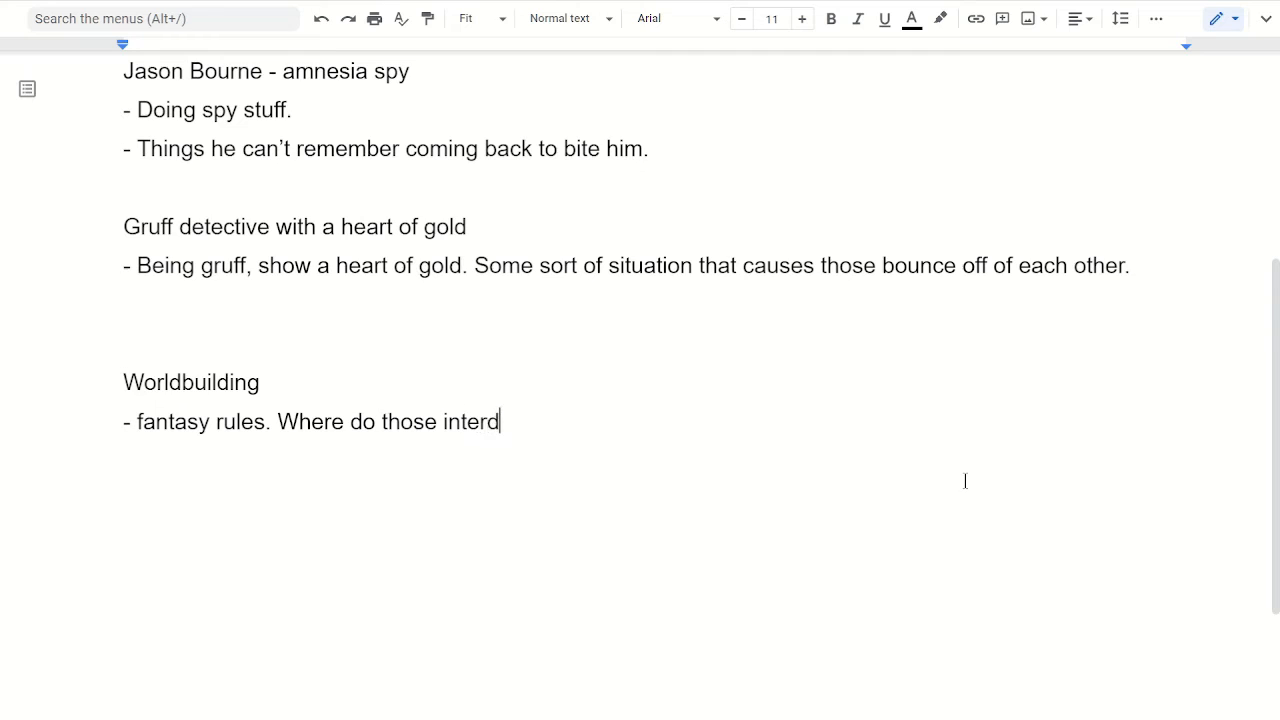
type("sect?")
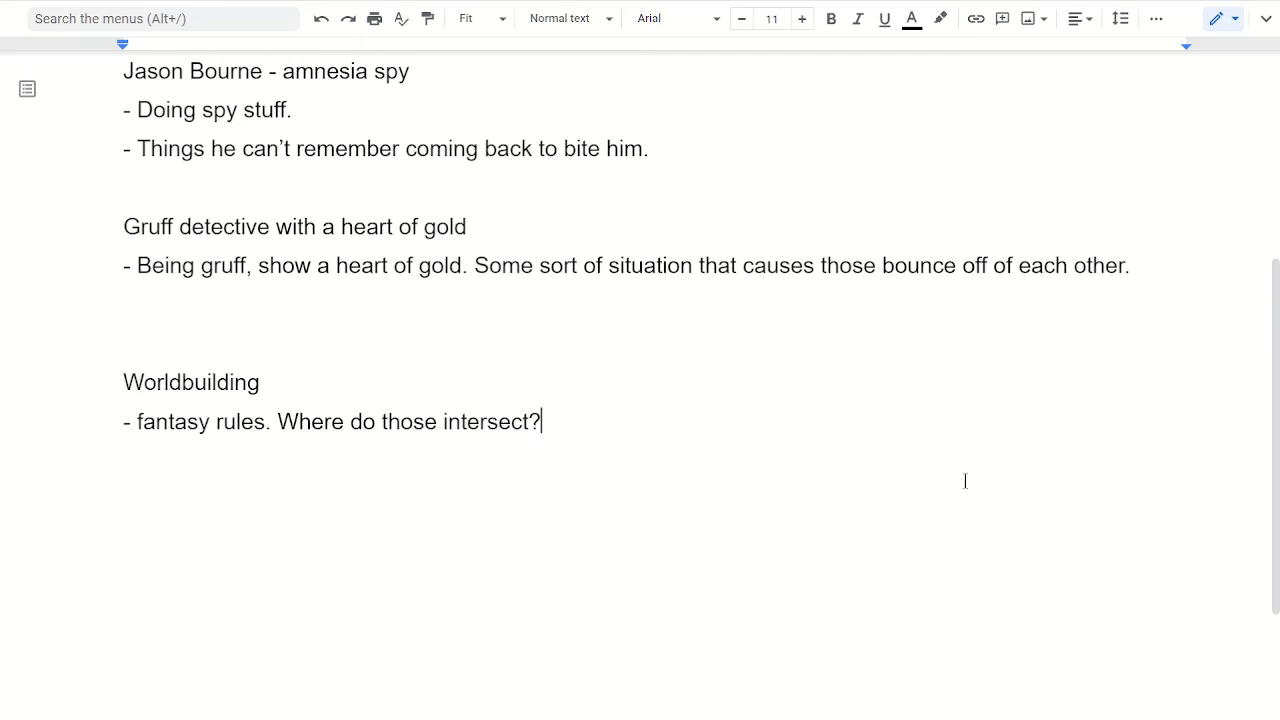
mouse_move(845, 475)
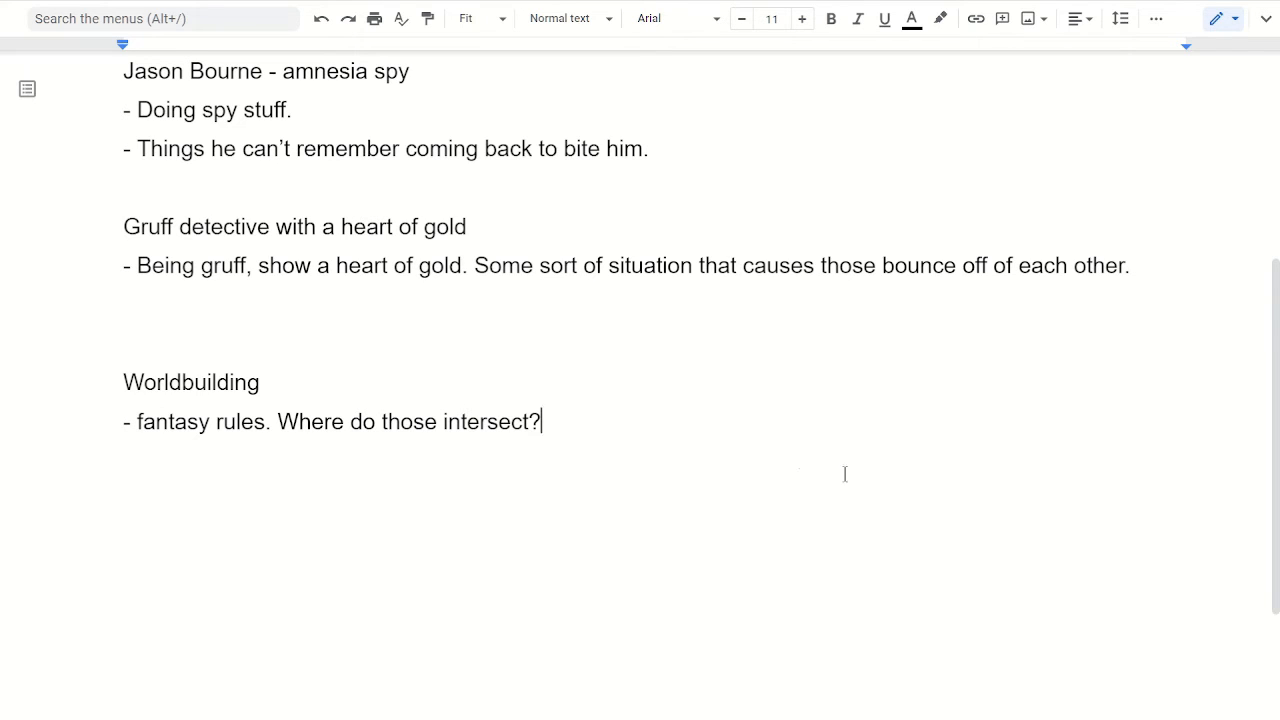
scroll("down", 3)
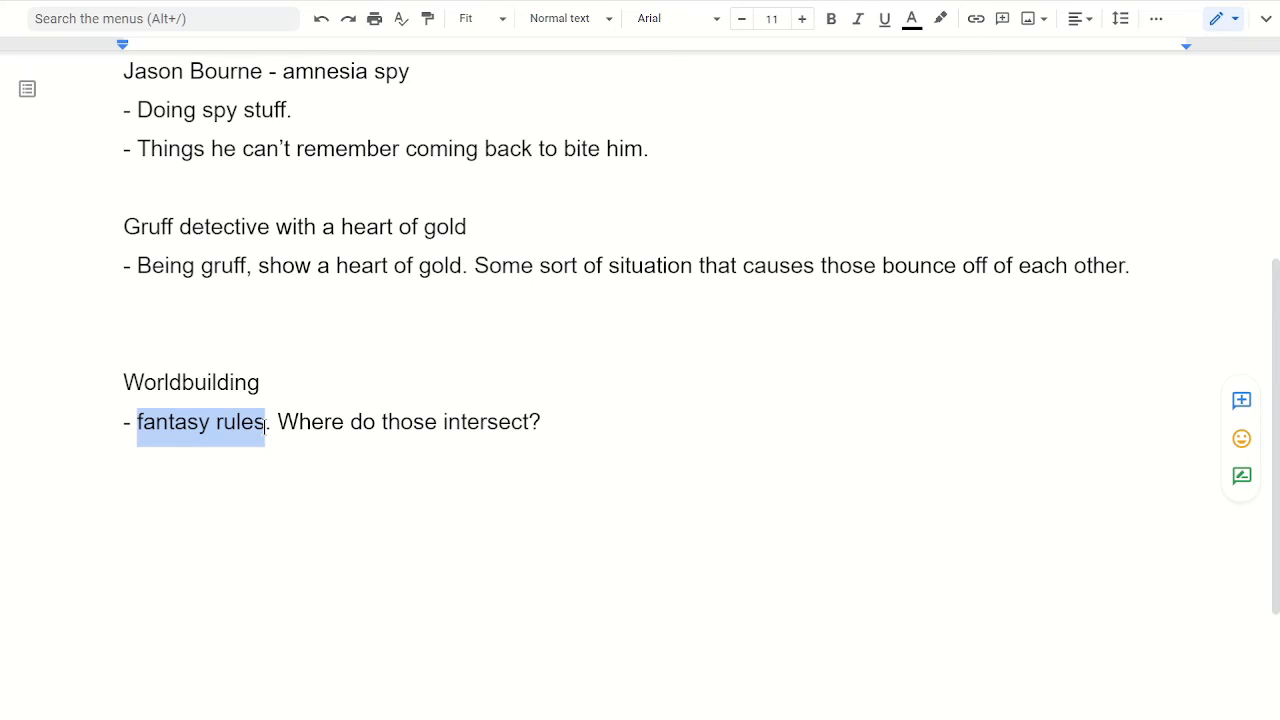
mouse_move(587, 426)
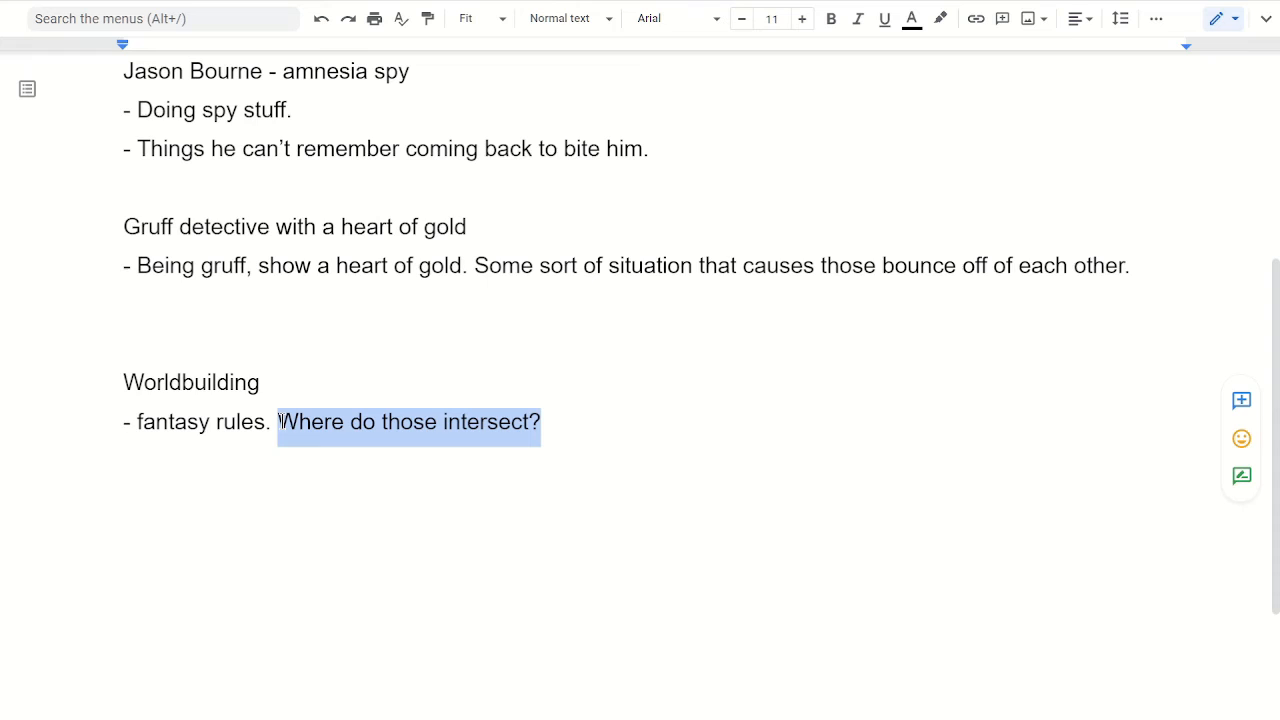
- Append 'Suggest specific situations with more dramatic outcomes.' to the fantasy rules bullet
type("Sug")
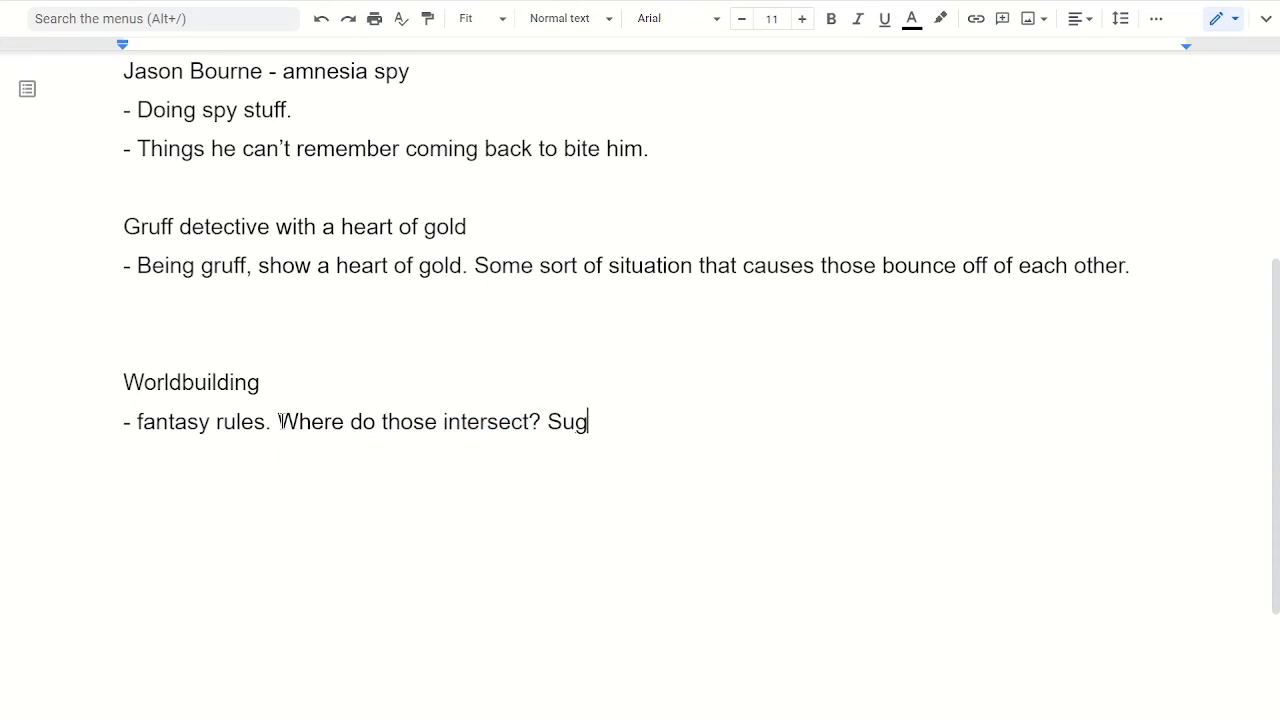
type("gest")
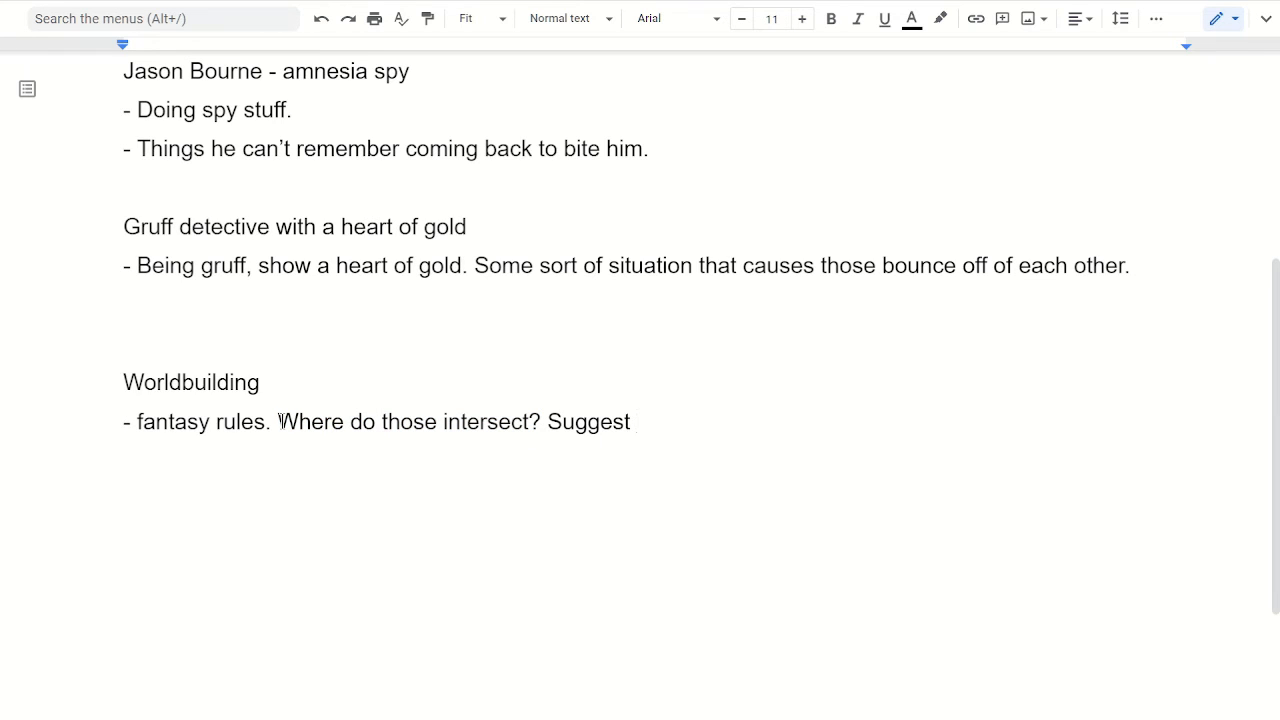
type("specific")
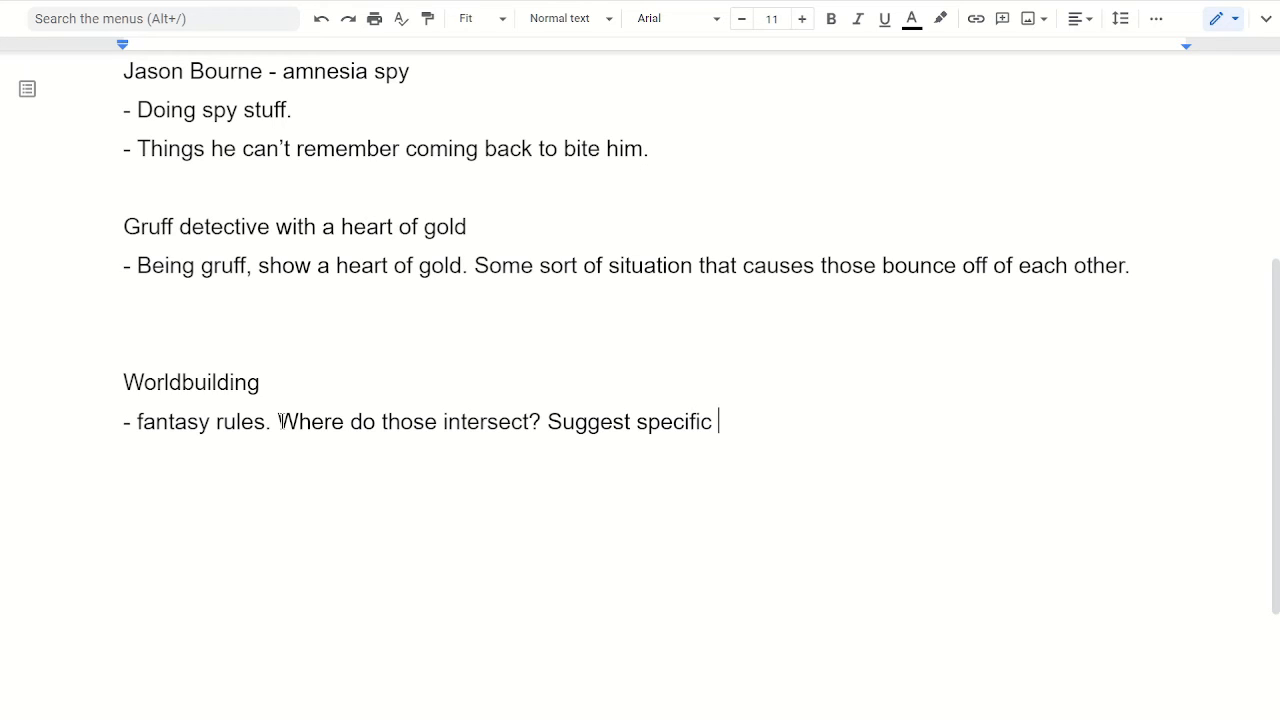
type("situations")
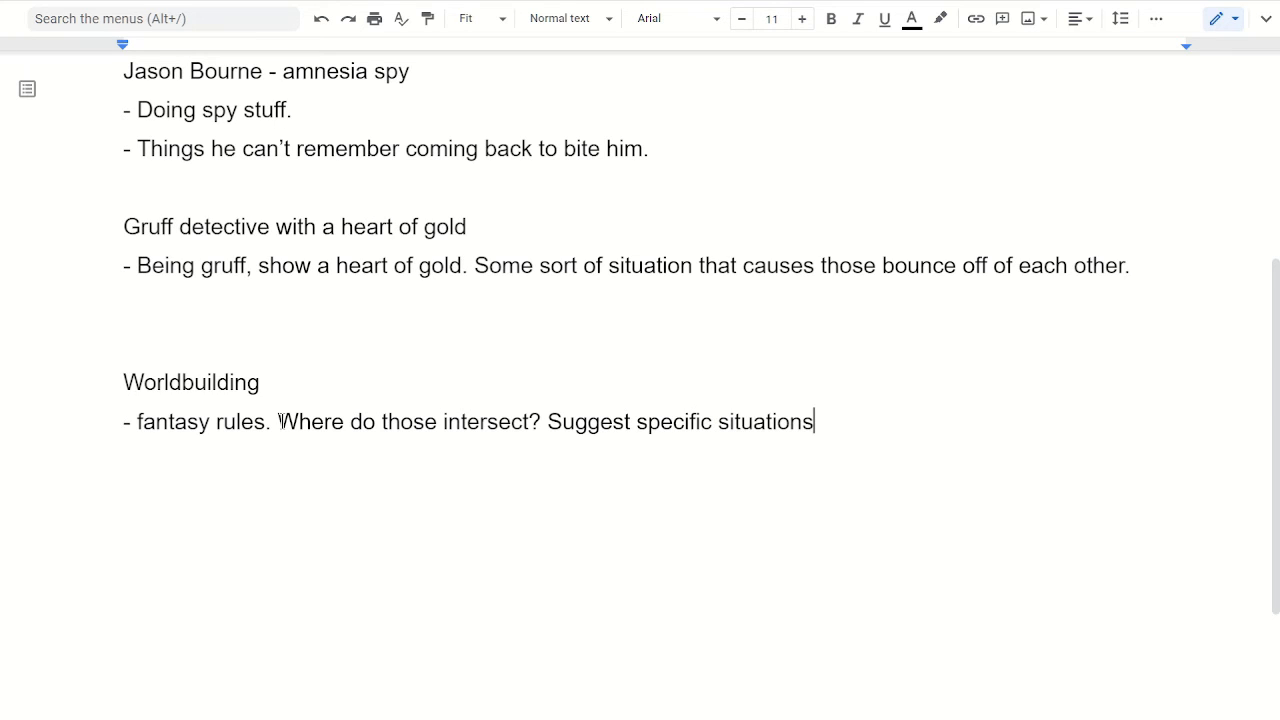
type("with")
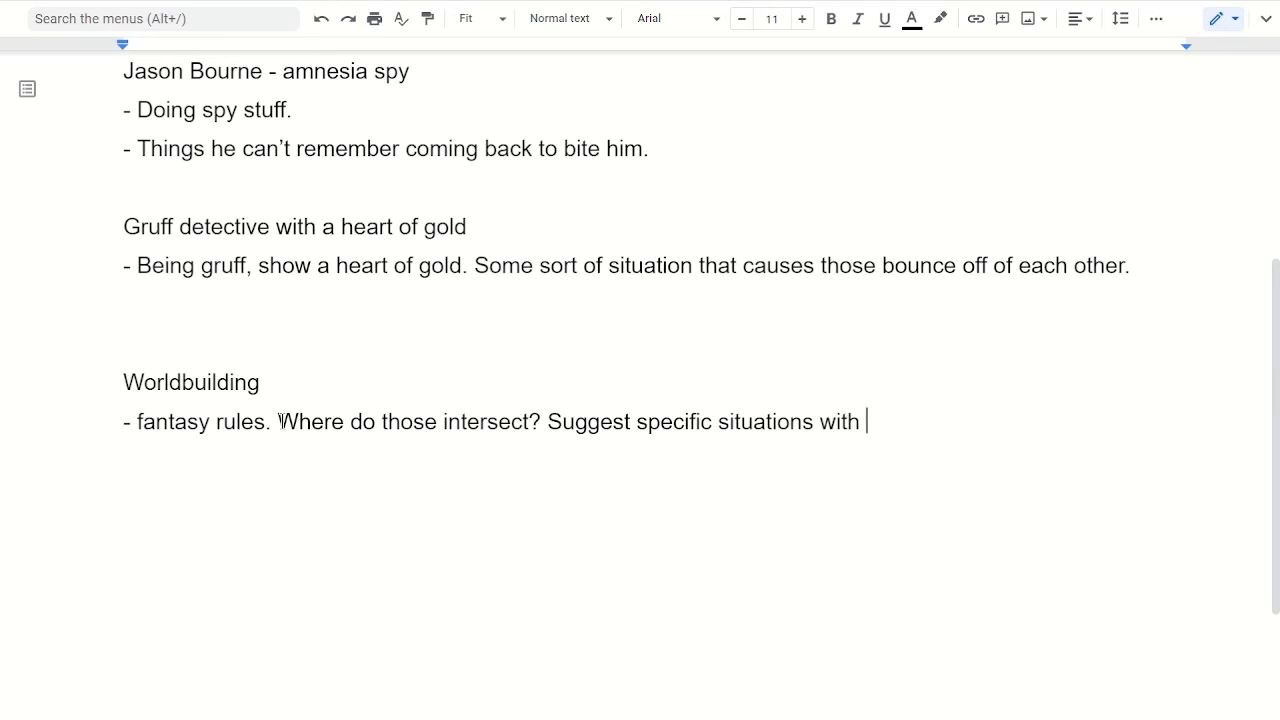
type("more")
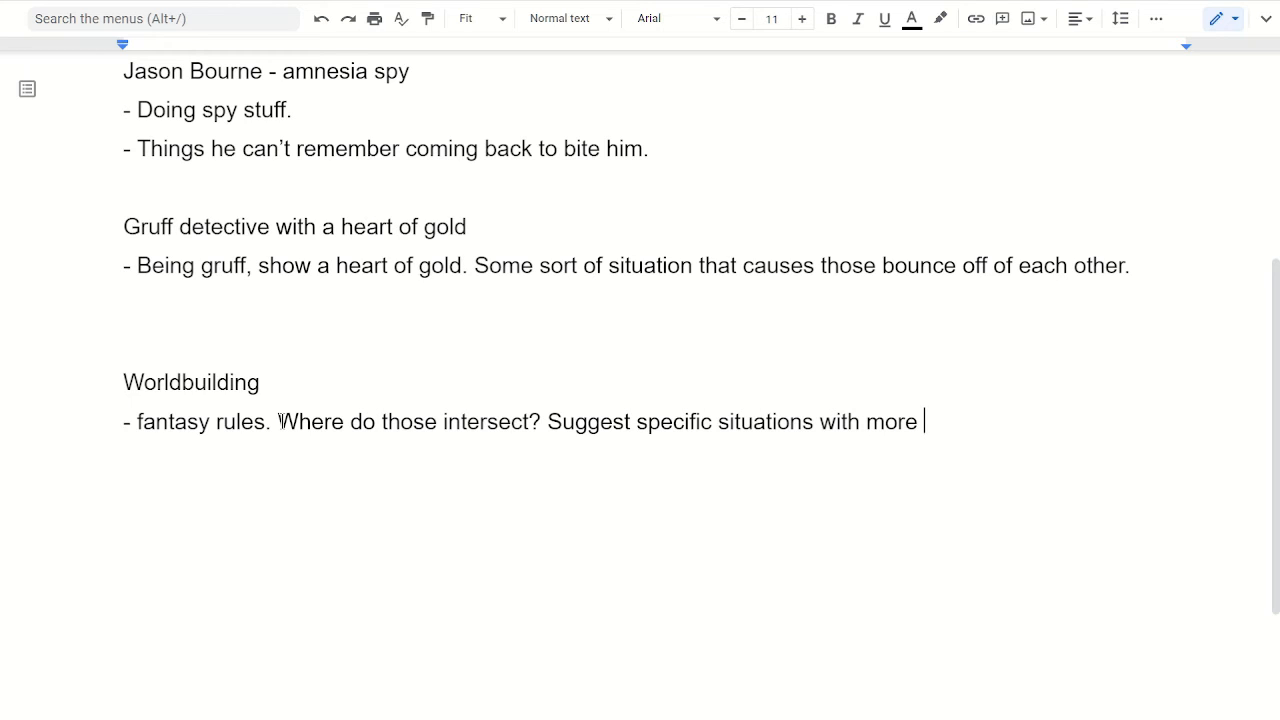
type("dramati")
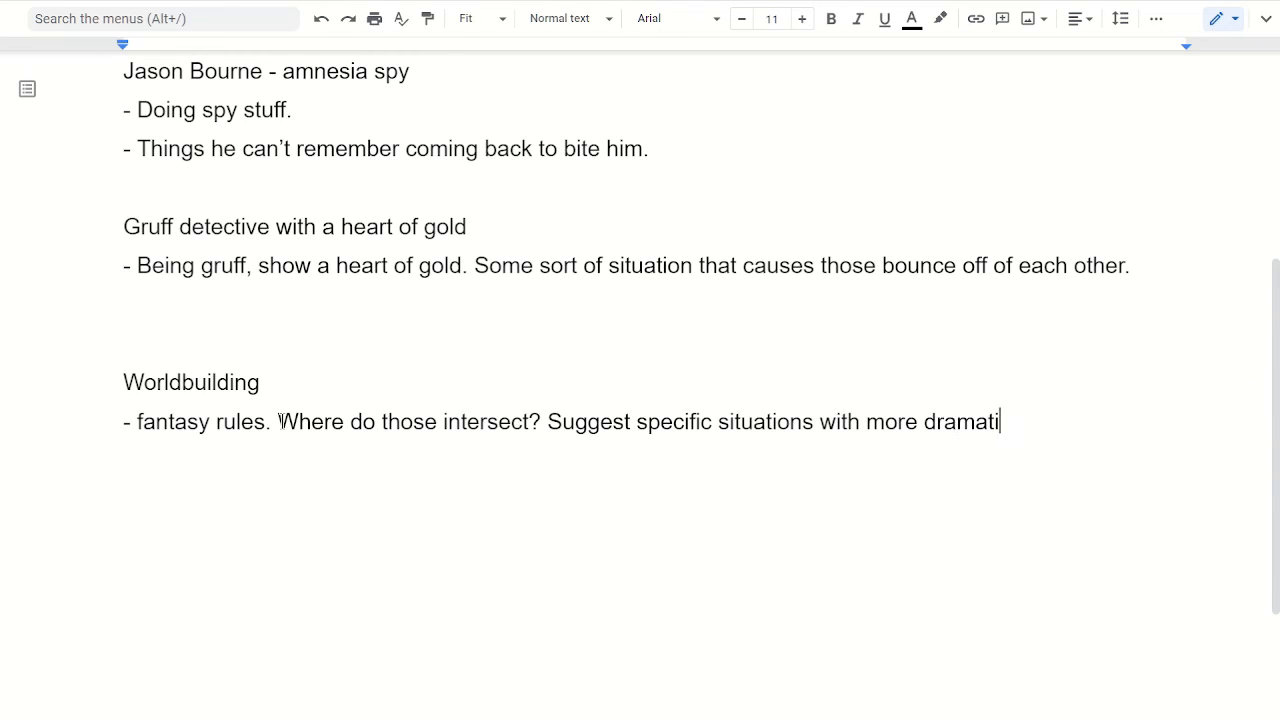
type("c")
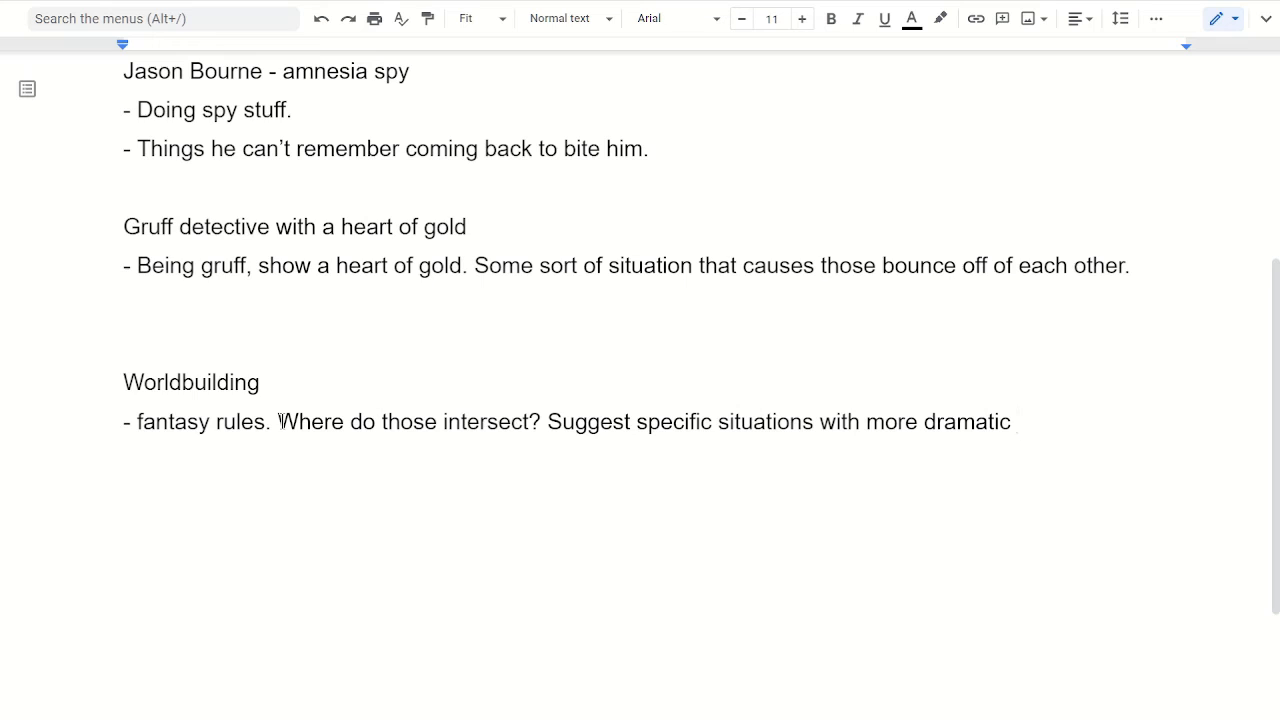
type("outcomes.")
type("- sci-")
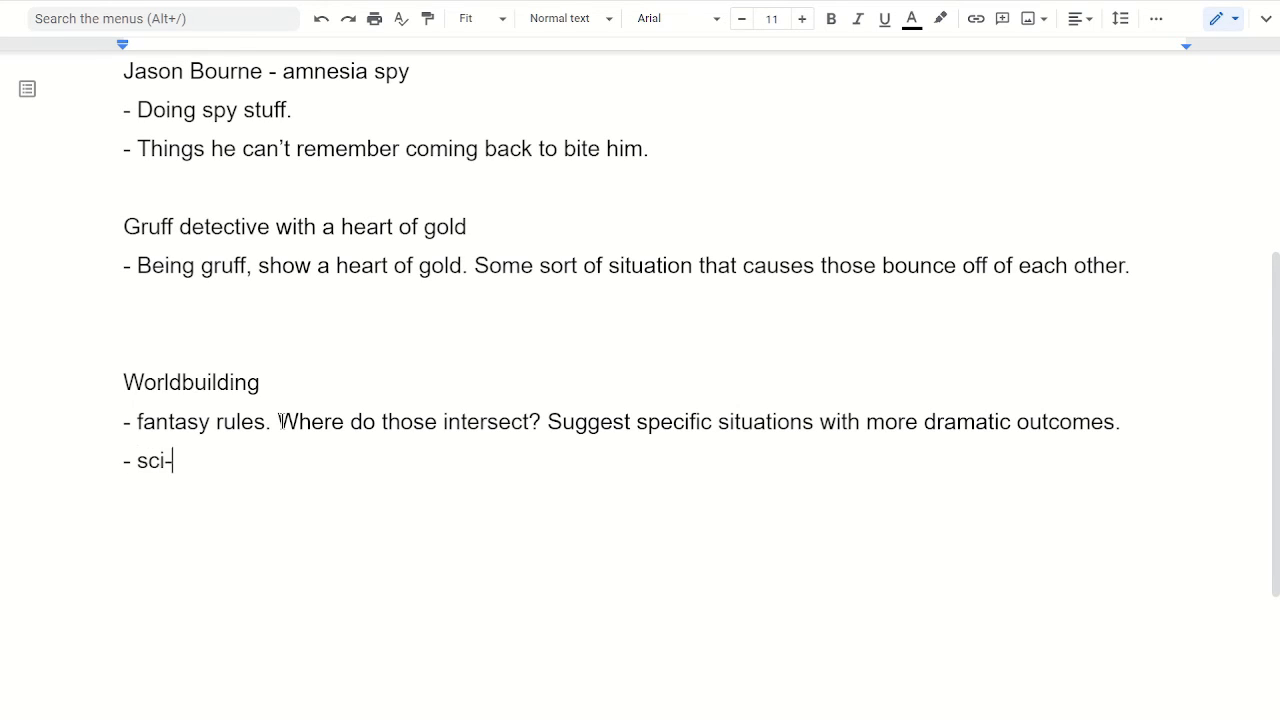
- Complete the second Worldbuilding bullet as 'sci-fi tech rules'
type("fi")
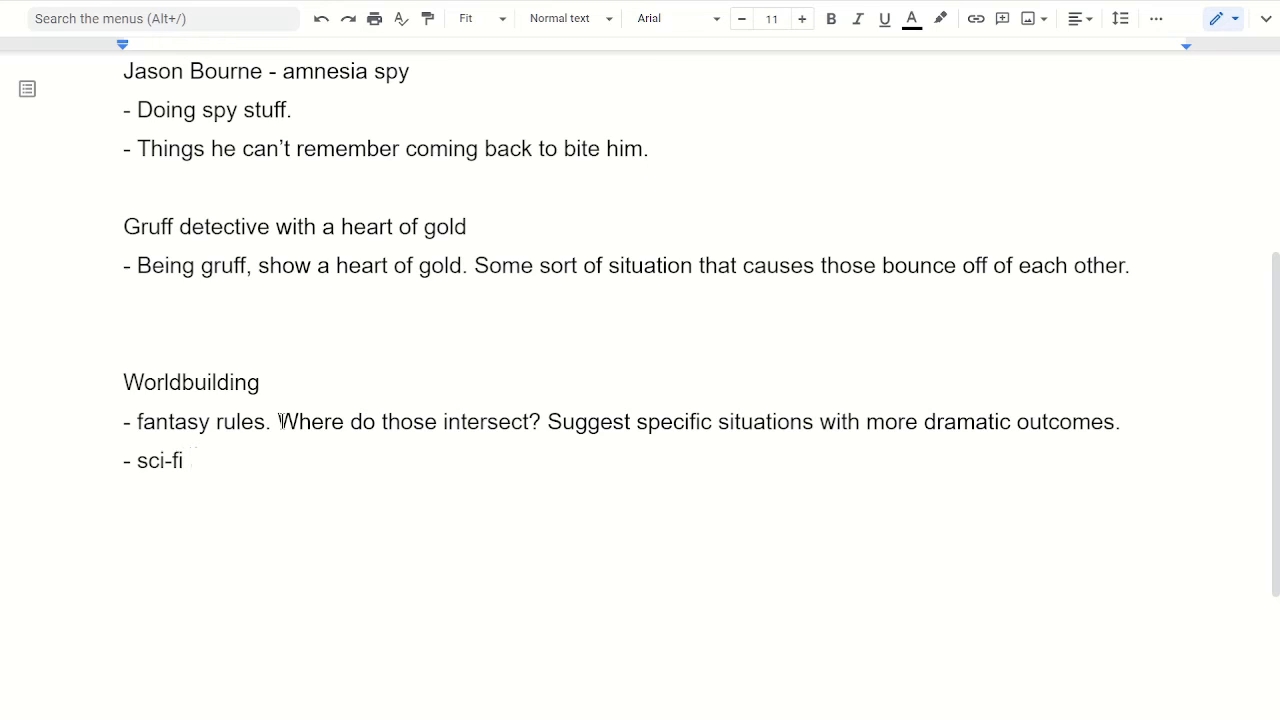
type("tech")
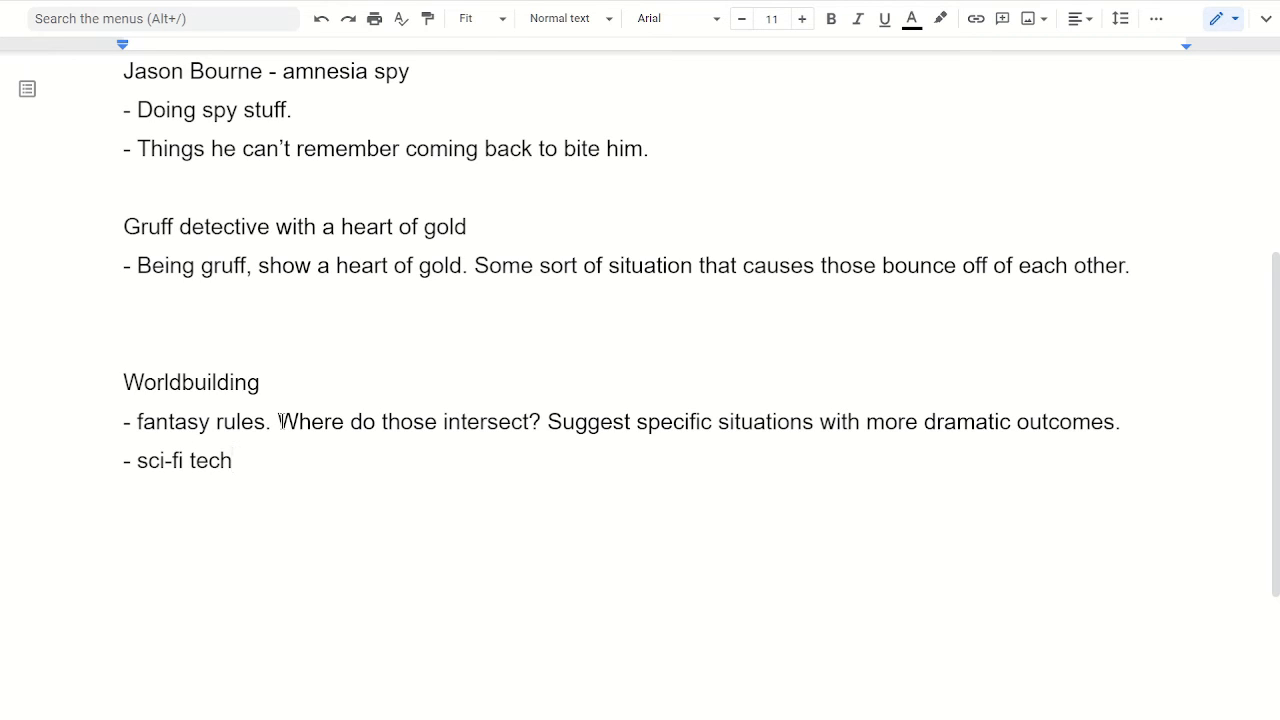
type("rules.")
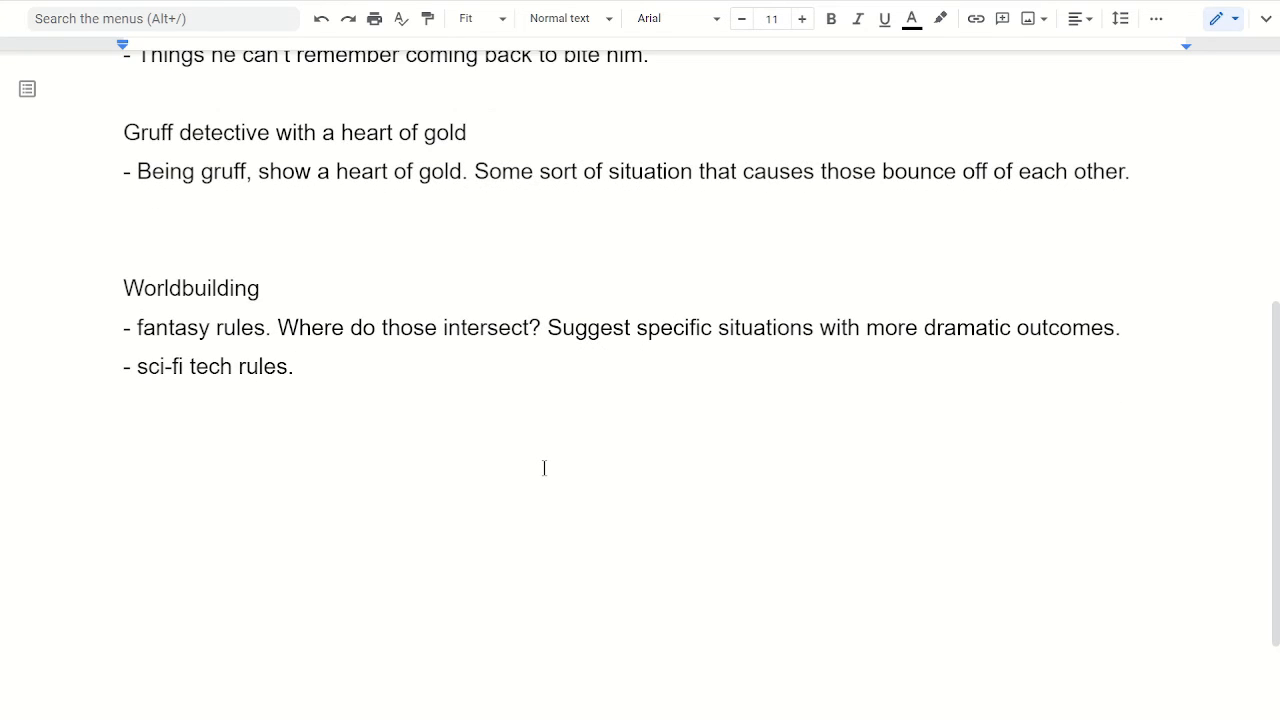
- Highlight the fantasy rules sentences to reread them, then start a bullet after sci-fi tech rules
left_click_drag(277, 327, 627, 327)
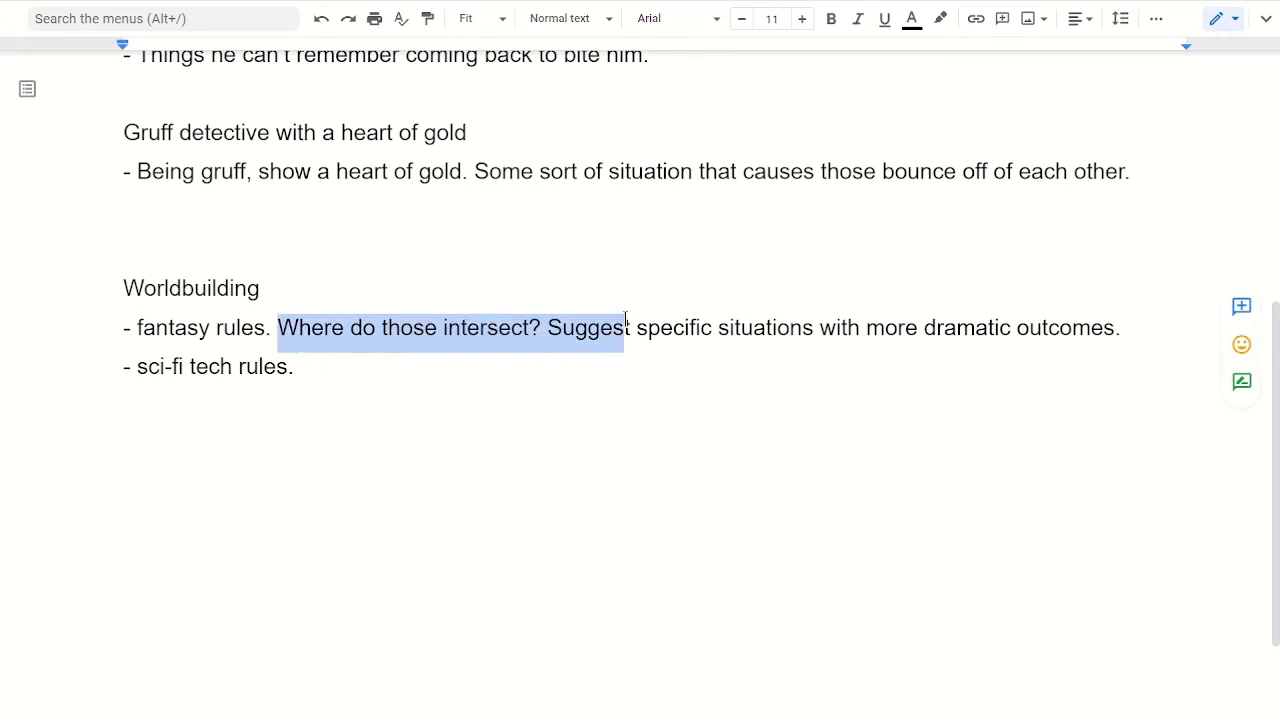
left_click_drag(625, 327, 1119, 327)
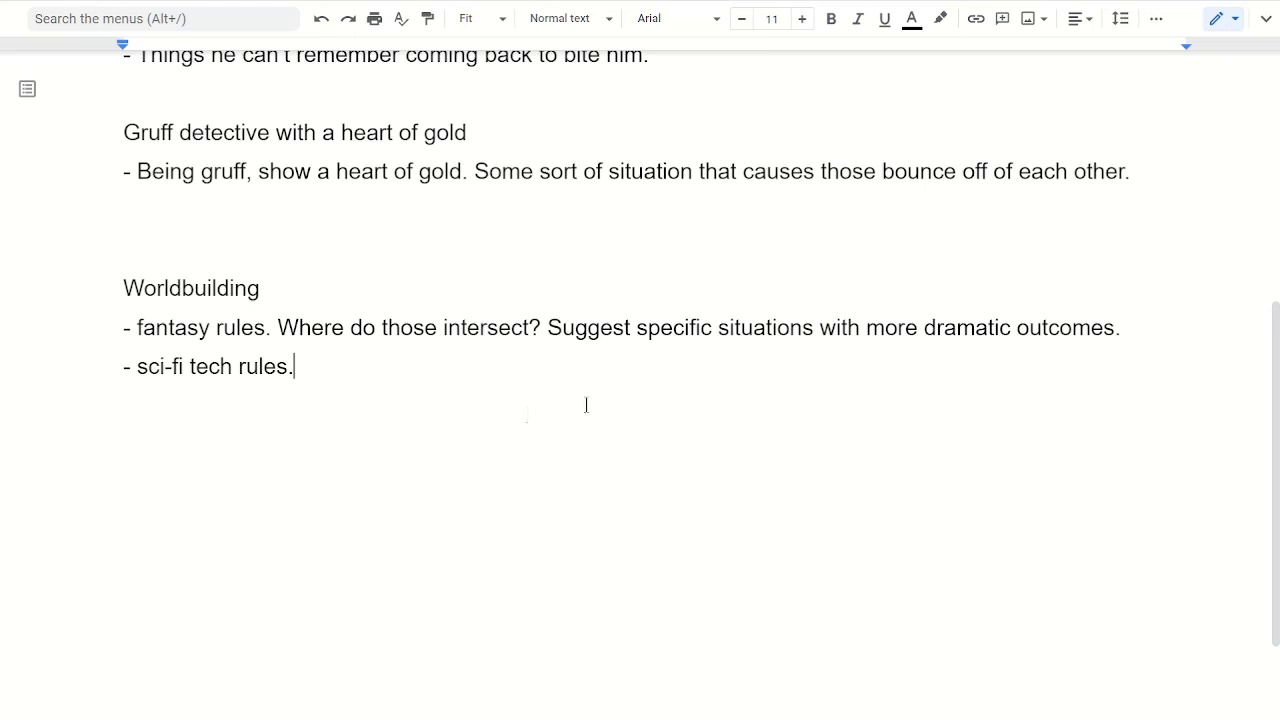
mouse_move(402, 371)
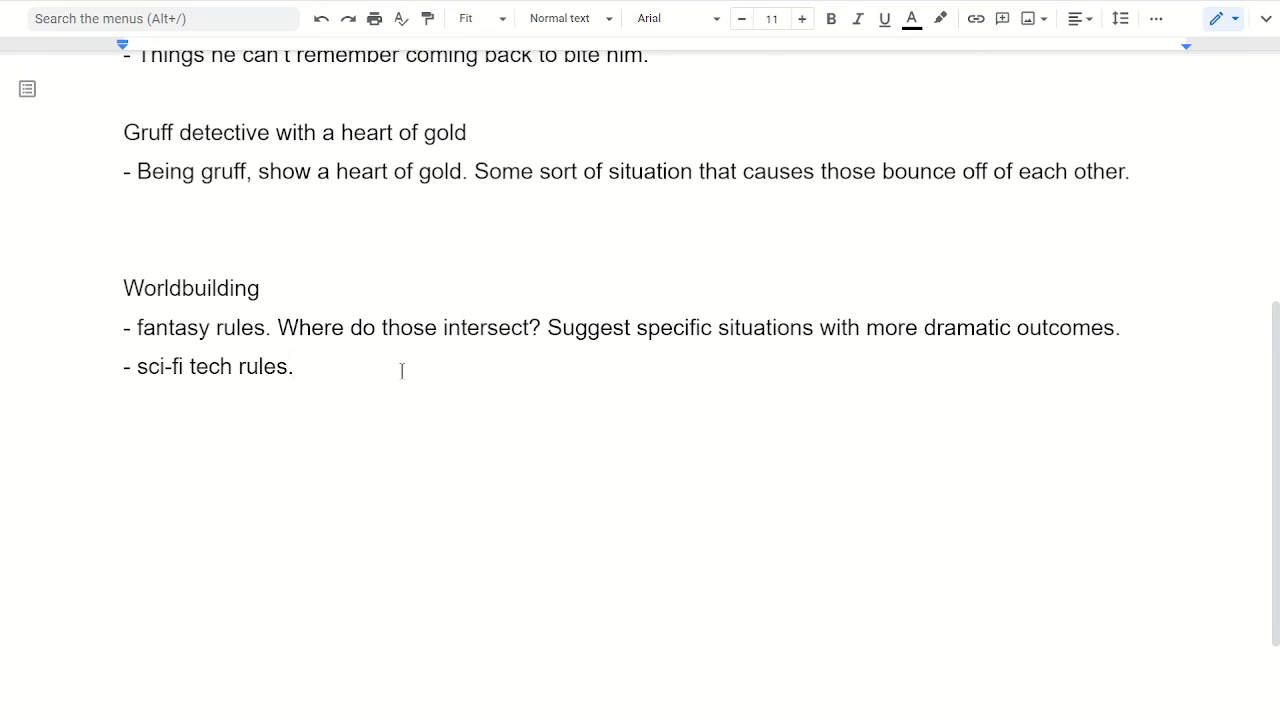
left_click(183, 366)
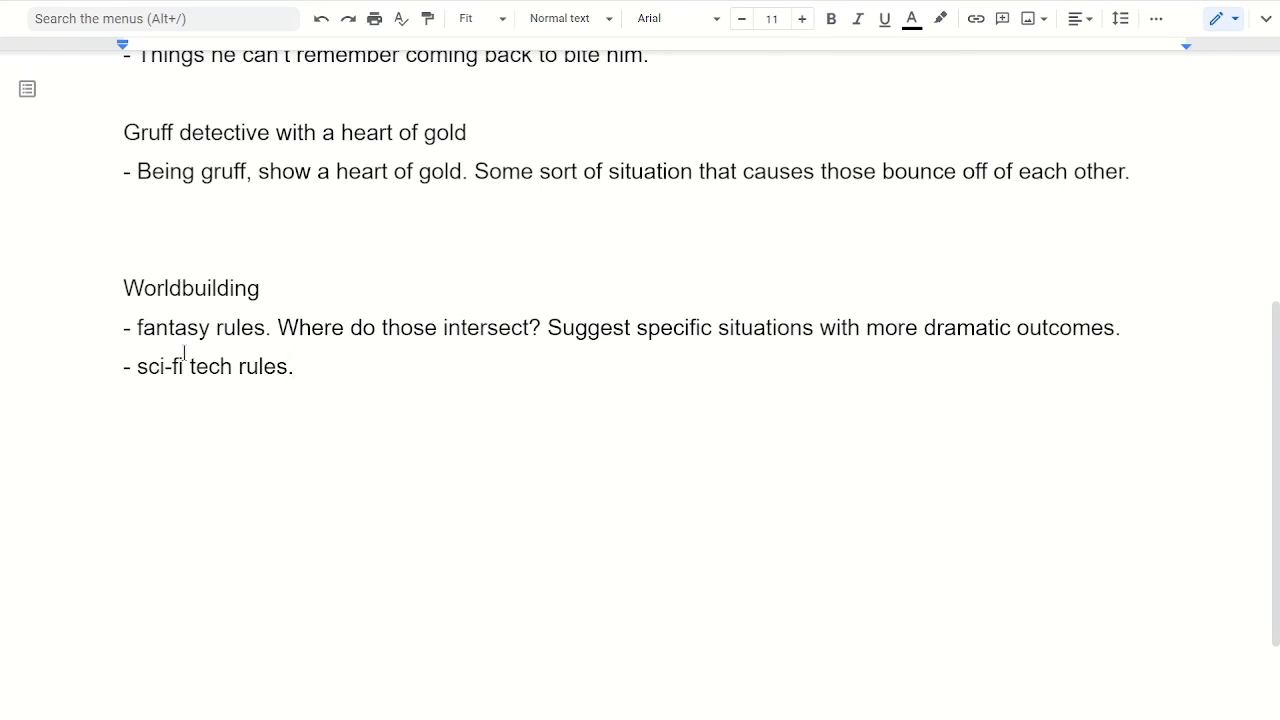
mouse_move(445, 368)
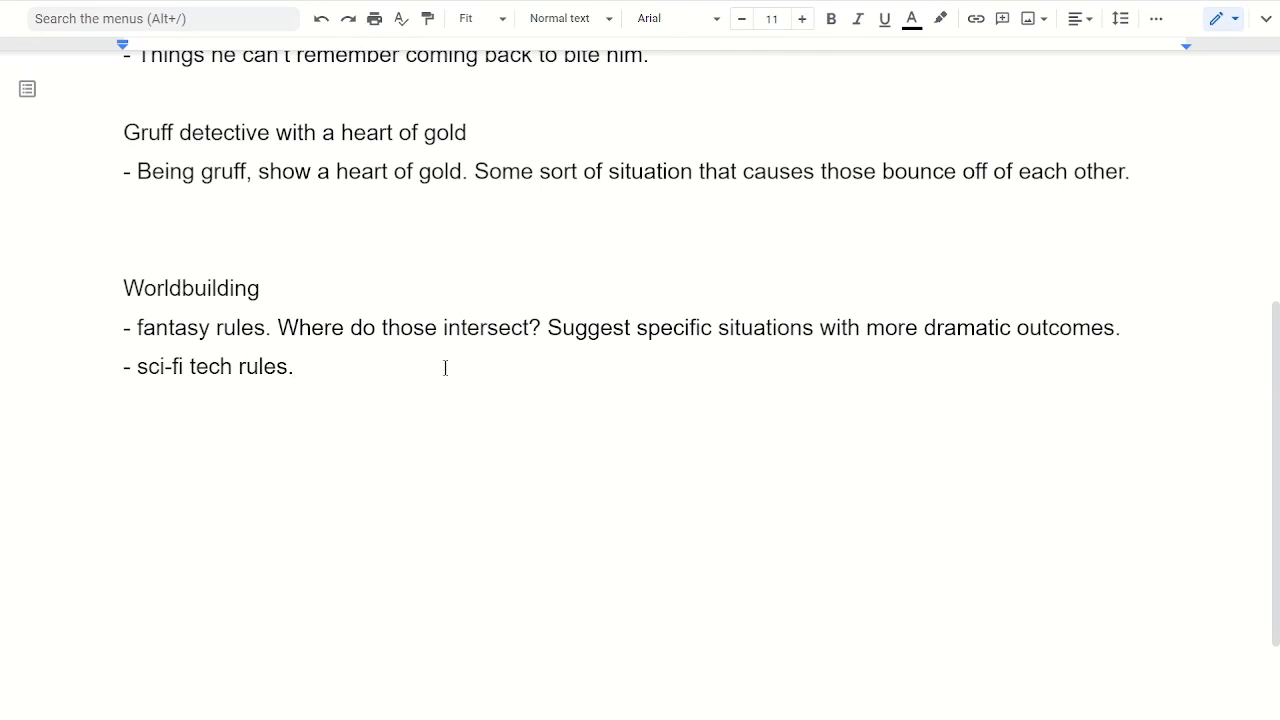
left_click(279, 327)
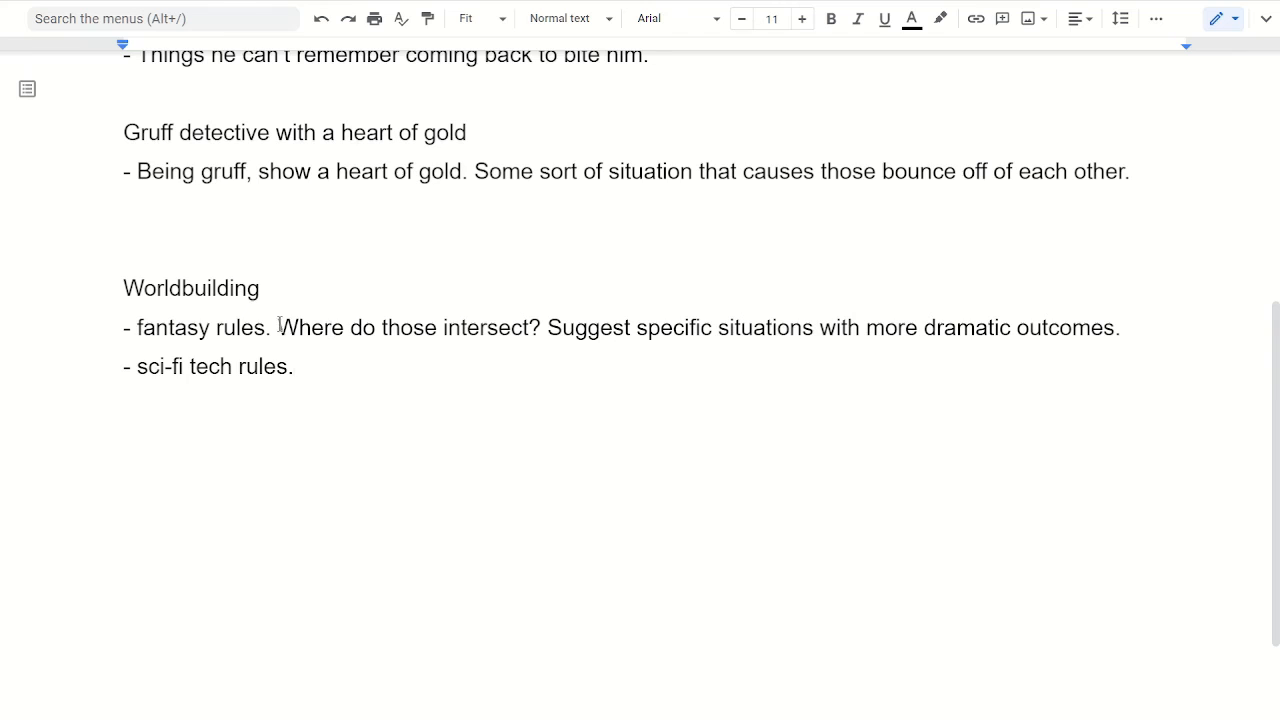
left_click_drag(278, 327, 540, 327)
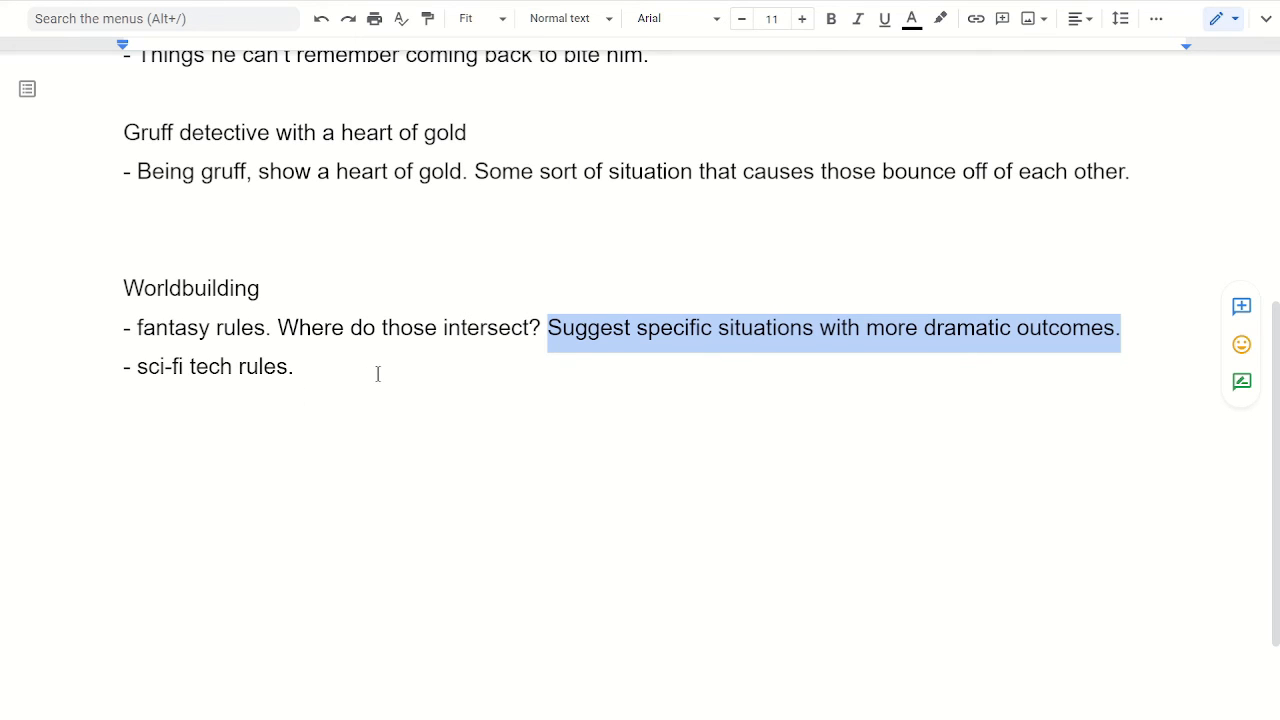
left_click(294, 367)
type("-")
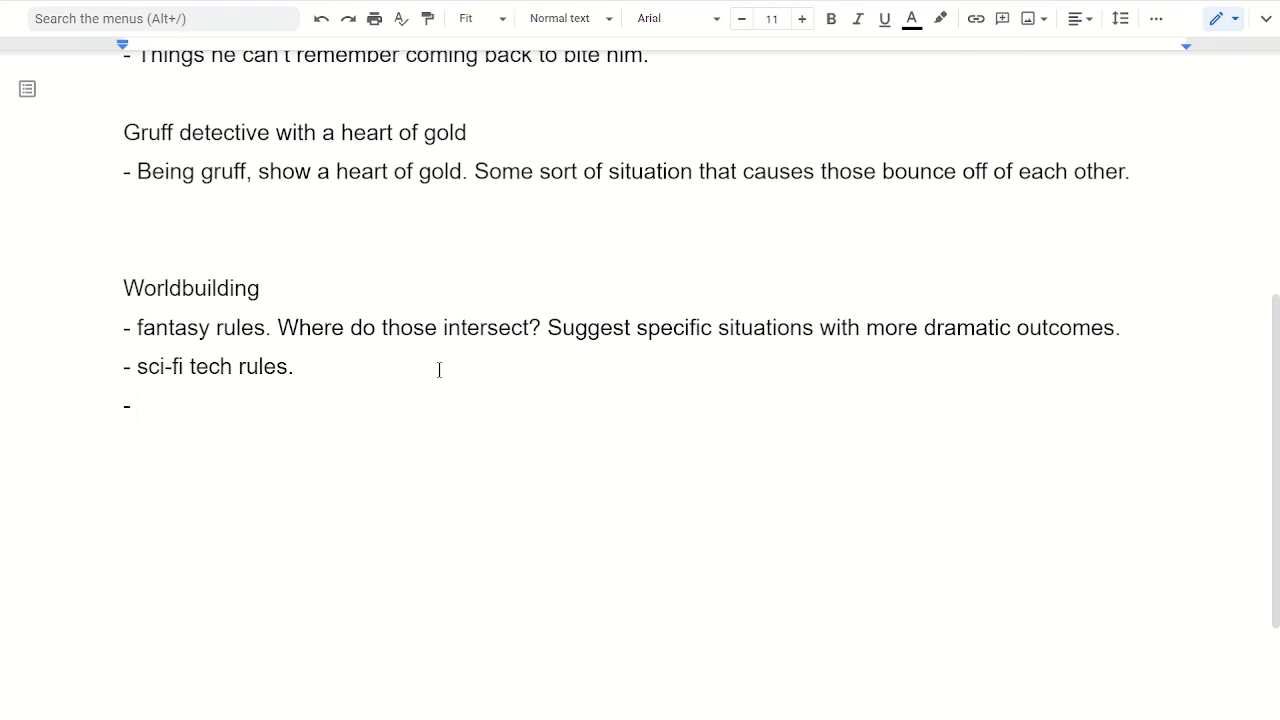
- Write the third bullet 'rules? Cop: laws. Family drama: the characters.'
type("rules")
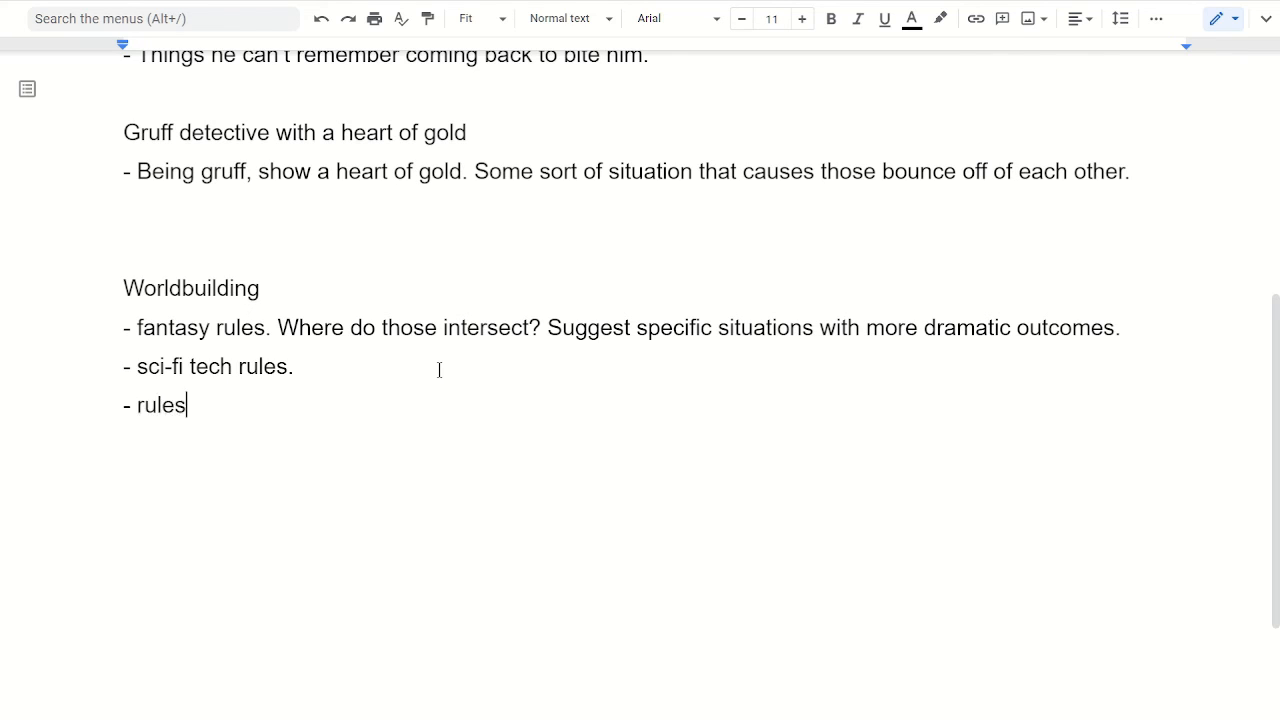
type("?")
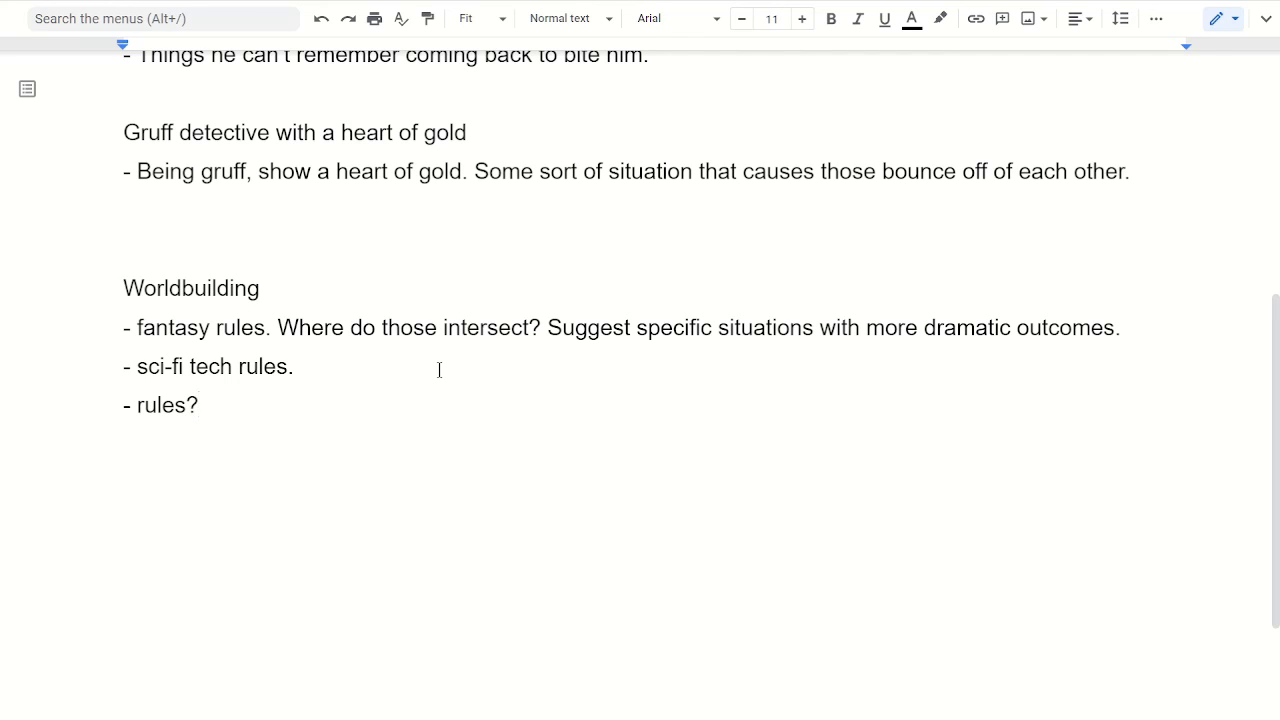
left_click(196, 405)
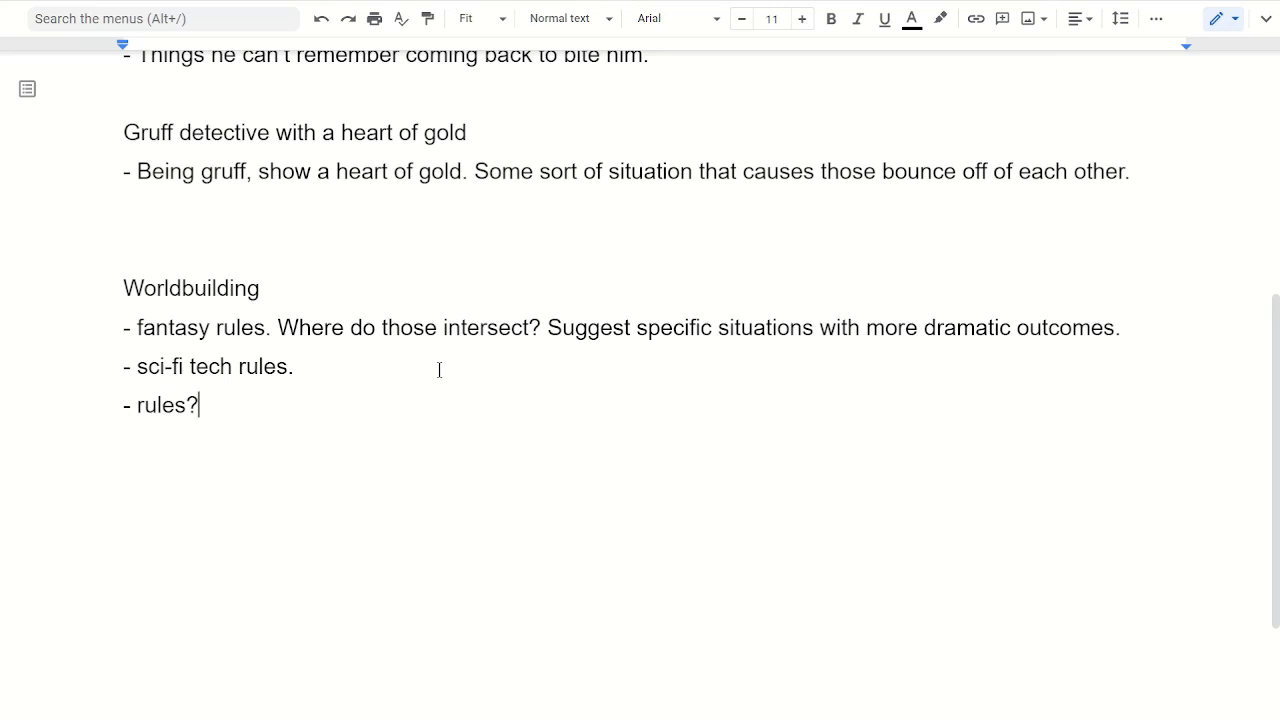
type("Cop: I")
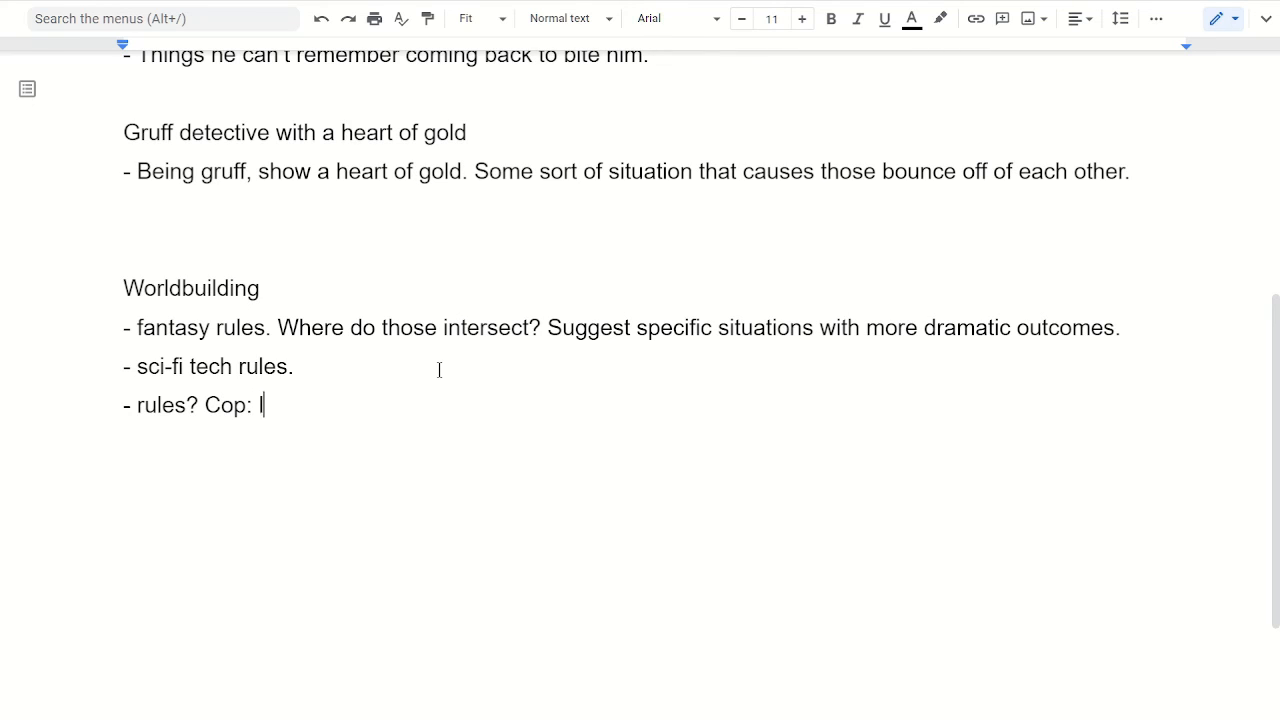
type("laws")
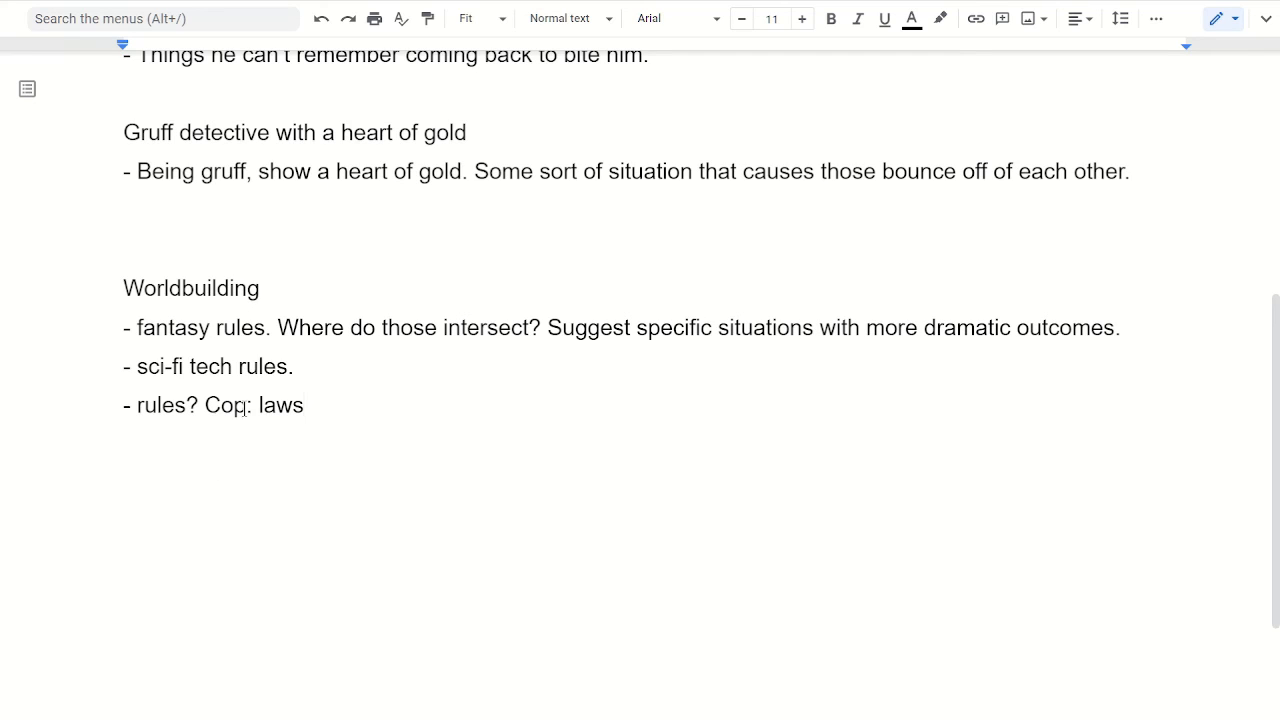
left_click(339, 407)
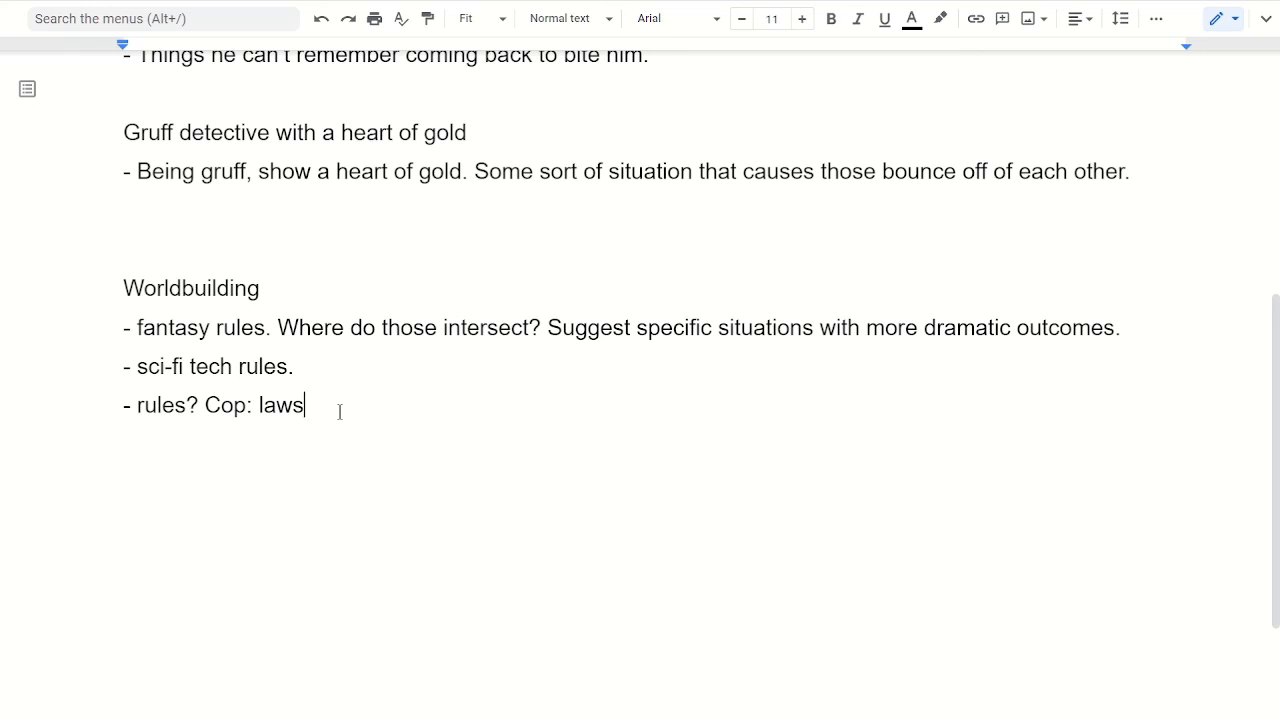
type(".")
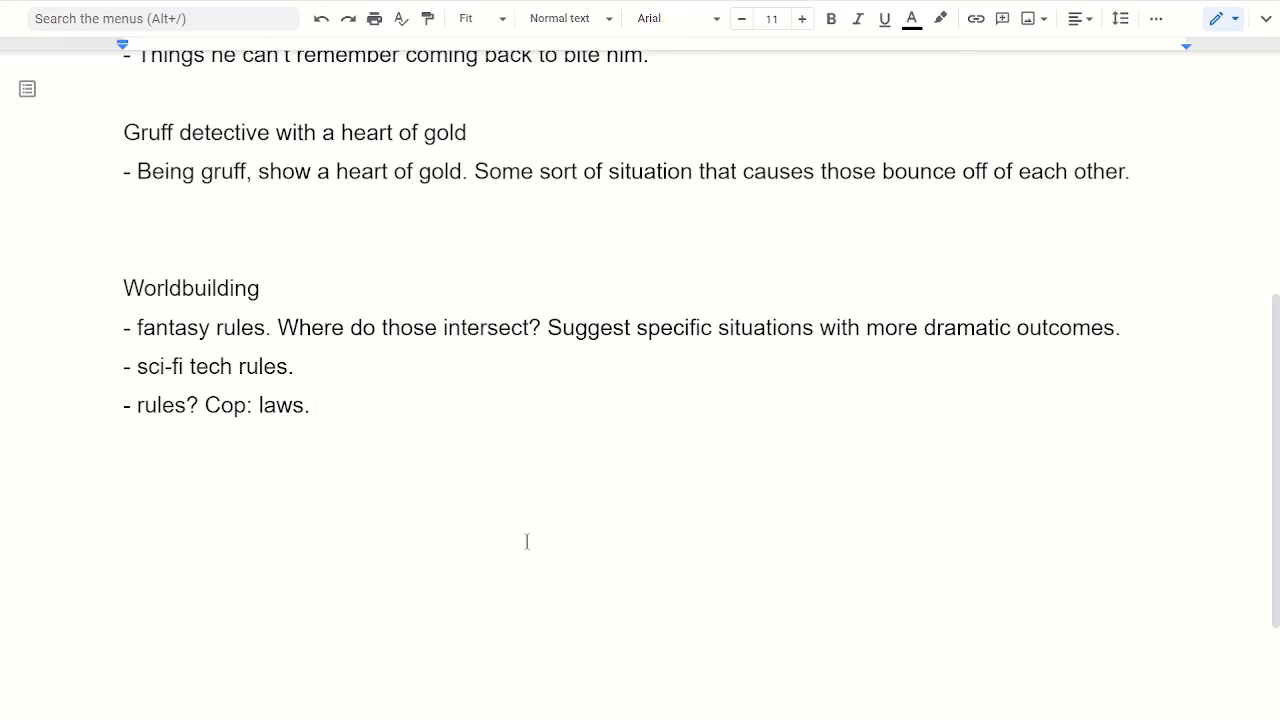
type("Fa")
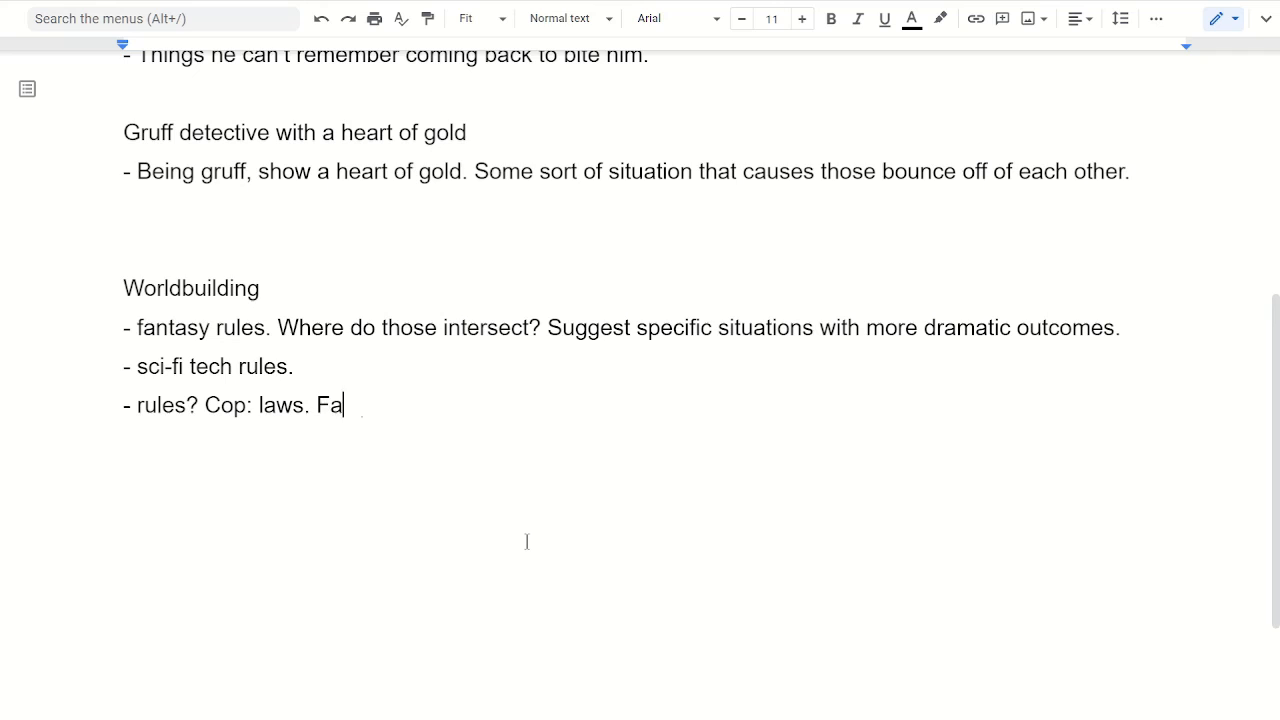
type("mily drama:")
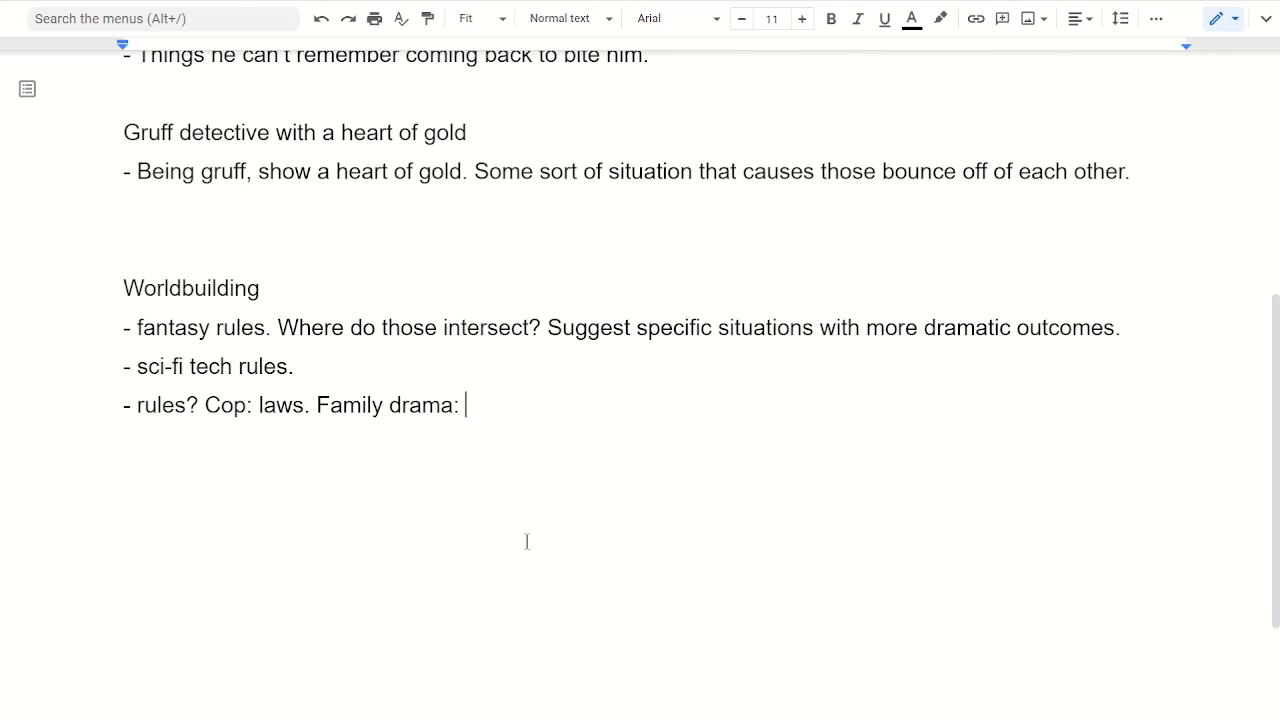
type("the")
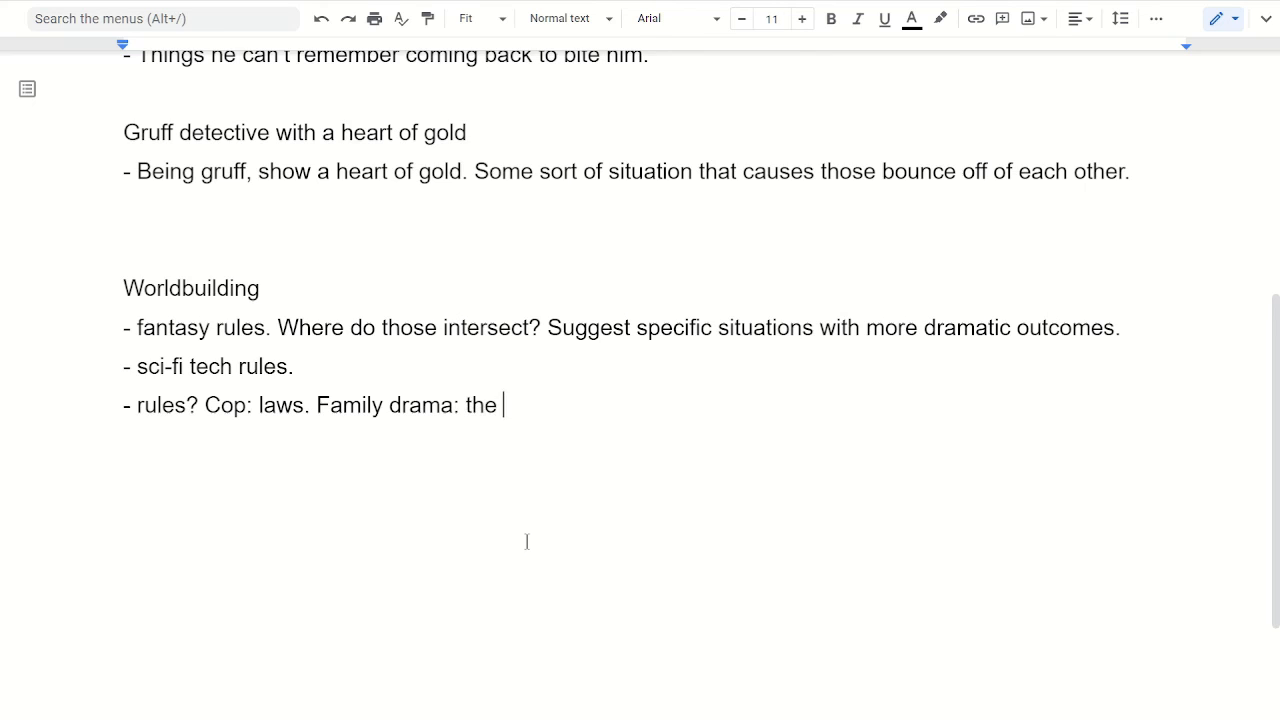
type("characters.")
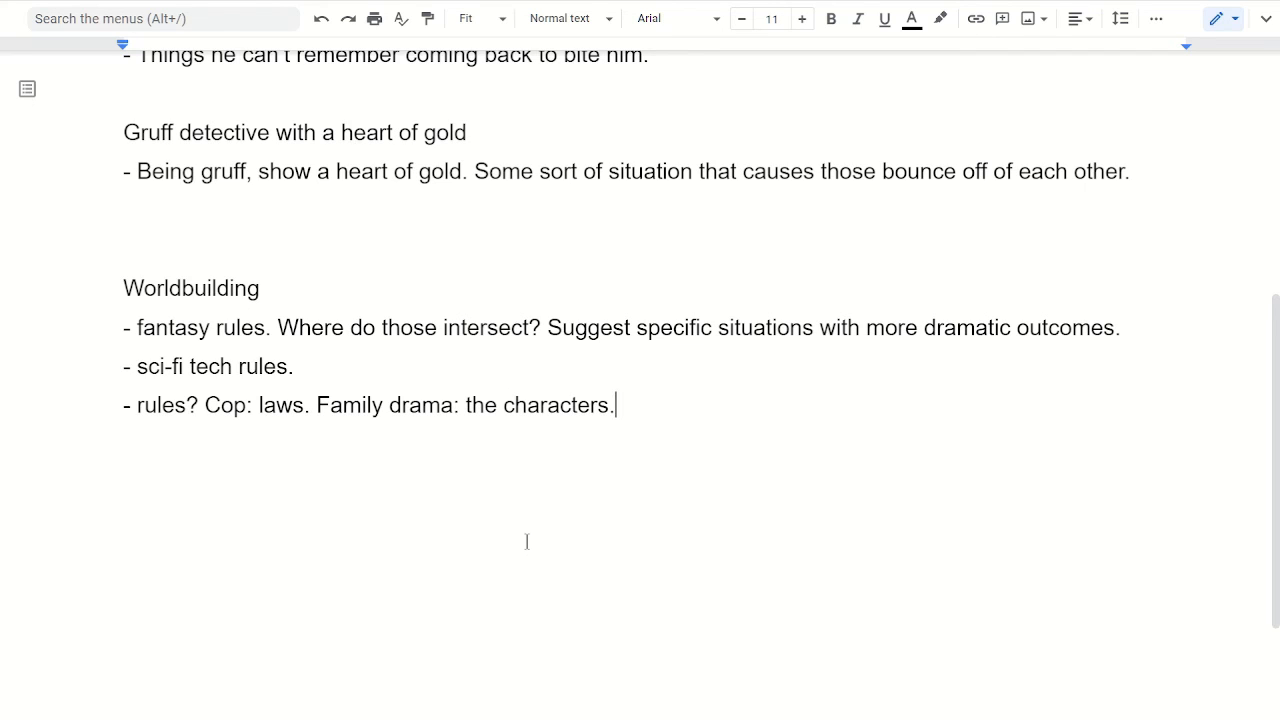
mouse_move(670, 406)
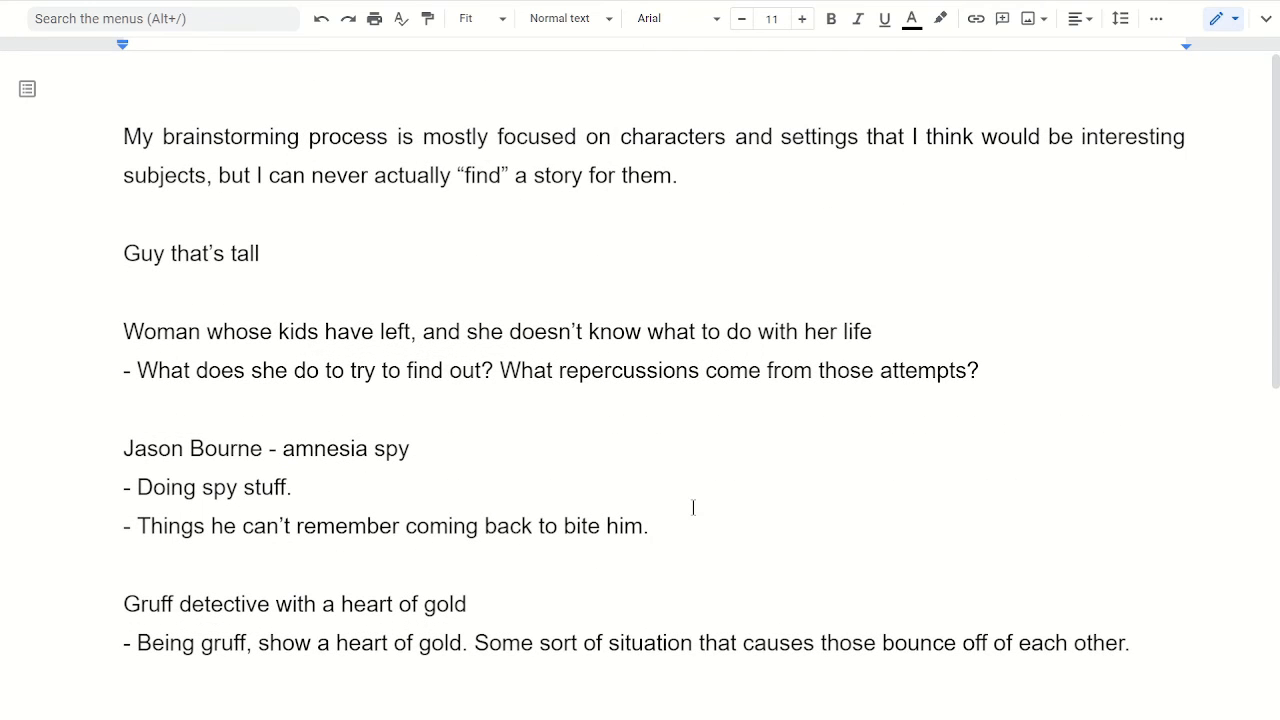
mouse_move(701, 136)
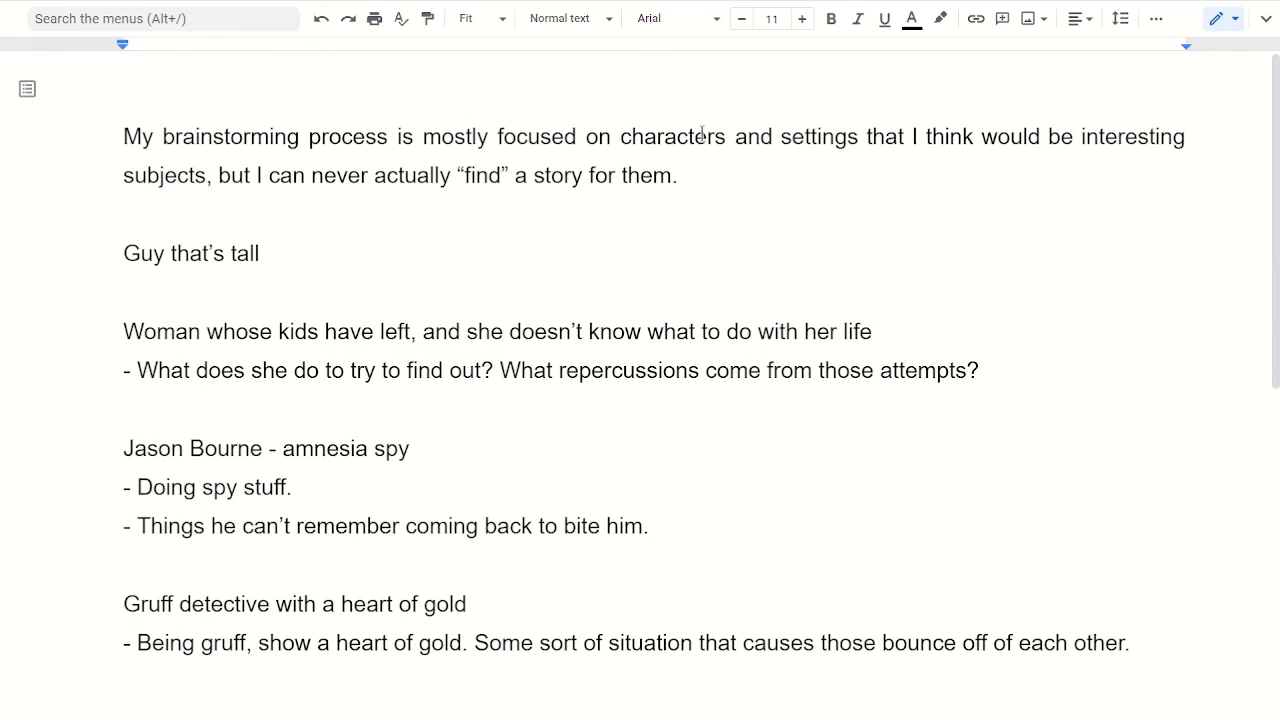
scroll("down", 3)
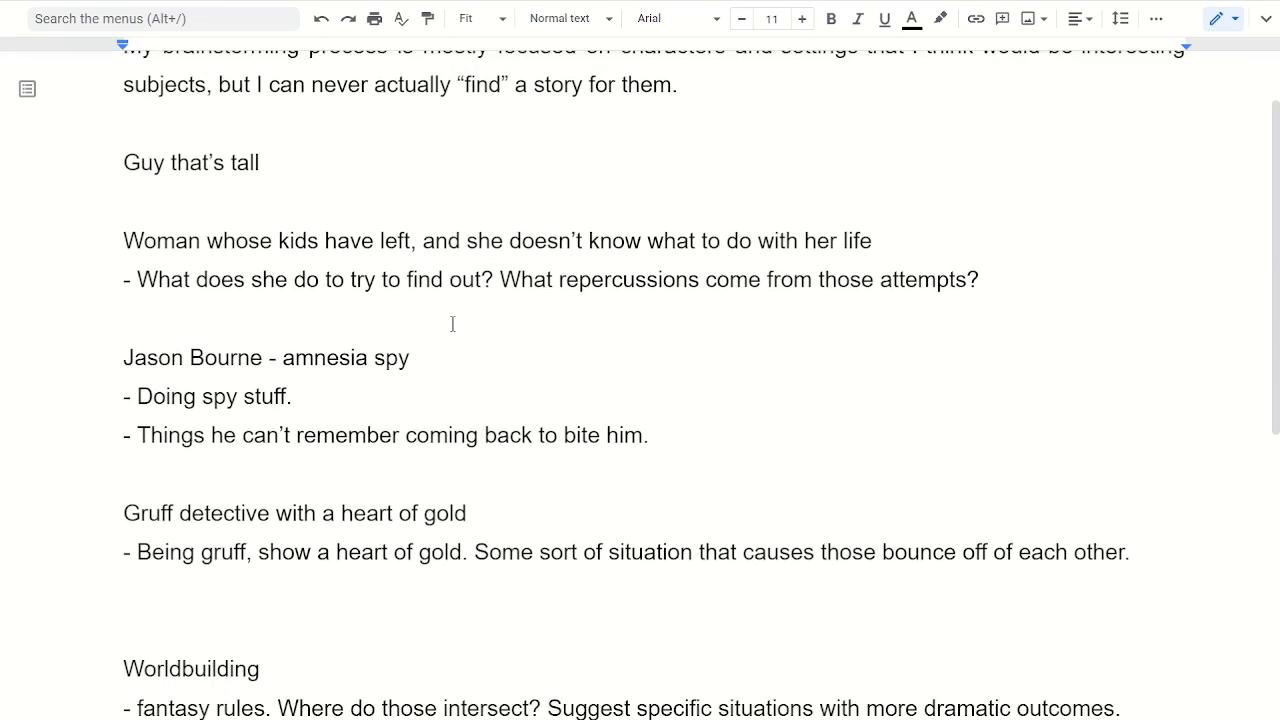
scroll("down", 3)
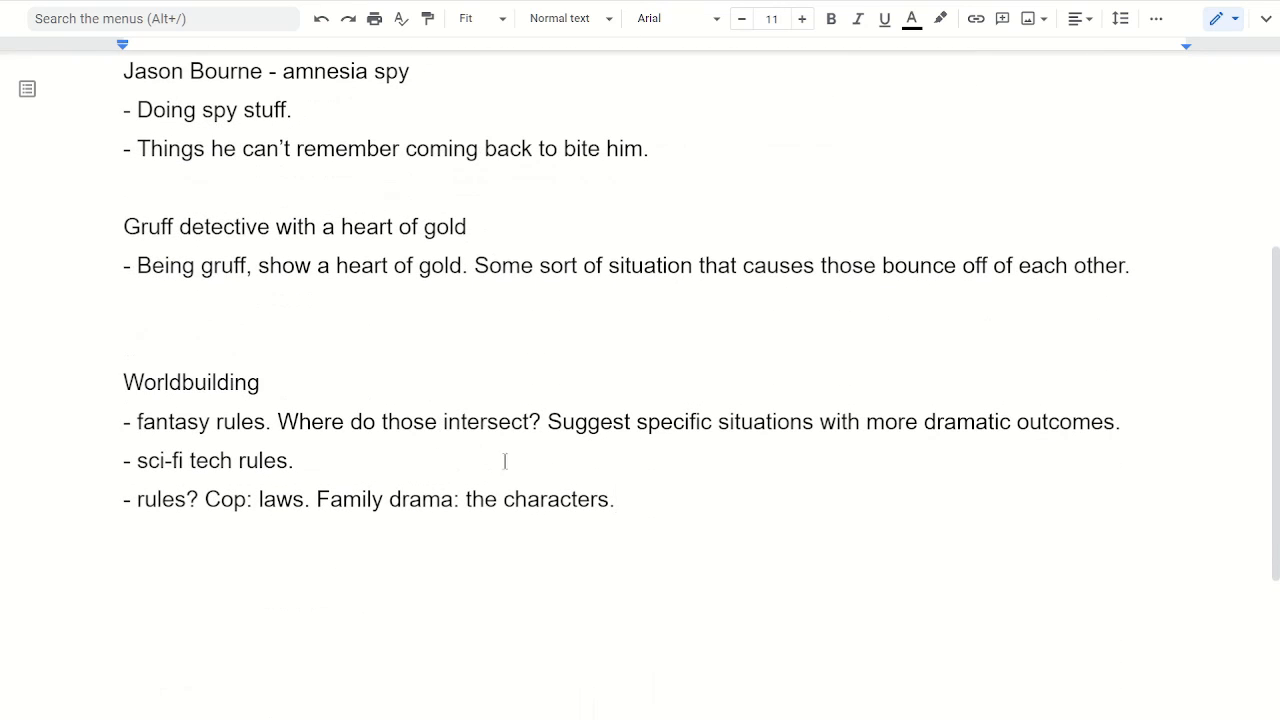
left_click(689, 499)
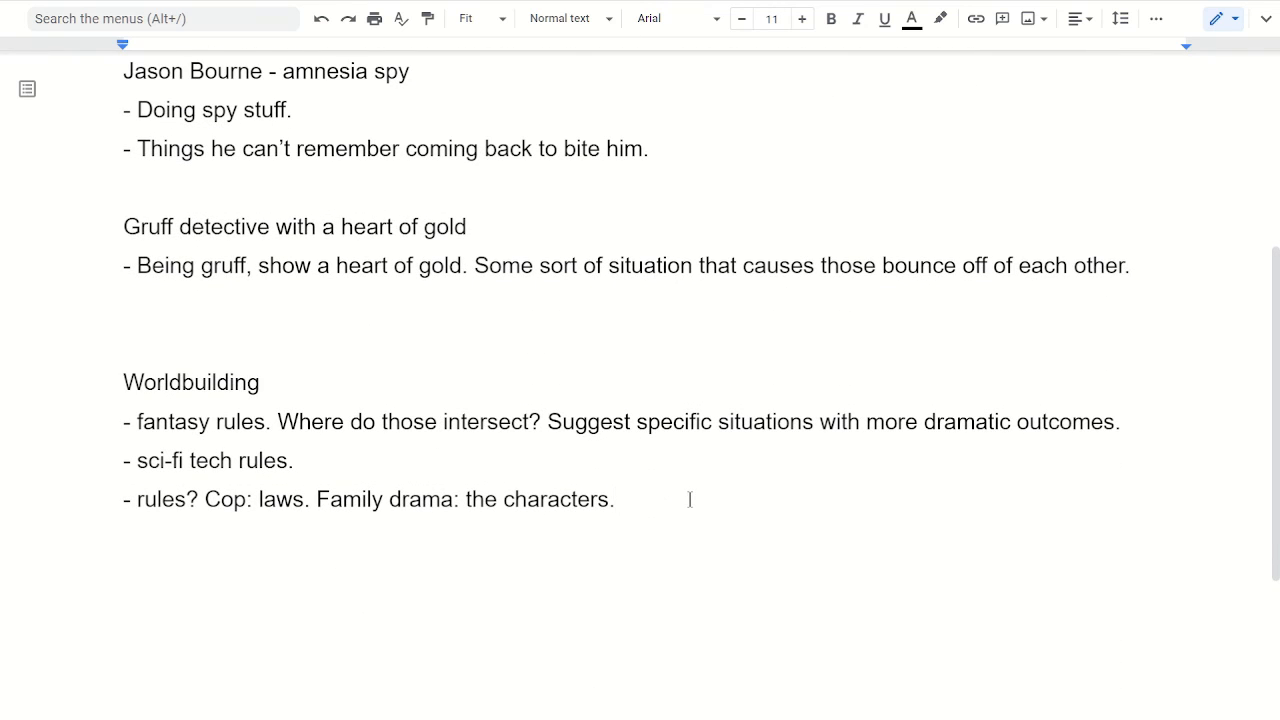